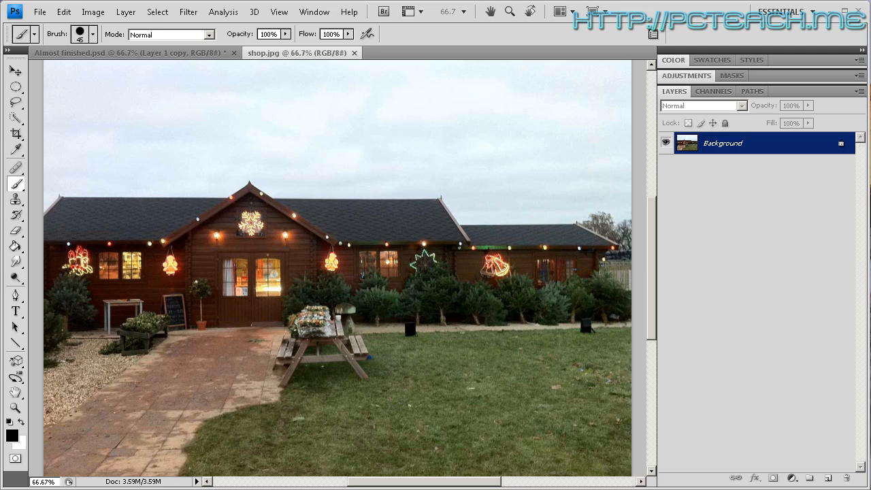
{"action": "mouse_move", "coordinate": [157, 60]}
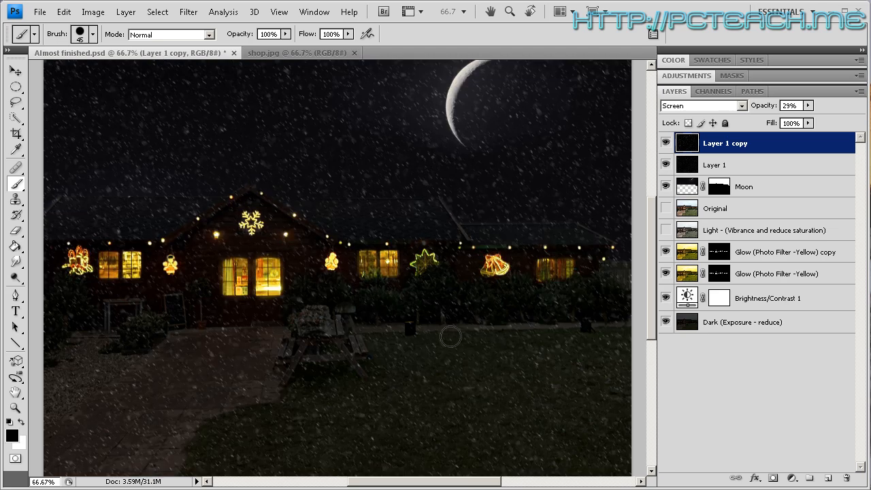
{"action": "mouse_move", "coordinate": [455, 378]}
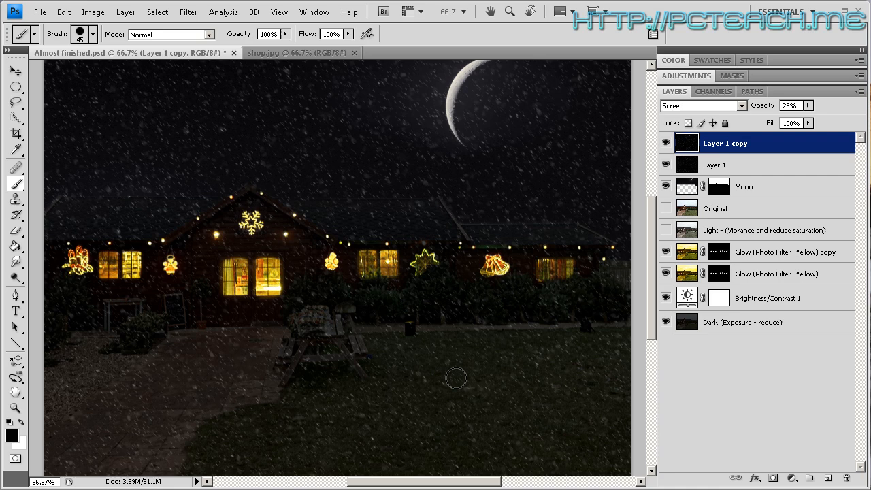
{"action": "mouse_move", "coordinate": [452, 378]}
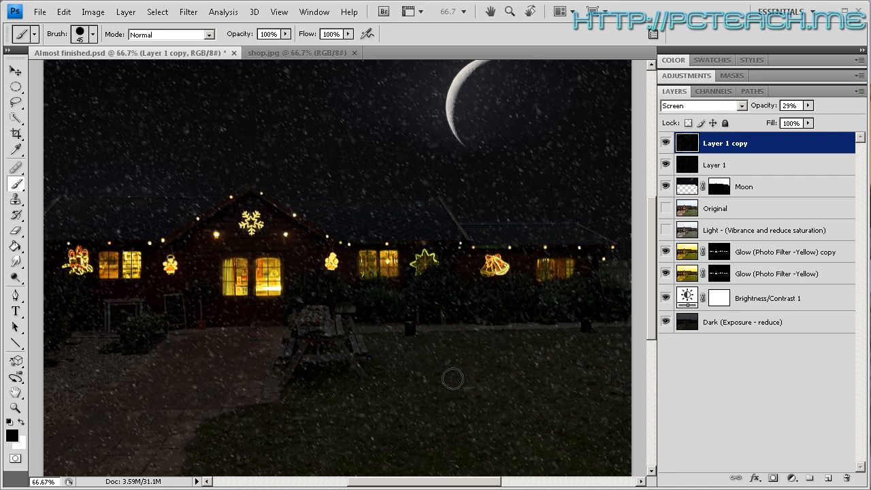
{"action": "mouse_move", "coordinate": [430, 402]}
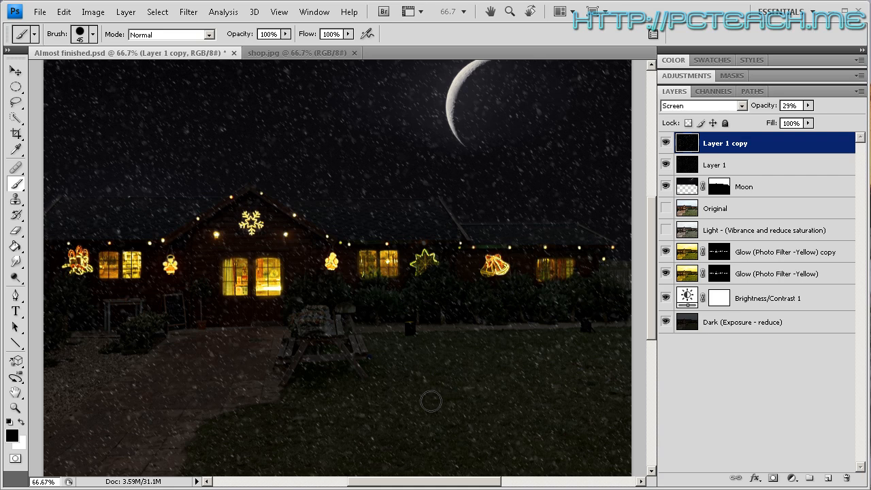
{"action": "mouse_move", "coordinate": [460, 315]}
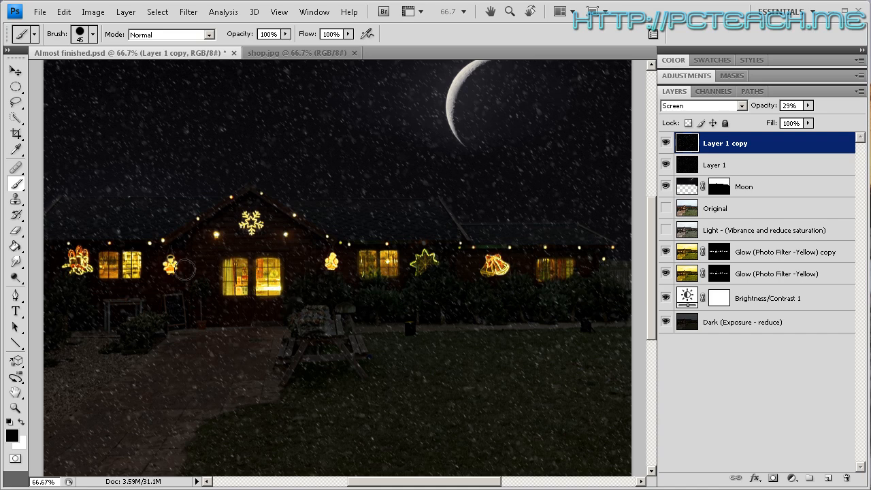
{"action": "mouse_move", "coordinate": [274, 220]}
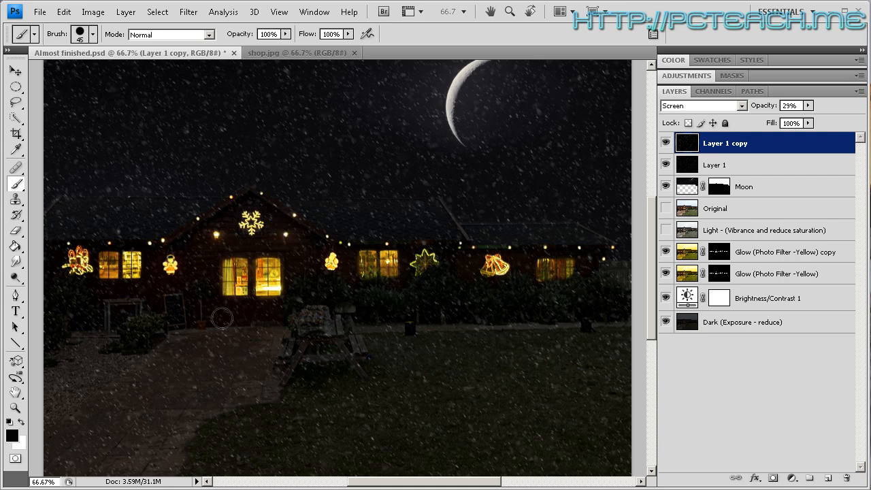
{"action": "mouse_move", "coordinate": [382, 207]}
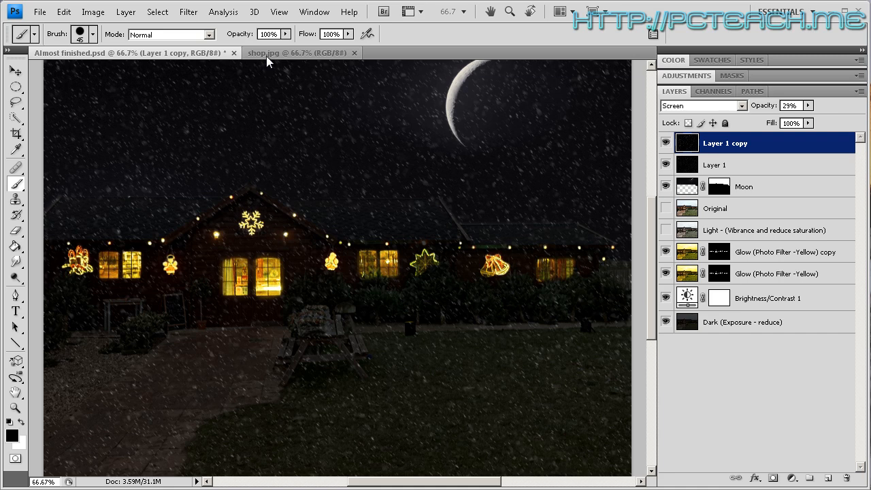
Step: Convert the shop photo's locked background into a regular layer named Base
{"action": "left_click", "coordinate": [292, 53]}
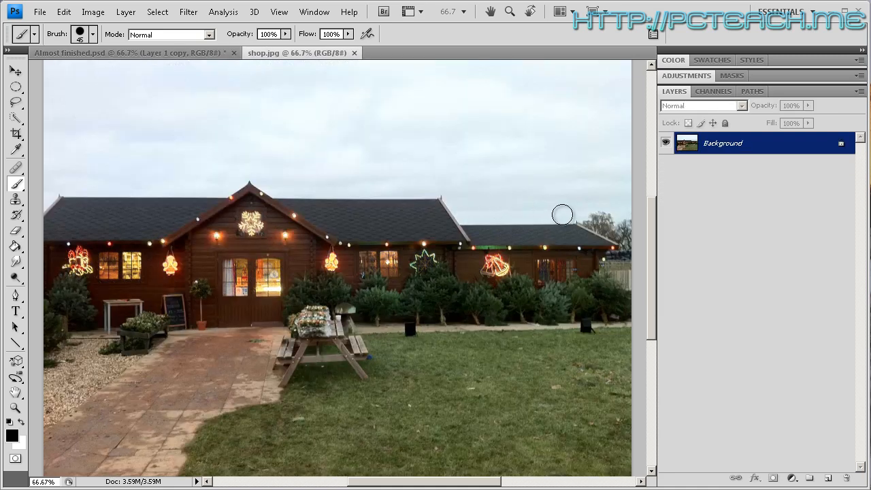
{"action": "right_click", "coordinate": [723, 143]}
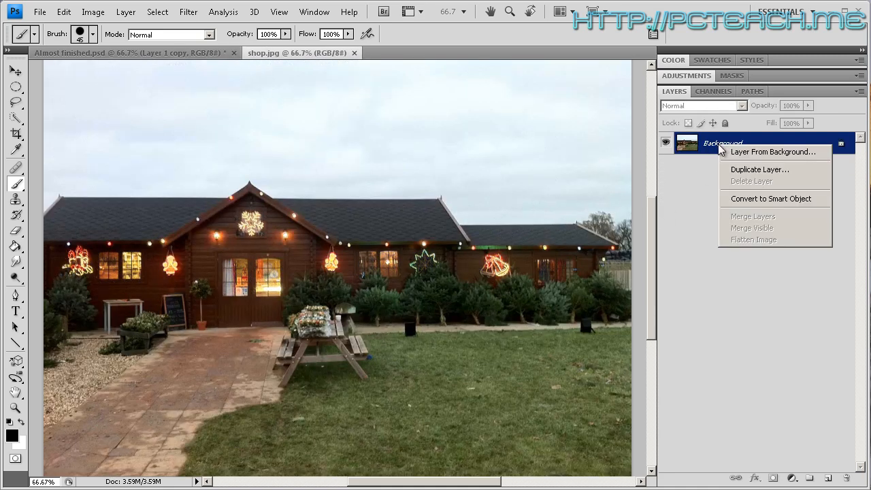
{"action": "mouse_move", "coordinate": [759, 169]}
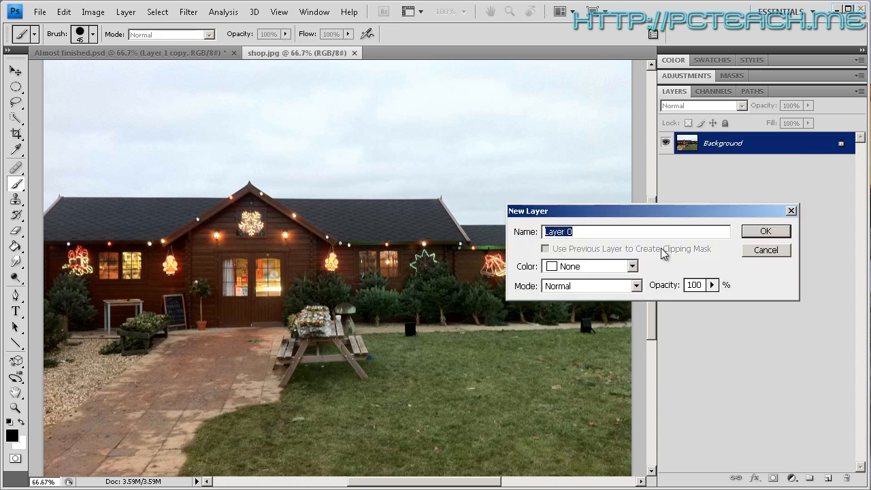
{"action": "mouse_move", "coordinate": [750, 237]}
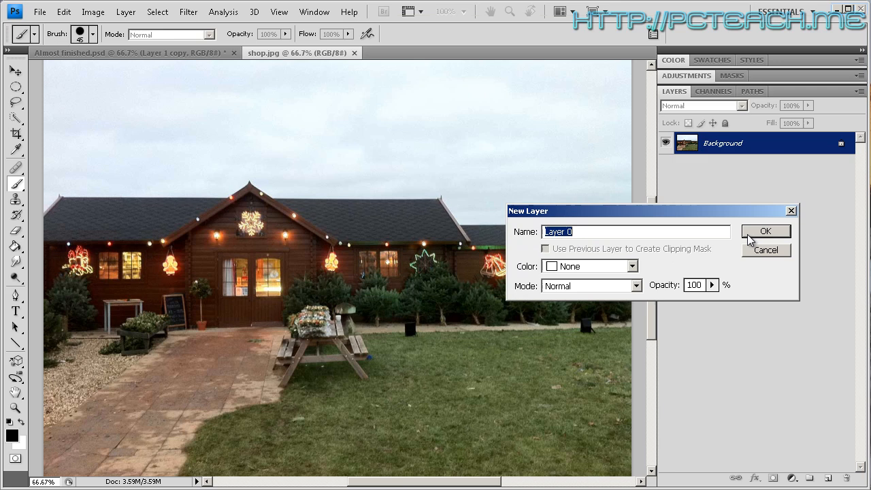
{"action": "left_click", "coordinate": [765, 232]}
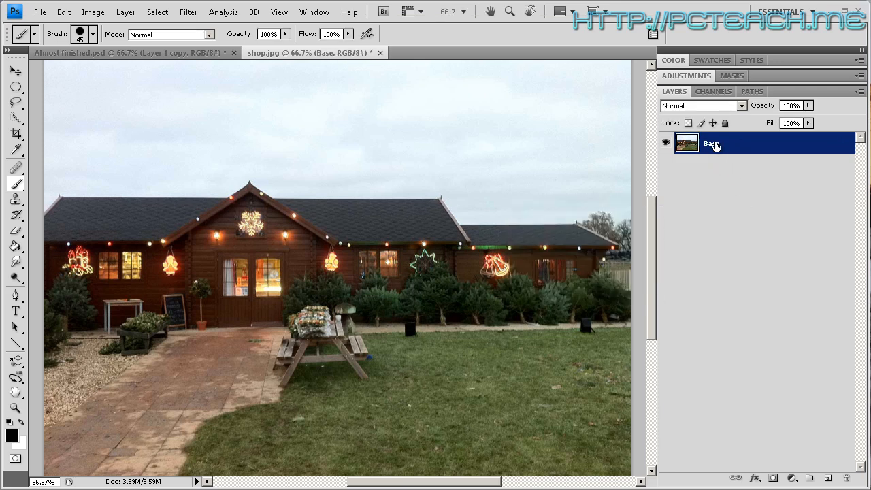
Step: Duplicate Base as a new layer named Glow
{"action": "right_click", "coordinate": [719, 144]}
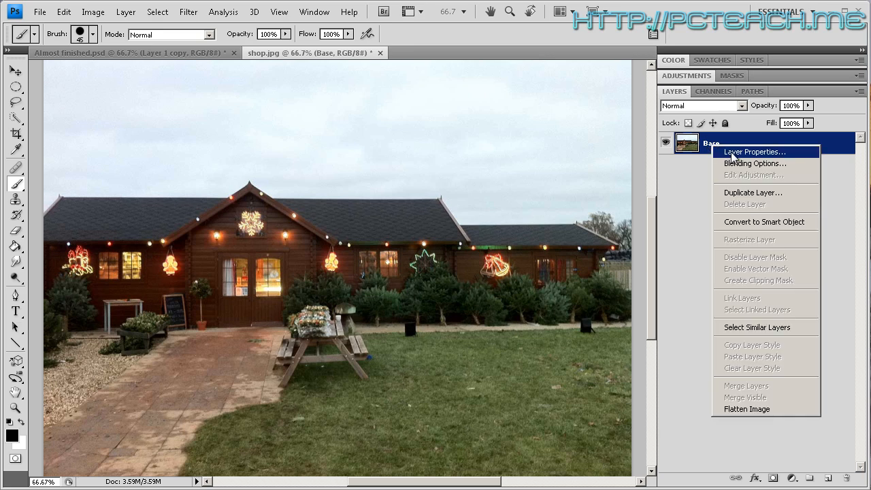
{"action": "mouse_move", "coordinate": [762, 196]}
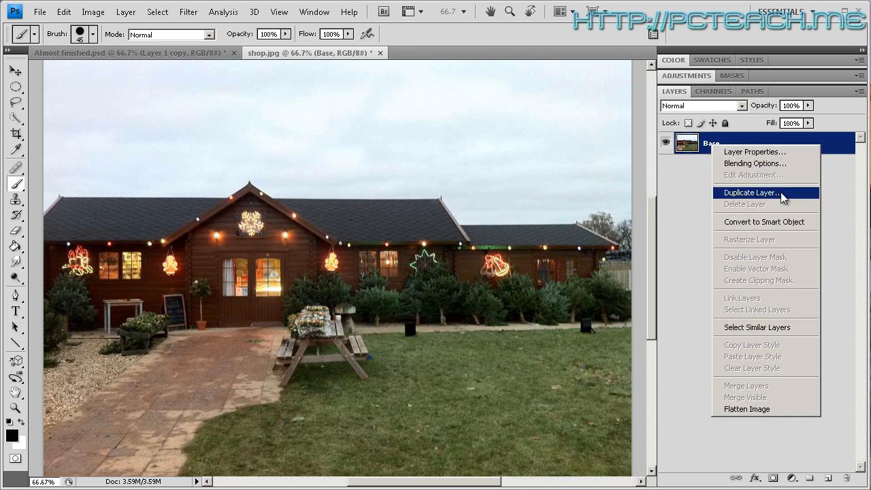
{"action": "left_click", "coordinate": [751, 194]}
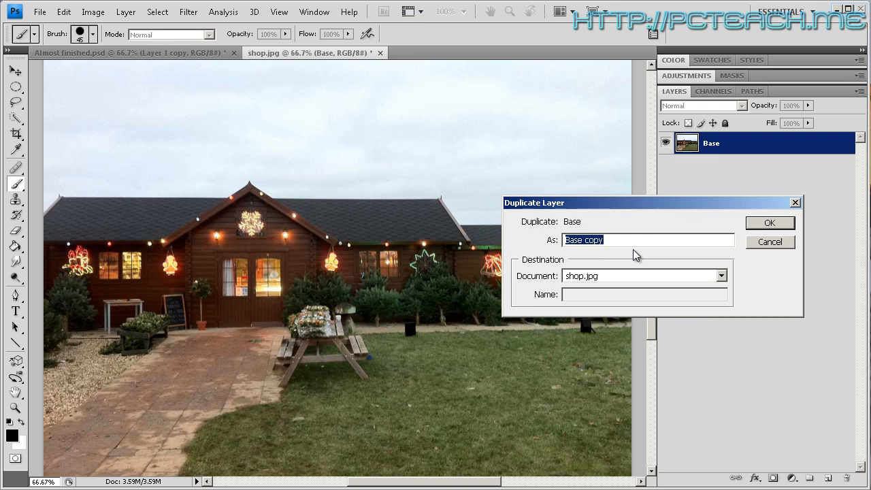
{"action": "type", "text": "Glow"}
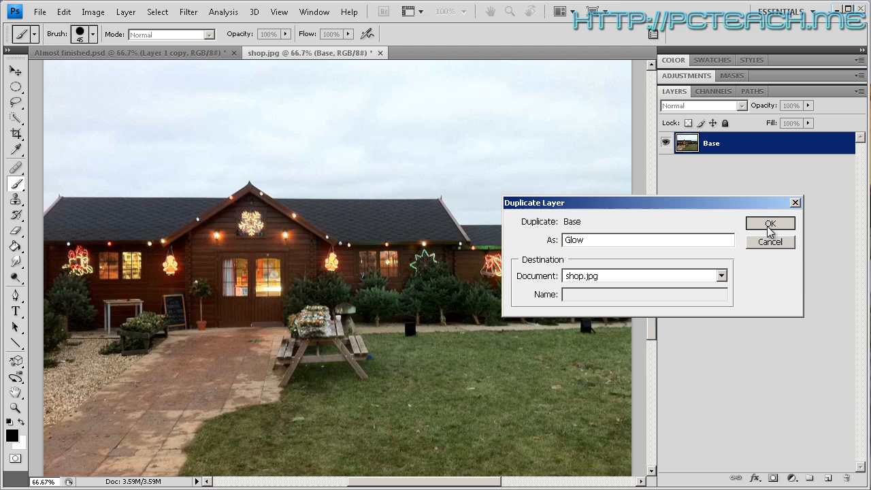
{"action": "left_click", "coordinate": [770, 223]}
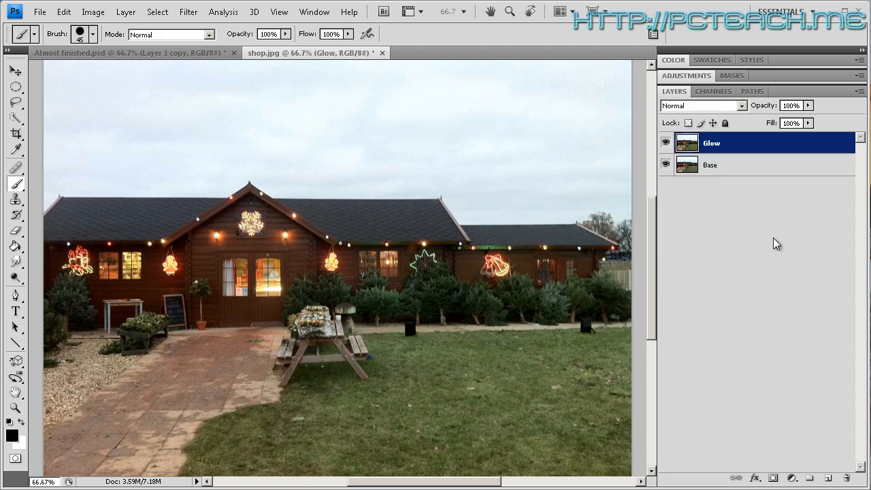
{"action": "mouse_move", "coordinate": [728, 216]}
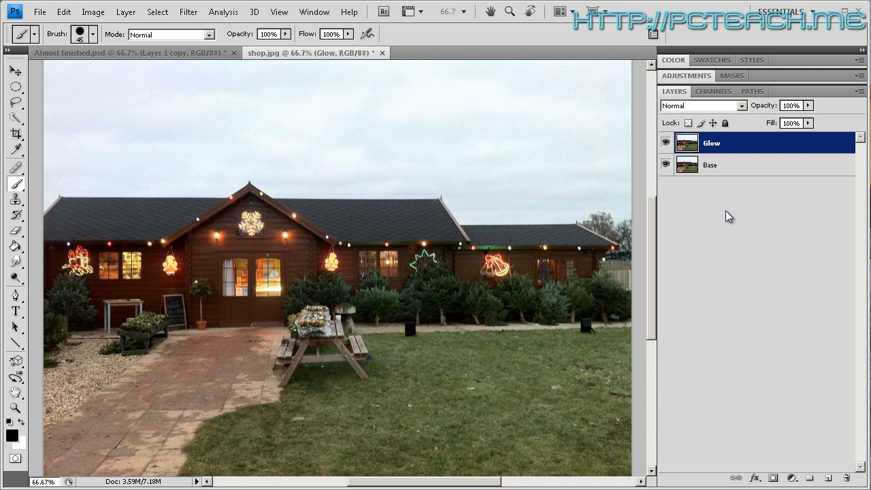
Step: Duplicate Glow as a new layer named Dark
{"action": "right_click", "coordinate": [710, 142]}
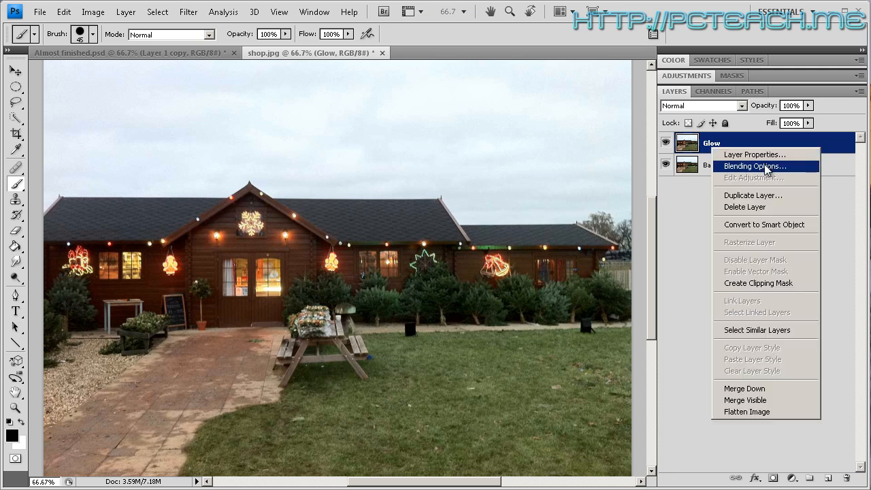
{"action": "left_click", "coordinate": [752, 196]}
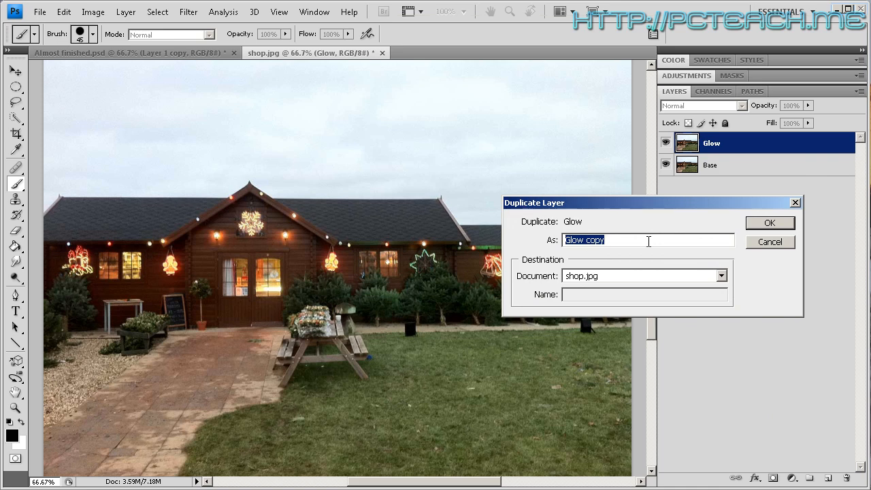
{"action": "type", "text": "Dark"}
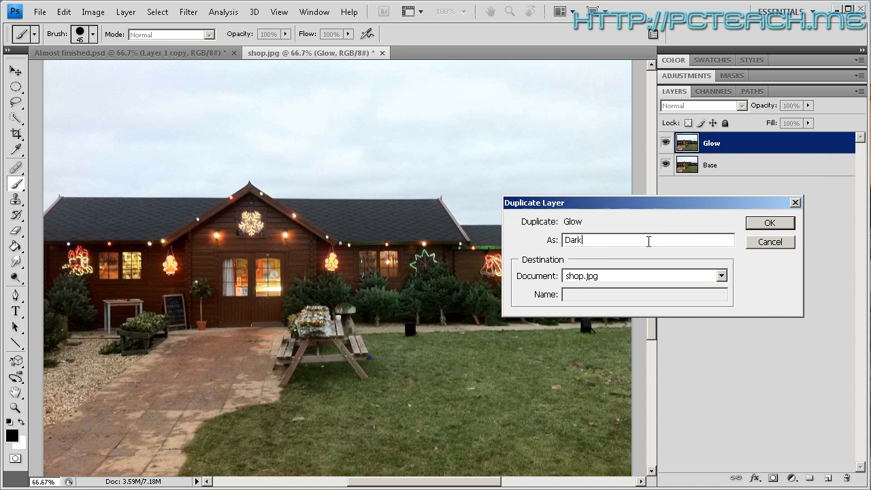
{"action": "left_click", "coordinate": [770, 223]}
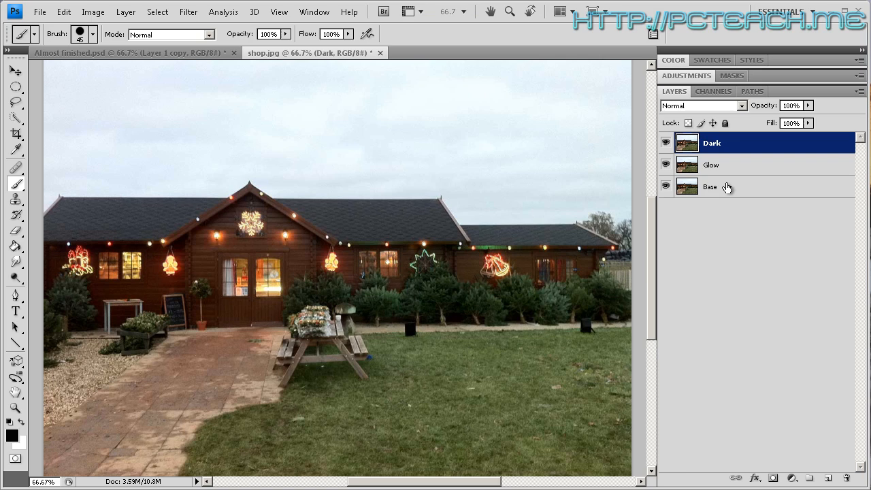
{"action": "mouse_move", "coordinate": [723, 165]}
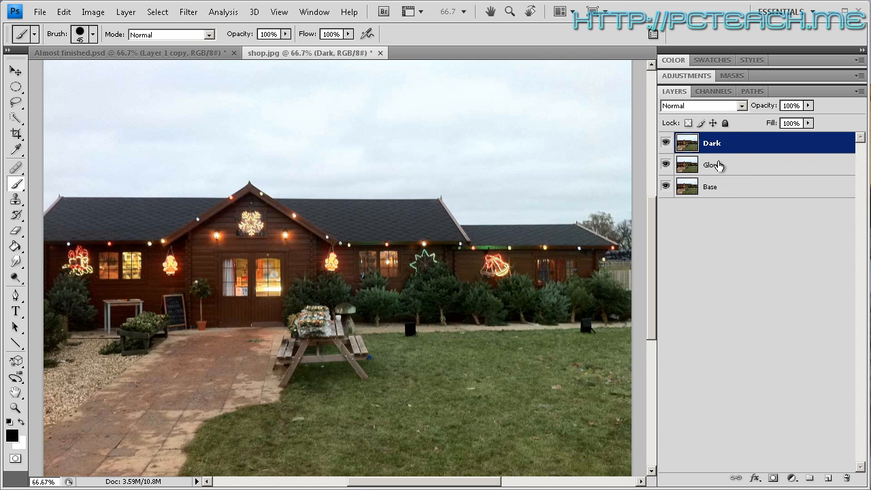
{"action": "mouse_move", "coordinate": [738, 170]}
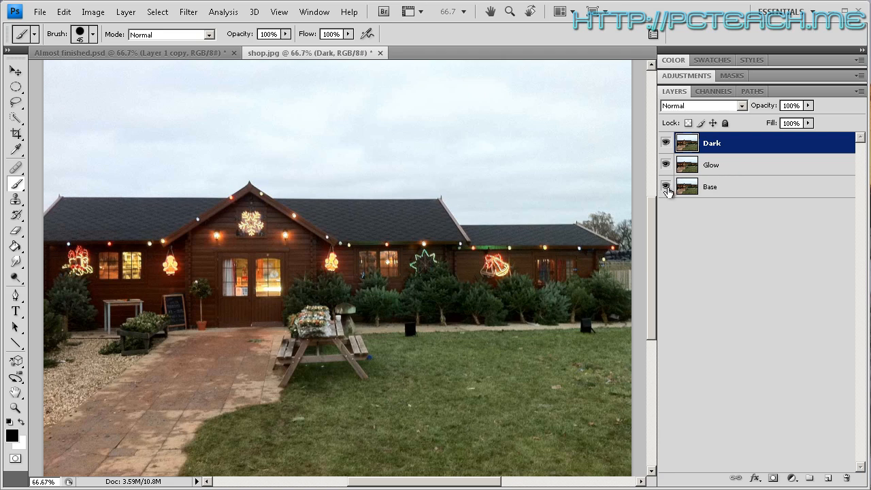
Step: Hide Base and Dark, then add a Photo Filter adjustment layer above Glow
{"action": "left_click", "coordinate": [665, 187]}
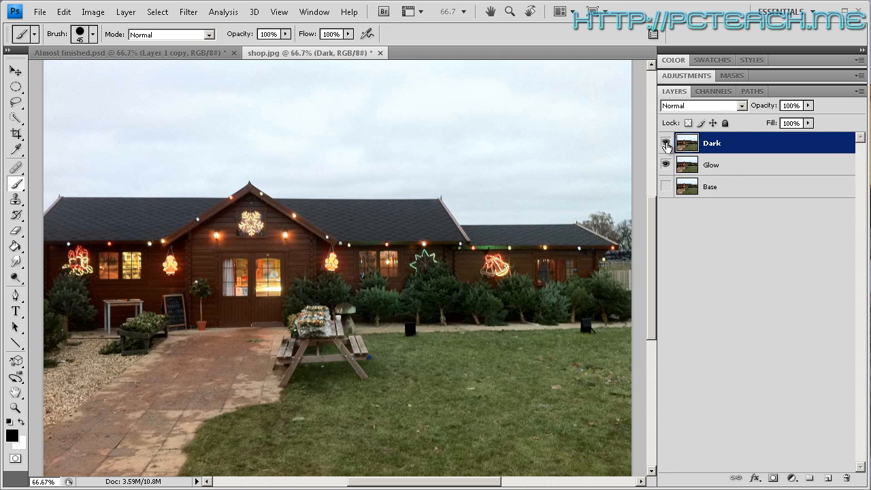
{"action": "left_click", "coordinate": [667, 143]}
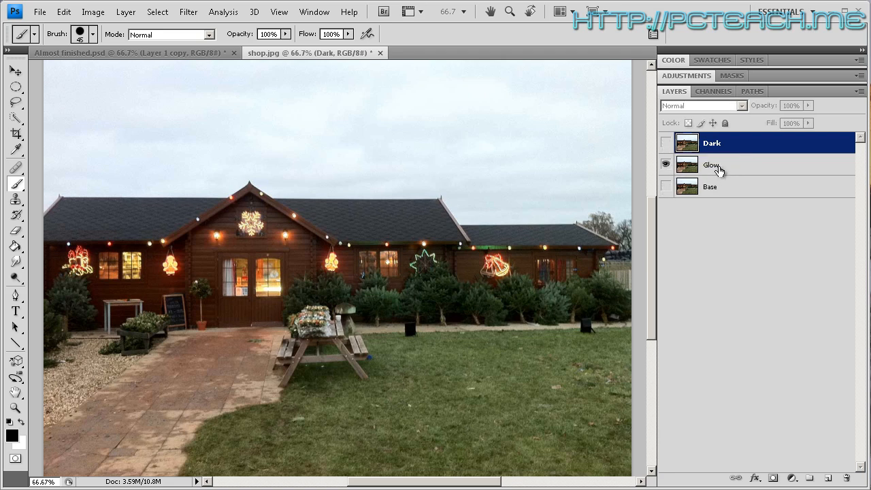
{"action": "left_click", "coordinate": [710, 165]}
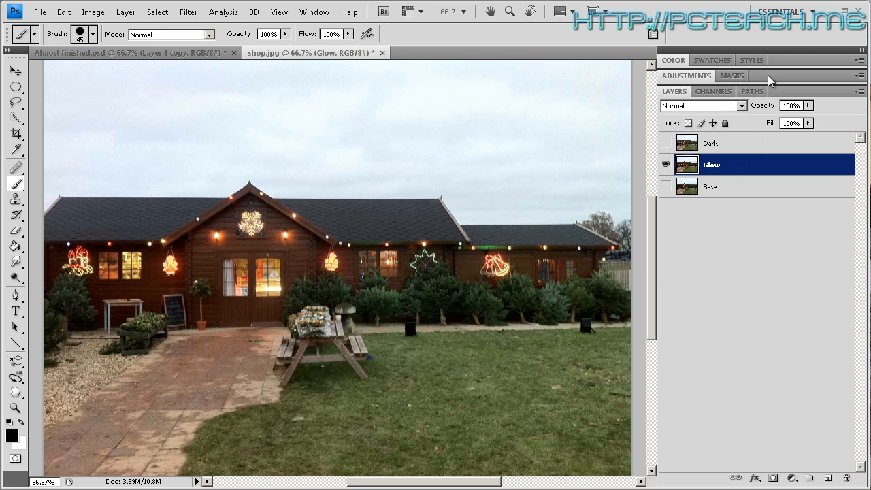
{"action": "left_click", "coordinate": [795, 144]}
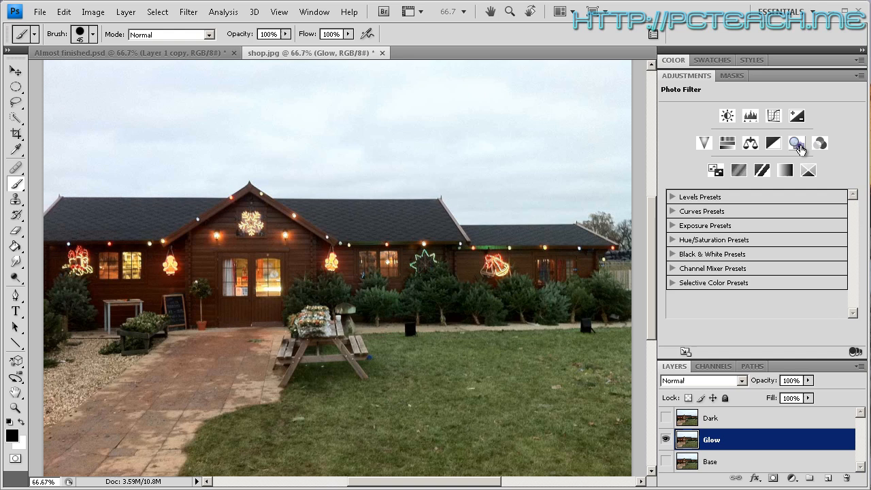
{"action": "mouse_move", "coordinate": [796, 143]}
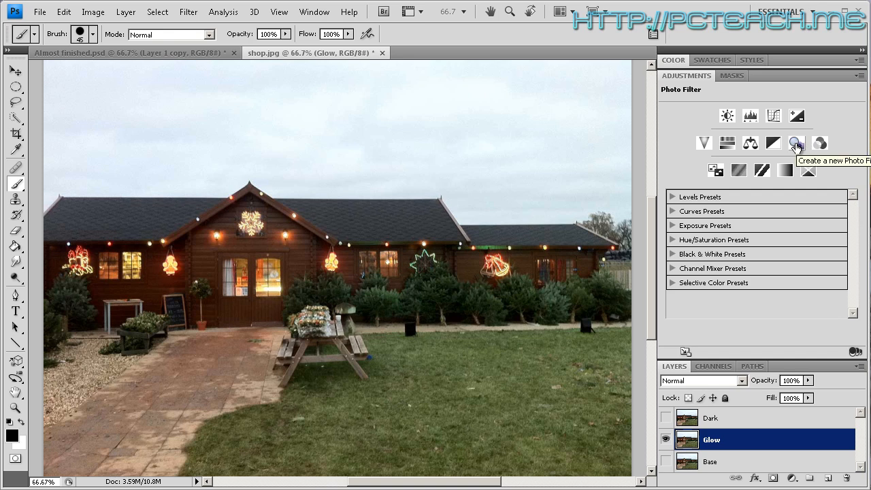
{"action": "left_click", "coordinate": [796, 143]}
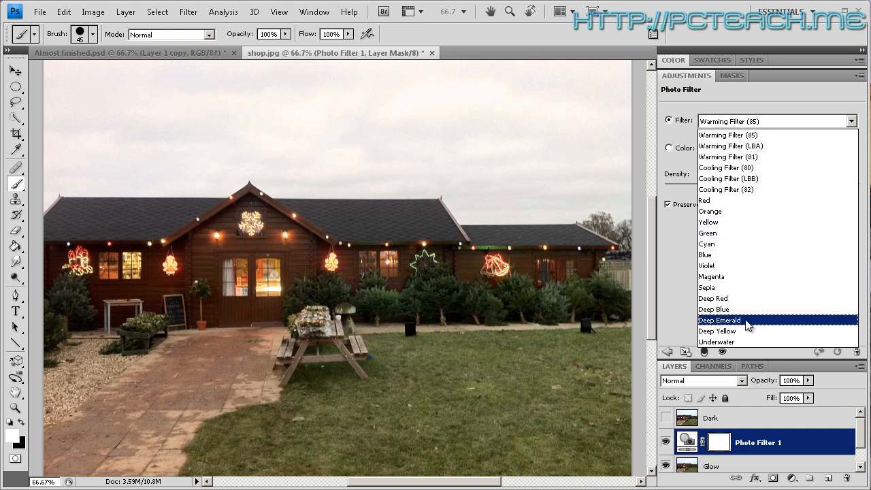
Step: Set the filter to Deep Yellow at 97% density, after briefly trying Yellow
{"action": "left_click", "coordinate": [717, 331]}
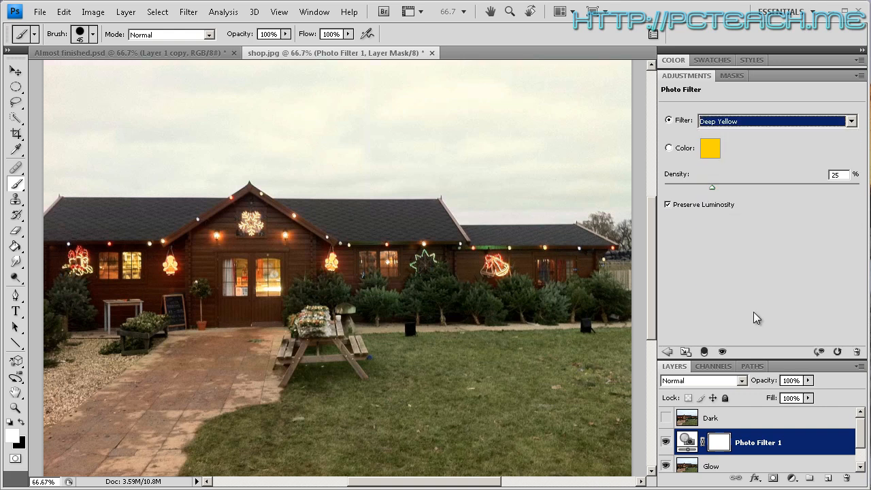
{"action": "left_click_drag", "start_coordinate": [712, 187], "coordinate": [736, 186]}
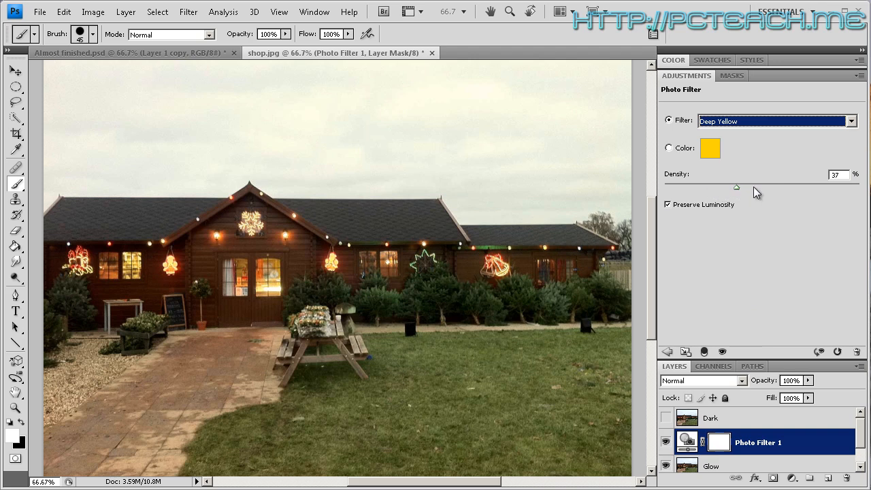
{"action": "left_click_drag", "start_coordinate": [737, 187], "coordinate": [843, 186]}
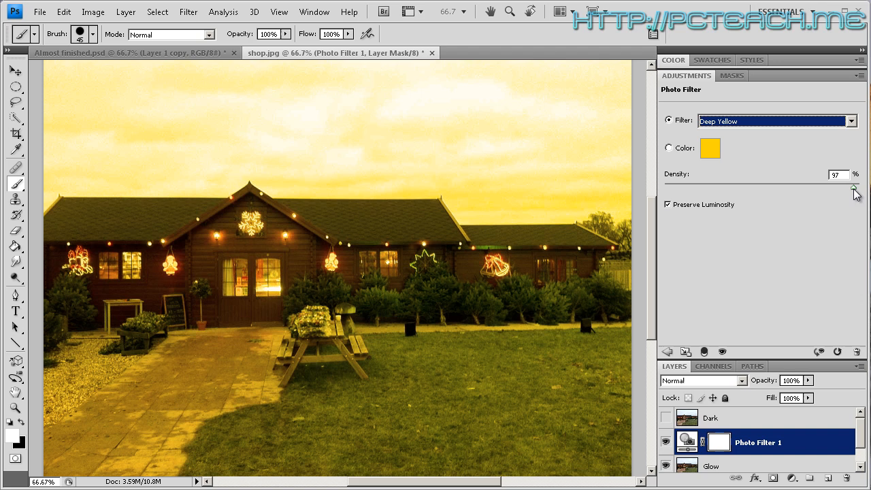
{"action": "mouse_move", "coordinate": [284, 223]}
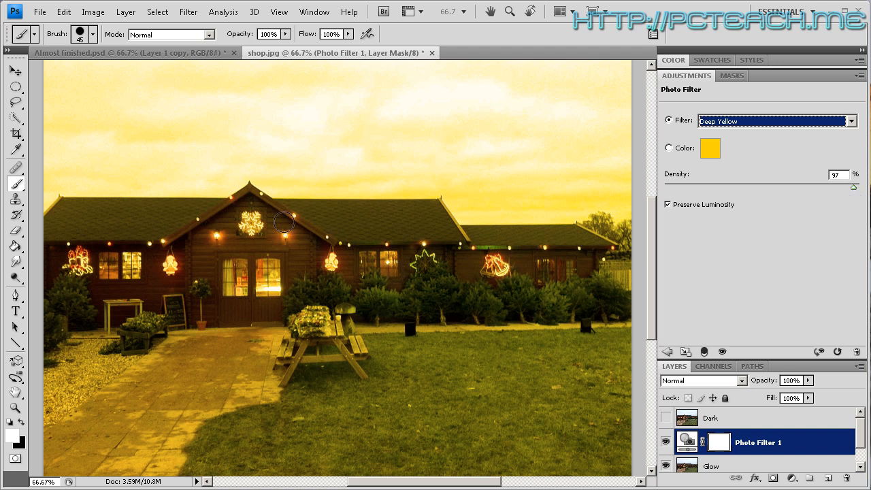
{"action": "mouse_move", "coordinate": [422, 287]}
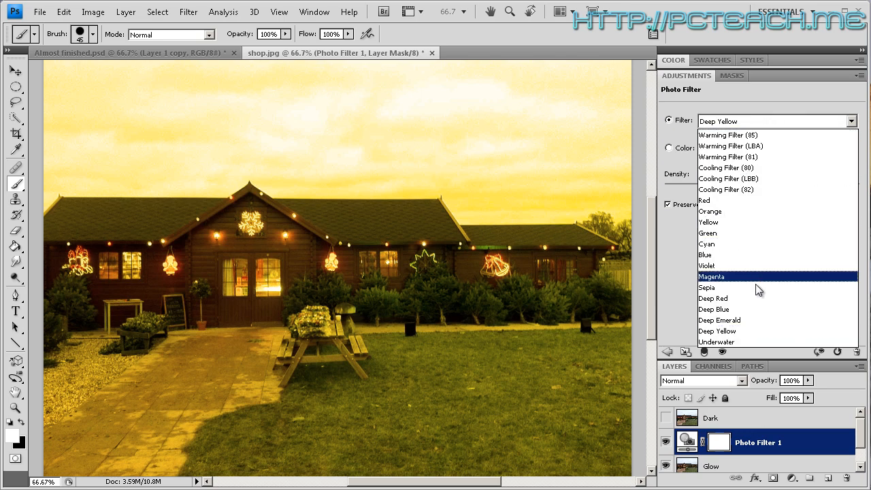
{"action": "left_click", "coordinate": [719, 319]}
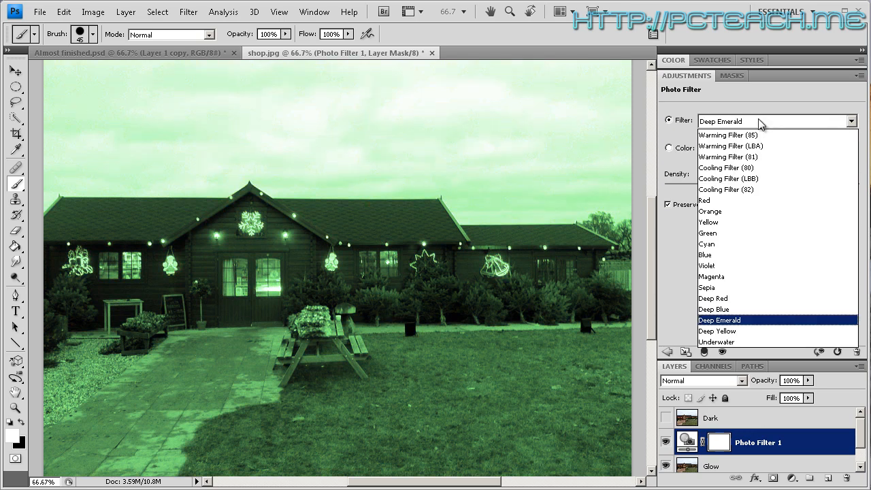
{"action": "left_click", "coordinate": [708, 221]}
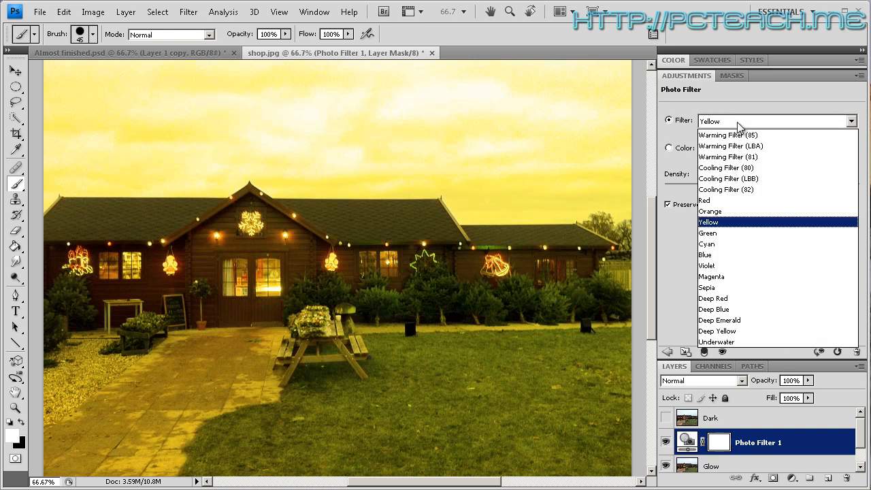
{"action": "left_click", "coordinate": [715, 331]}
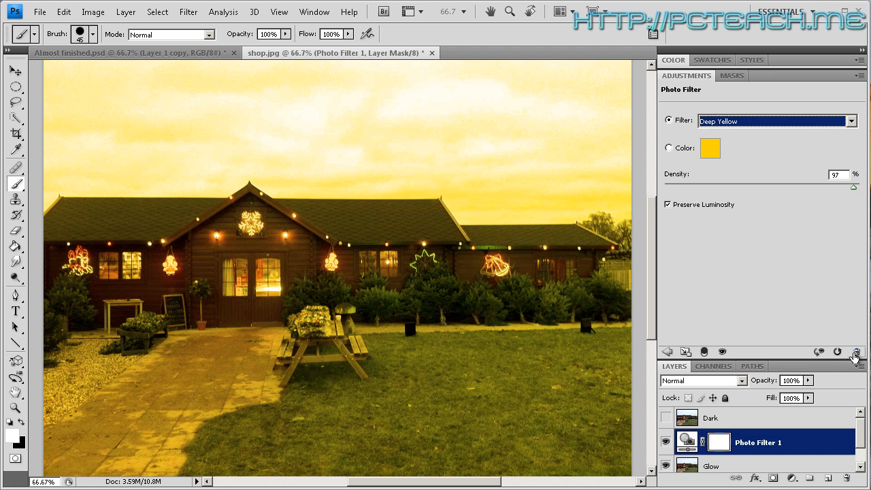
{"action": "mouse_move", "coordinate": [805, 370]}
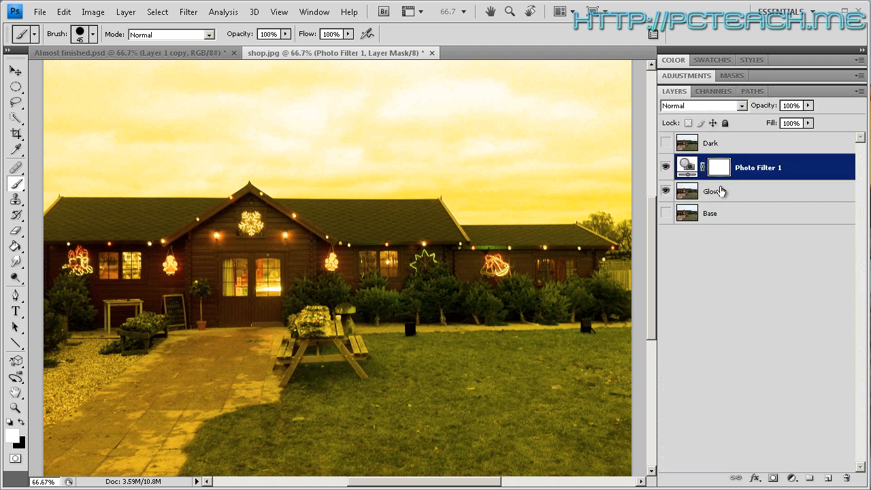
Step: Merge Photo Filter 1 into Glow and rename the result Photo Filter - Glow
{"action": "left_click", "coordinate": [710, 190]}
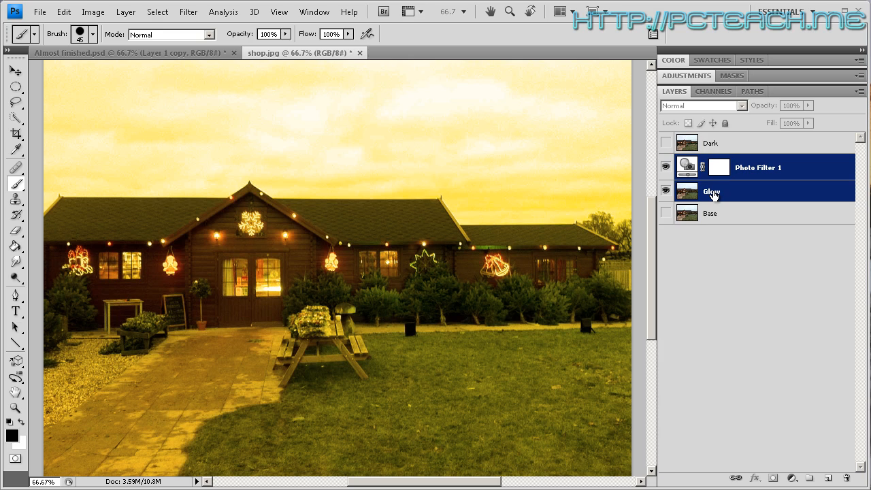
{"action": "right_click", "coordinate": [713, 190]}
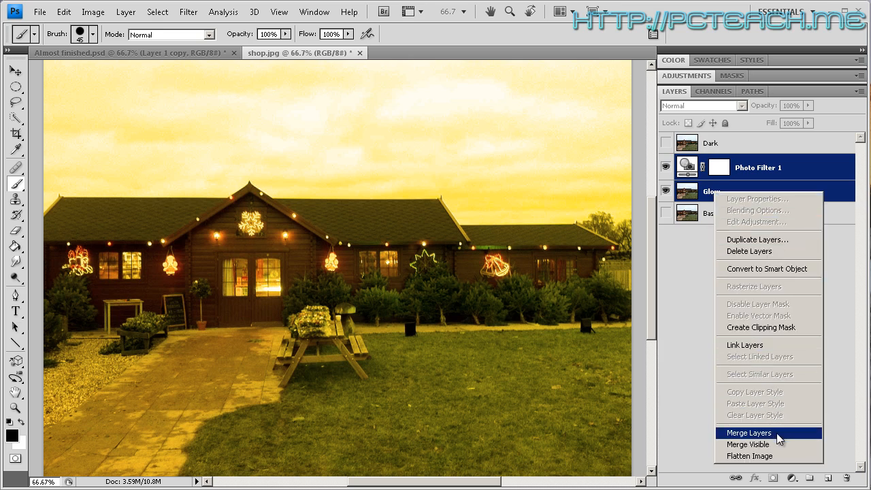
{"action": "left_click", "coordinate": [749, 433]}
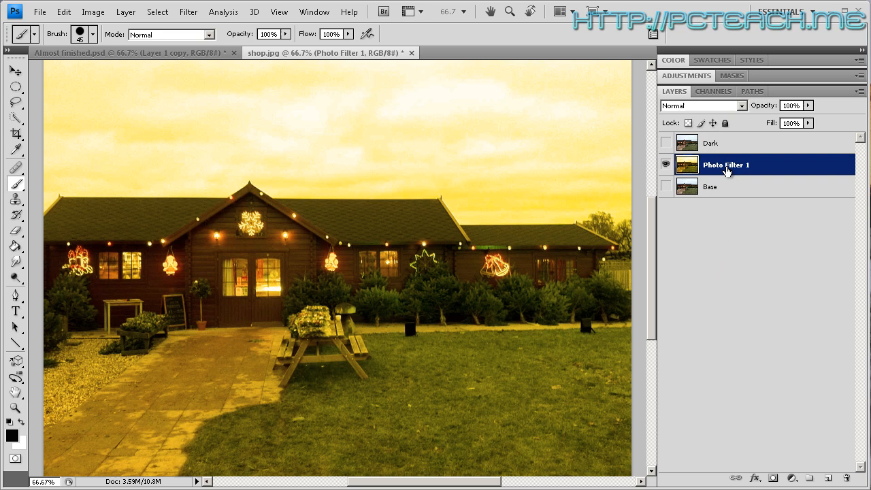
{"action": "mouse_move", "coordinate": [751, 169]}
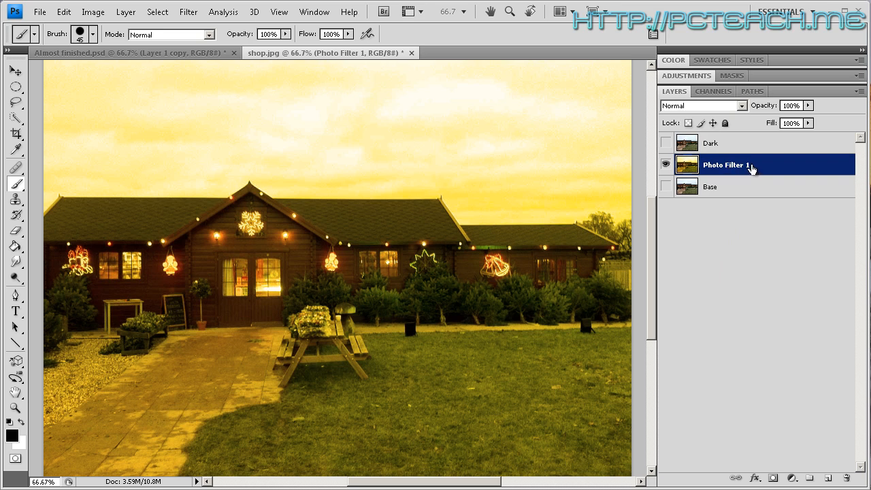
{"action": "double_click", "coordinate": [727, 165]}
{"action": "type", "text": "- Glow"}
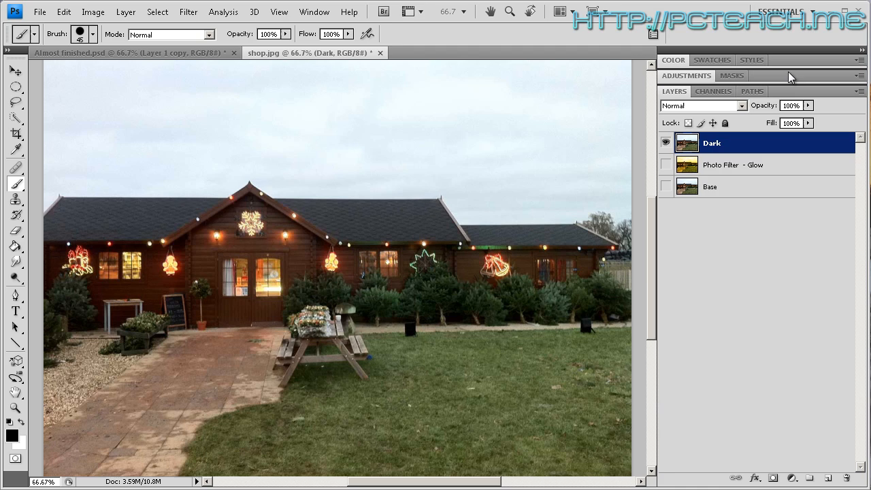
Step: Try a Brightness/Contrast adjustment on Dark, then delete it again
{"action": "left_click", "coordinate": [750, 144]}
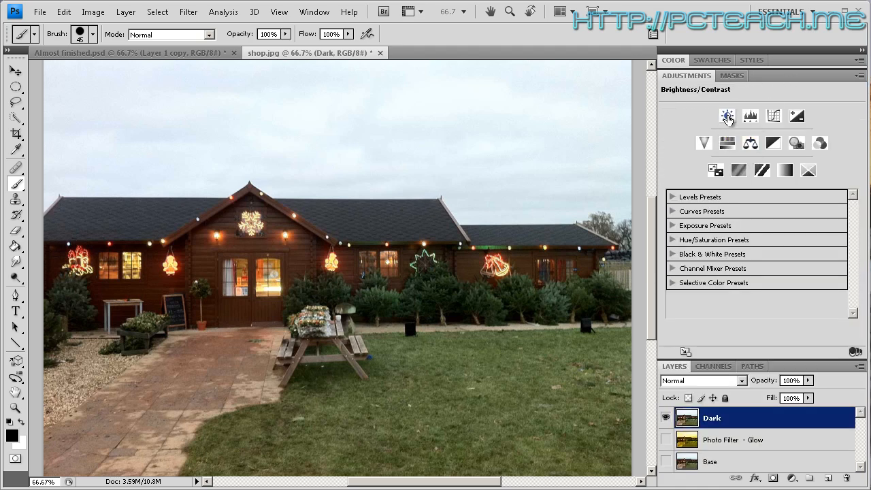
{"action": "left_click", "coordinate": [727, 115]}
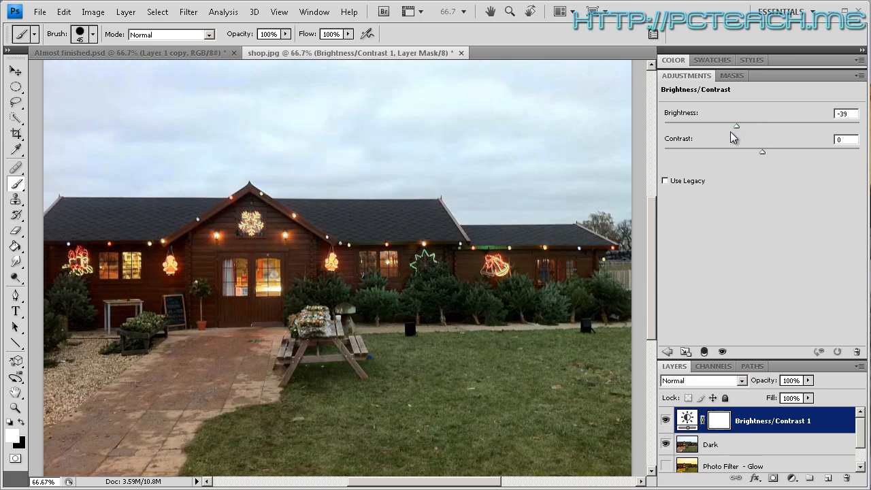
{"action": "left_click_drag", "start_coordinate": [736, 125], "coordinate": [769, 125]}
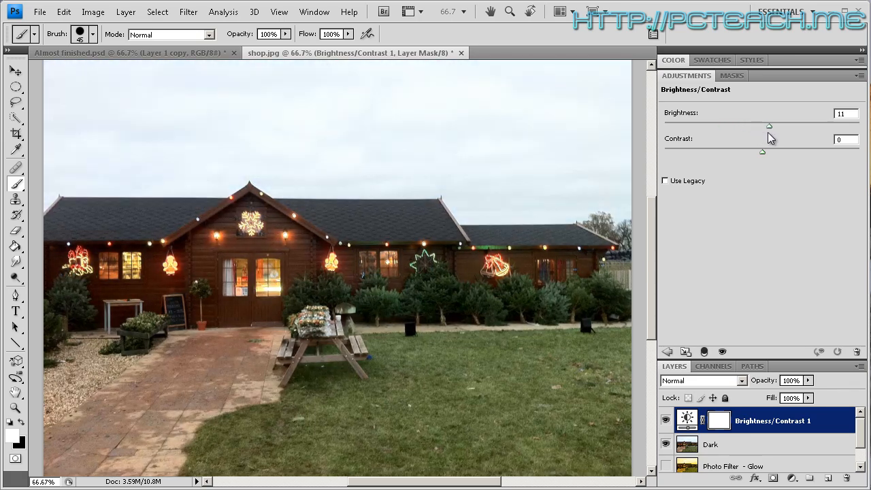
{"action": "left_click_drag", "start_coordinate": [769, 125], "coordinate": [762, 125]}
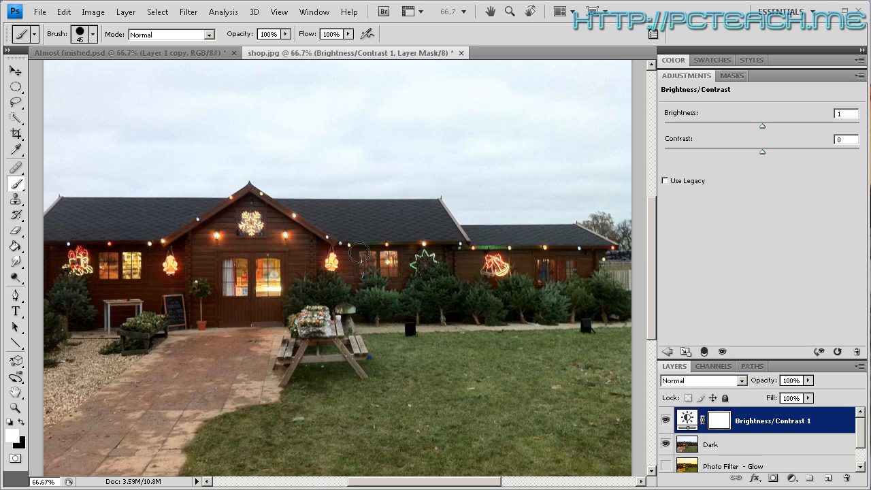
{"action": "mouse_move", "coordinate": [416, 271]}
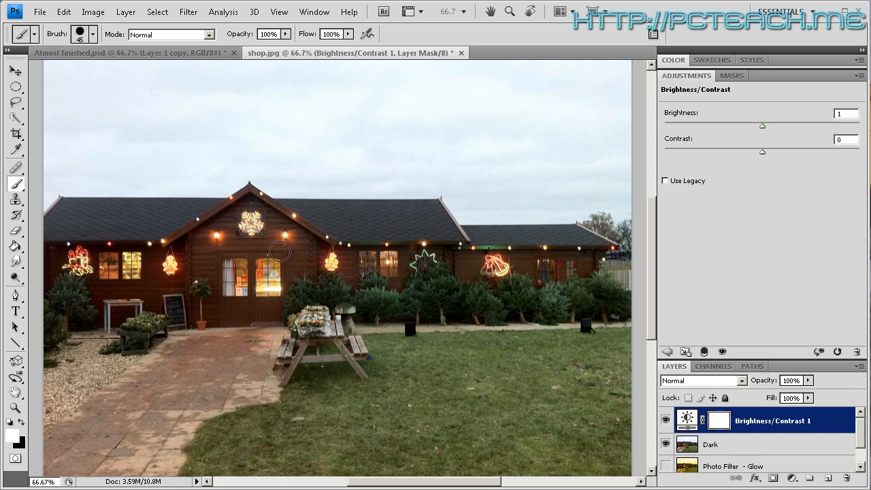
{"action": "mouse_move", "coordinate": [243, 248]}
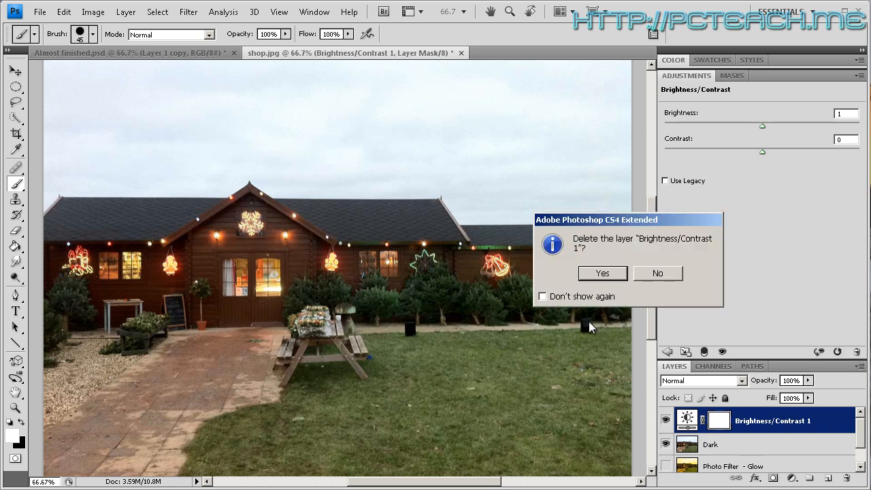
{"action": "left_click", "coordinate": [602, 273]}
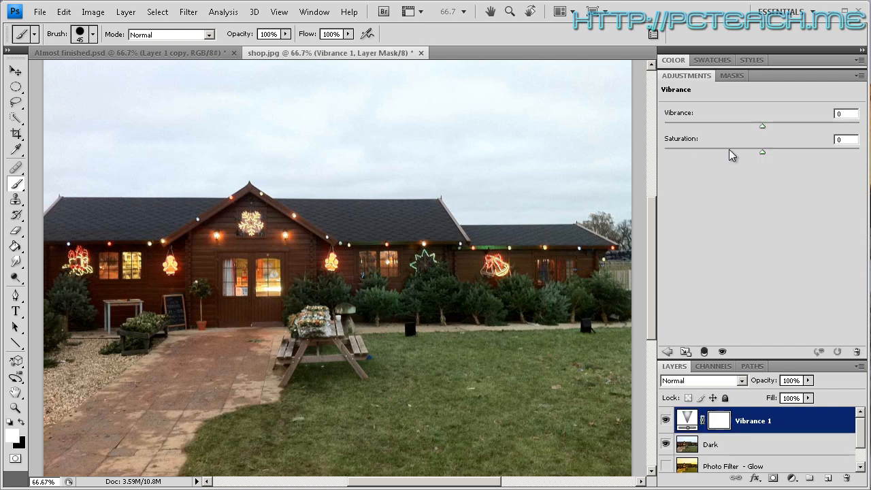
Step: Set the Vibrance adjustment above Dark to vibrance +48 and saturation -50
{"action": "left_click_drag", "start_coordinate": [762, 125], "coordinate": [768, 125]}
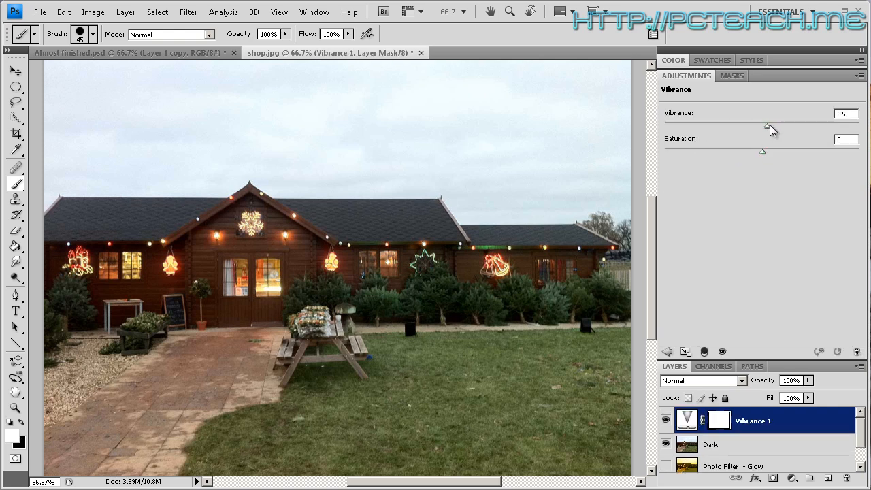
{"action": "left_click_drag", "start_coordinate": [768, 125], "coordinate": [810, 126]}
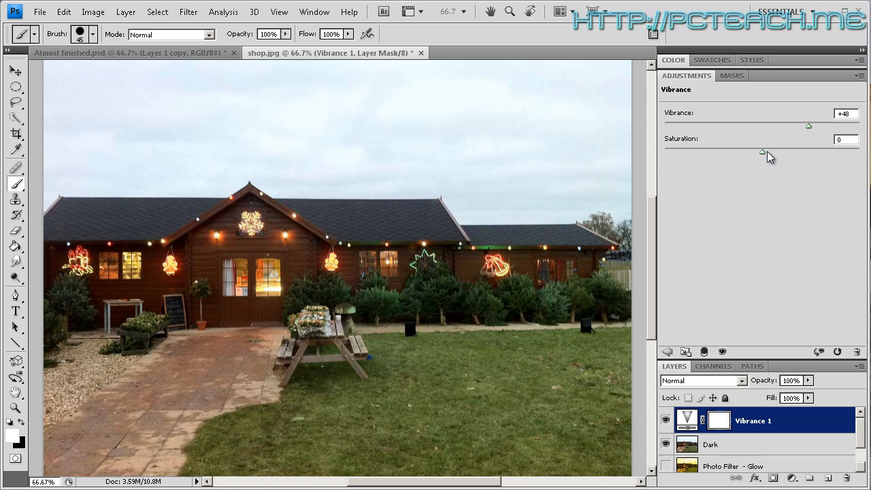
{"action": "left_click_drag", "start_coordinate": [762, 151], "coordinate": [722, 151]}
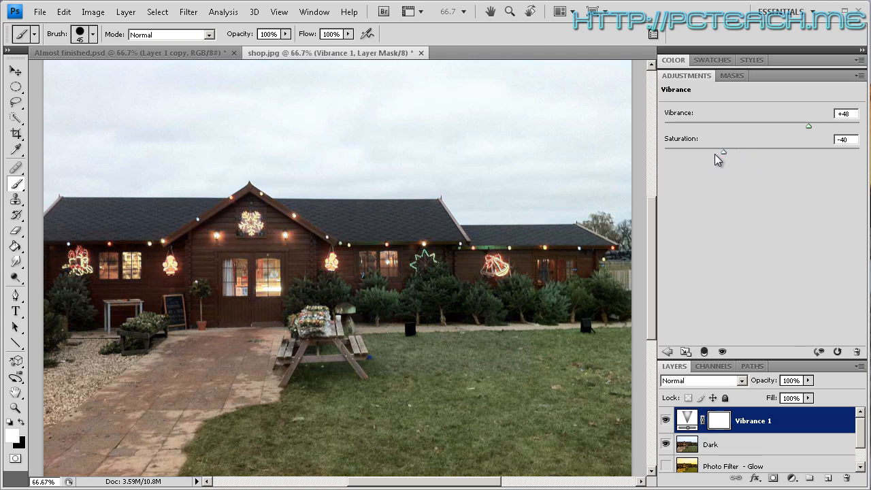
{"action": "left_click_drag", "start_coordinate": [723, 151], "coordinate": [713, 151]}
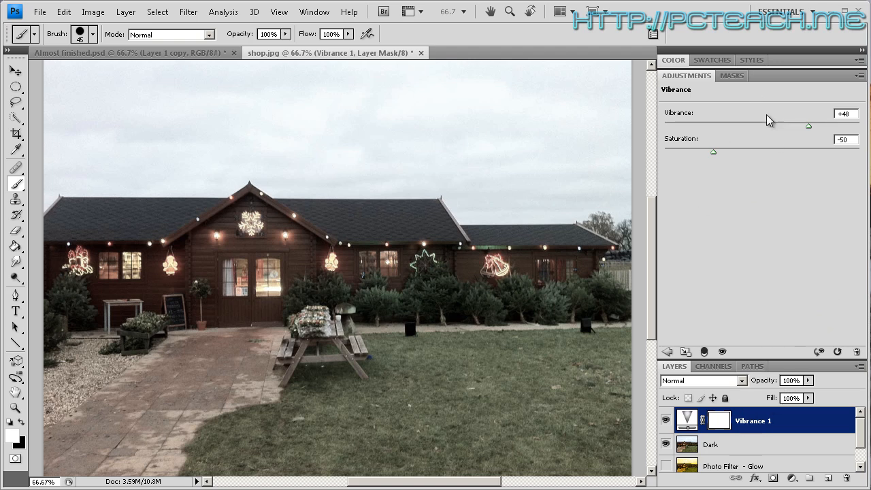
{"action": "left_click", "coordinate": [785, 172]}
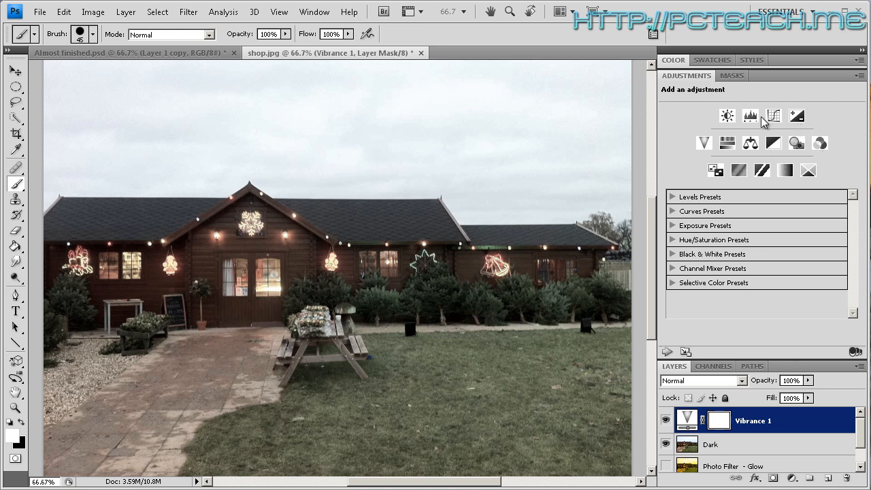
{"action": "mouse_move", "coordinate": [806, 120]}
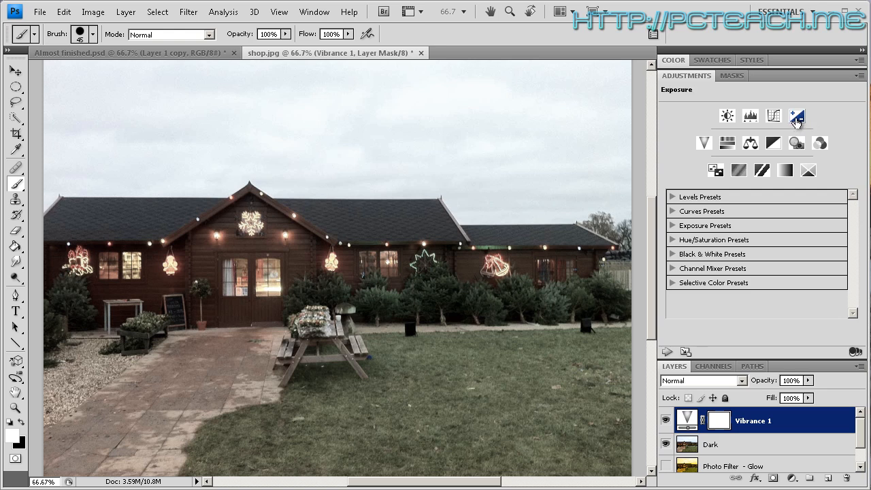
Step: Add an Exposure adjustment and lower it to about -4.20 for a night-time look
{"action": "left_click", "coordinate": [792, 117]}
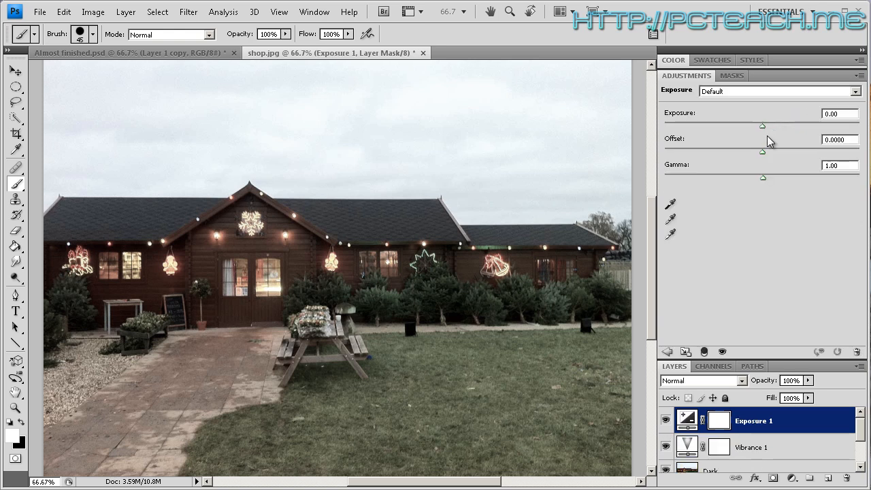
{"action": "left_click_drag", "start_coordinate": [762, 126], "coordinate": [764, 125]}
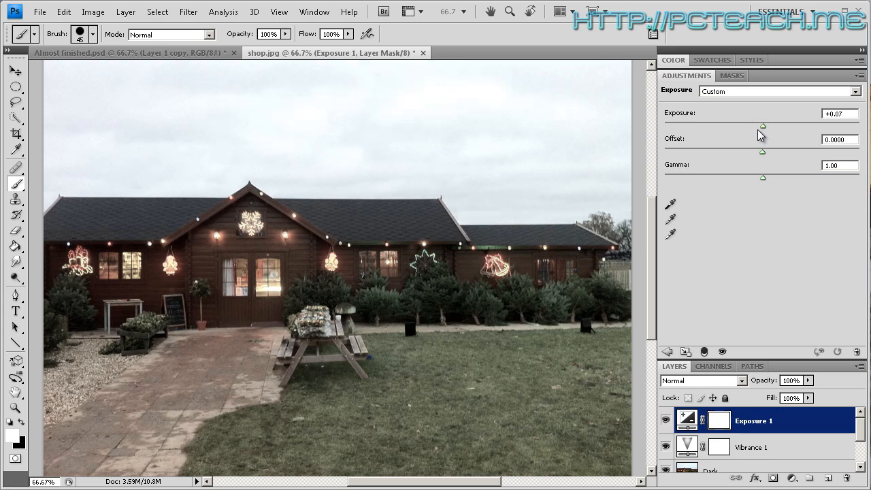
{"action": "left_click_drag", "start_coordinate": [762, 125], "coordinate": [736, 125]}
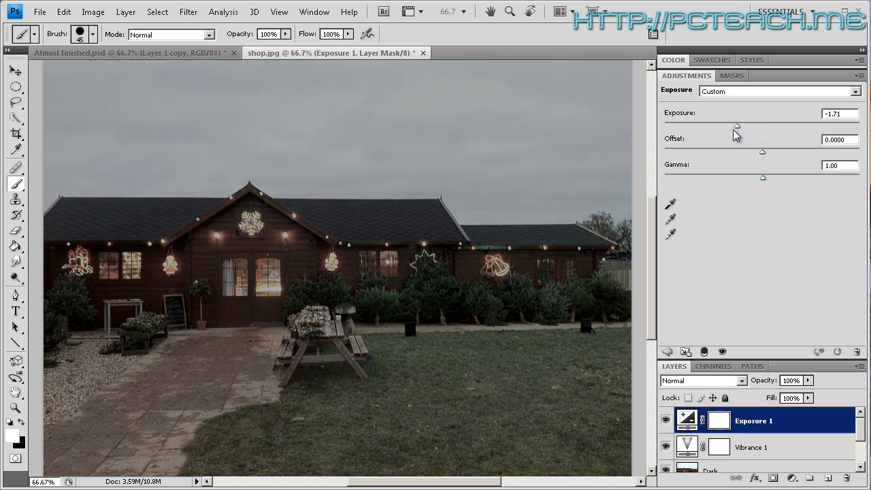
{"action": "left_click_drag", "start_coordinate": [736, 125], "coordinate": [719, 126]}
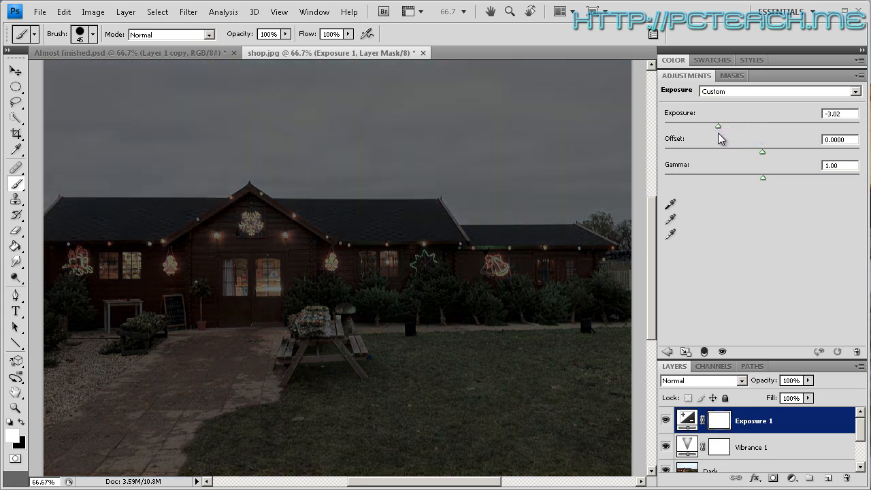
{"action": "left_click_drag", "start_coordinate": [719, 125], "coordinate": [712, 125]}
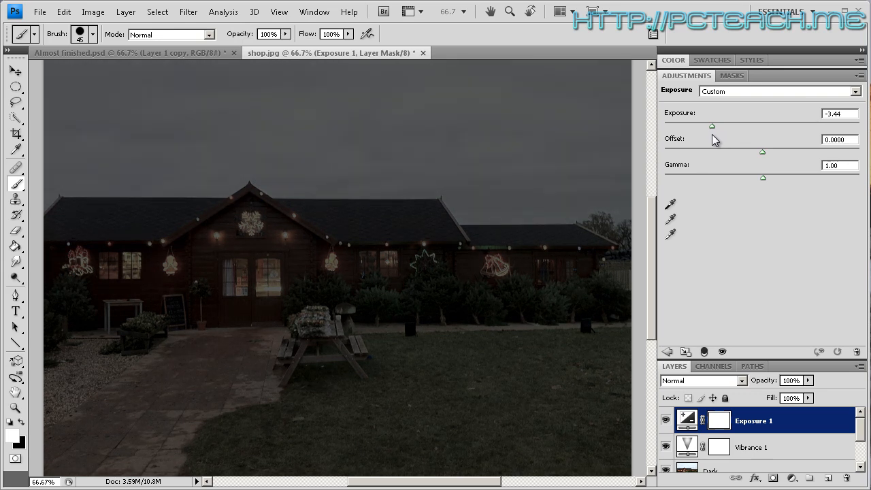
{"action": "left_click_drag", "start_coordinate": [711, 126], "coordinate": [710, 125]}
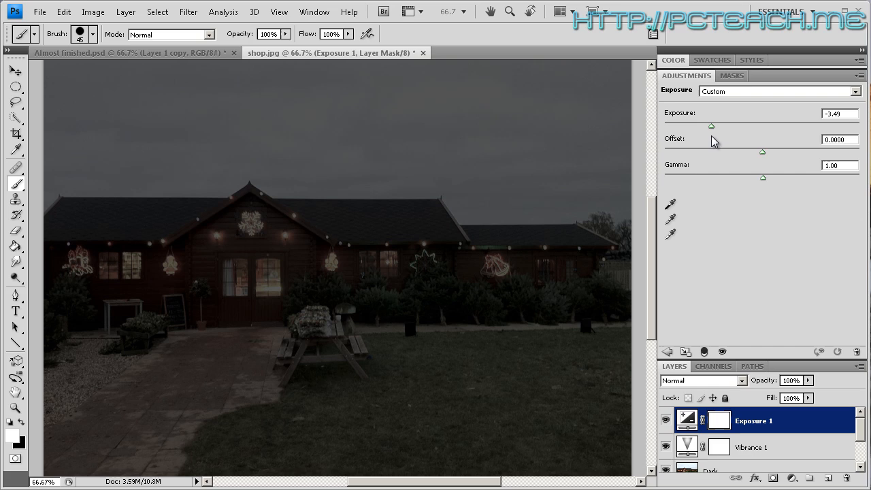
{"action": "left_click_drag", "start_coordinate": [711, 125], "coordinate": [705, 126]}
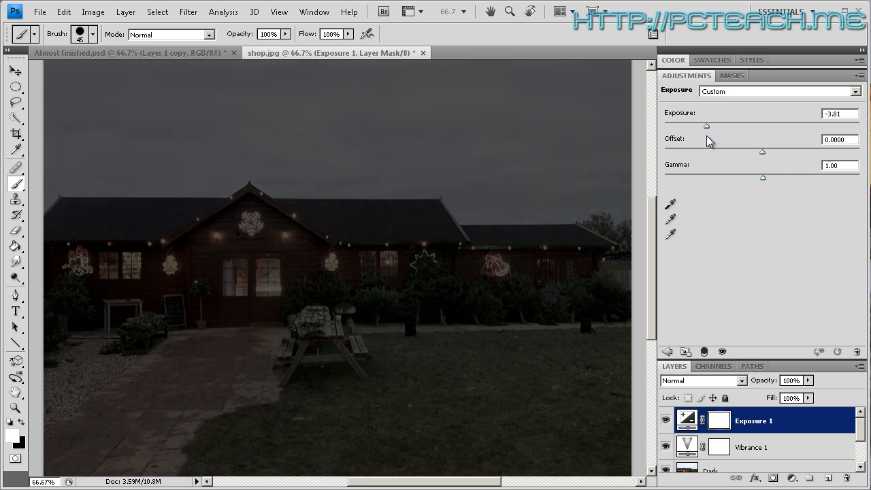
{"action": "left_click_drag", "start_coordinate": [705, 127], "coordinate": [701, 126]}
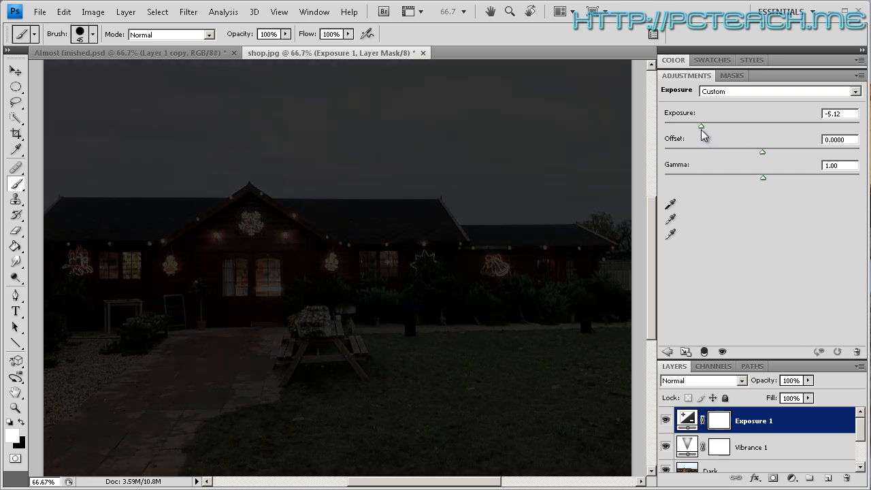
{"action": "left_click_drag", "start_coordinate": [701, 128], "coordinate": [706, 128]}
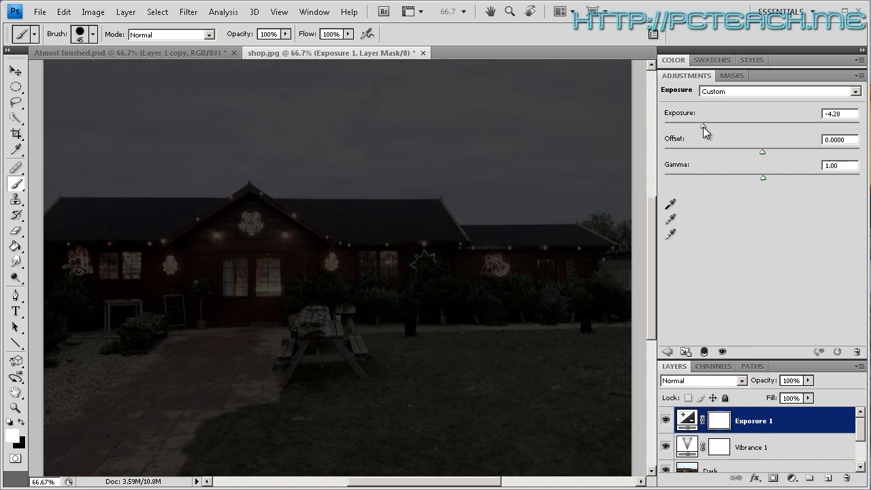
{"action": "mouse_move", "coordinate": [234, 123]}
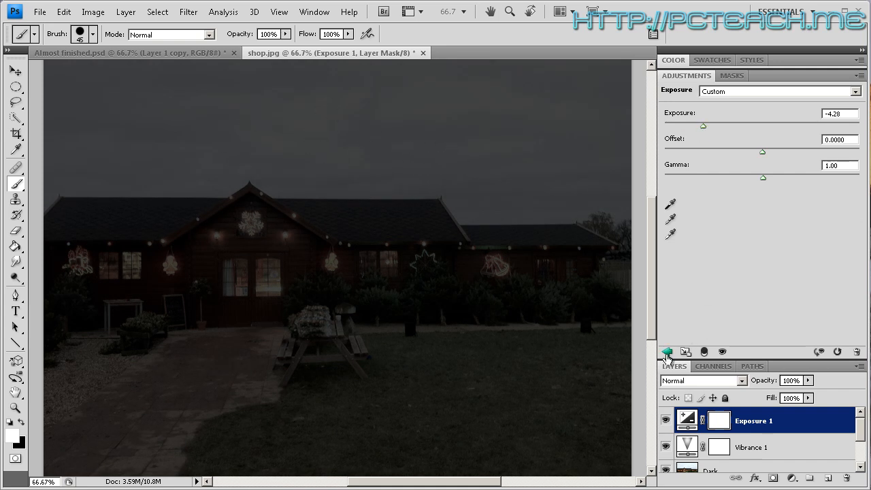
{"action": "left_click", "coordinate": [667, 351]}
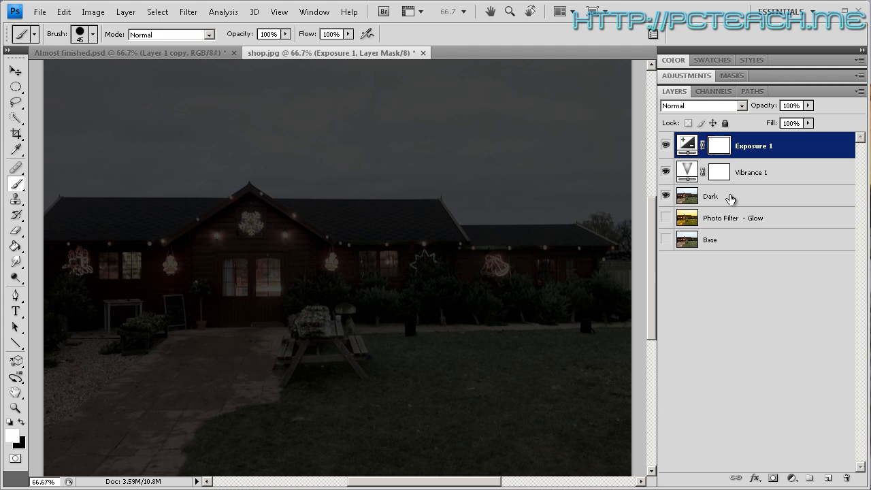
Step: Merge the visible Exposure, Vibrance and Dark layers and rename the result Exposure - Dark
{"action": "right_click", "coordinate": [728, 196]}
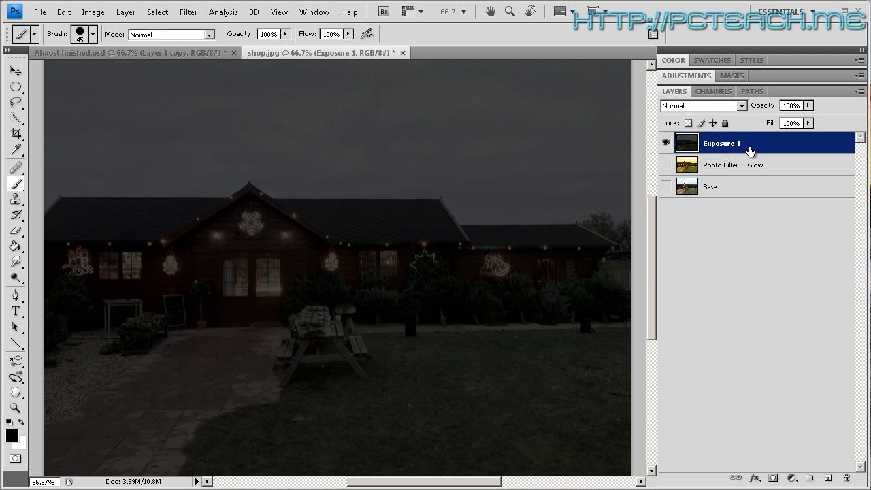
{"action": "double_click", "coordinate": [721, 143]}
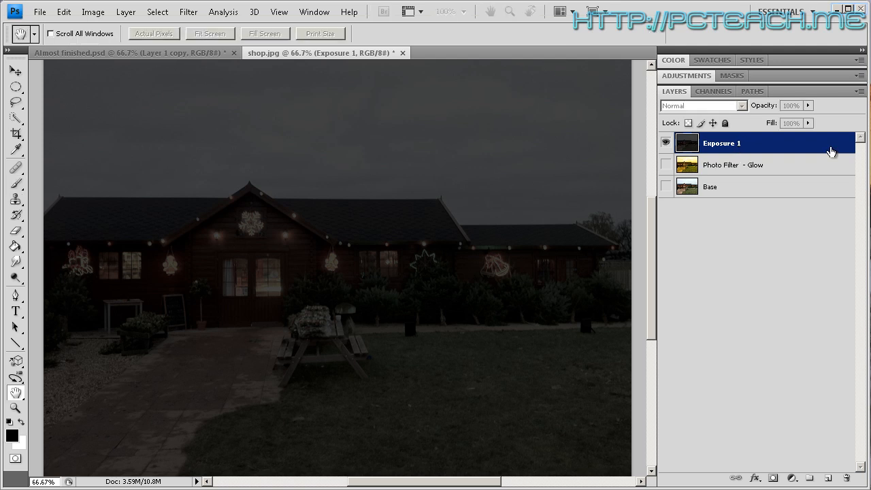
{"action": "double_click", "coordinate": [721, 143]}
{"action": "type", "text": "- Dark"}
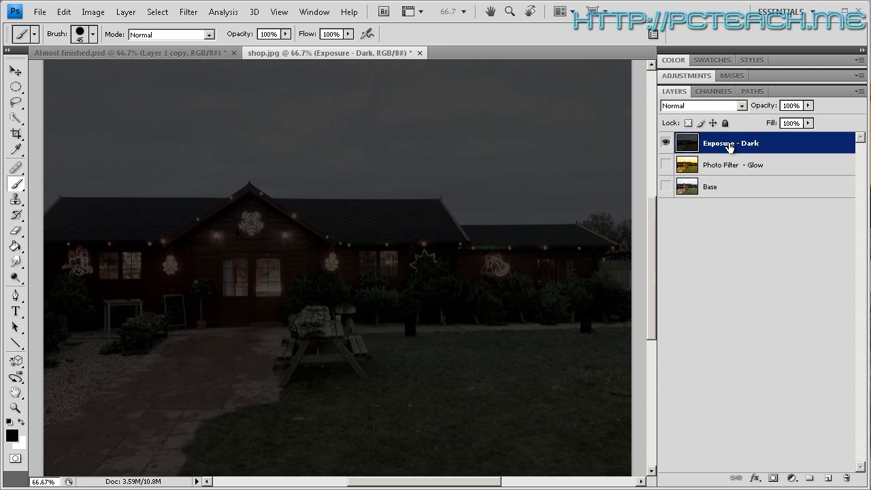
{"action": "mouse_move", "coordinate": [720, 147]}
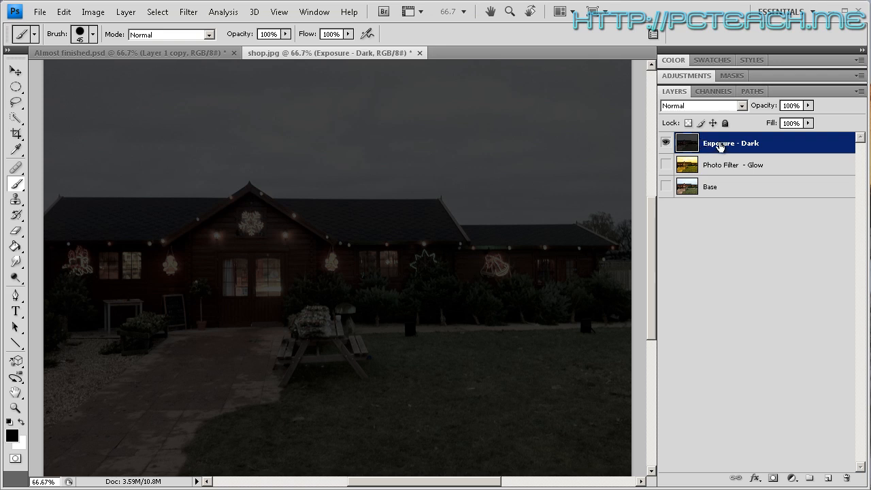
{"action": "mouse_move", "coordinate": [721, 168]}
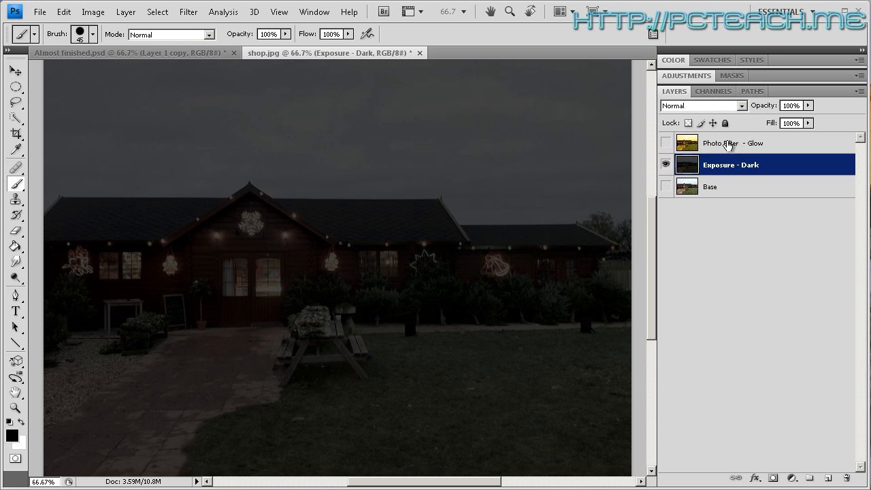
Step: Make Photo Filter - Glow visible above the dark scene and add a layer mask to it
{"action": "left_click", "coordinate": [665, 143]}
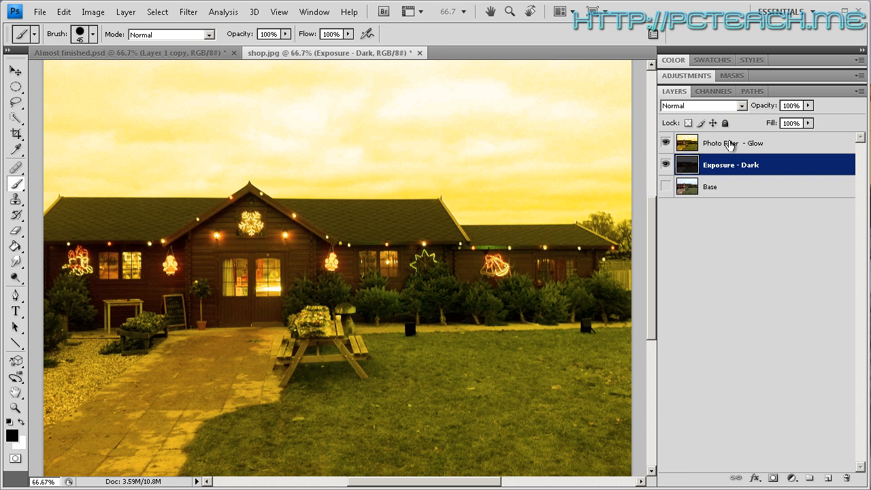
{"action": "left_click", "coordinate": [732, 143]}
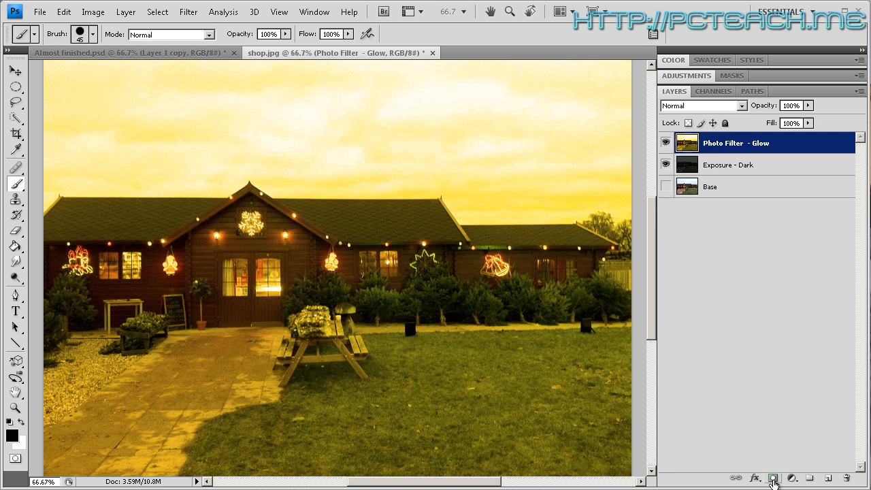
{"action": "left_click", "coordinate": [772, 477]}
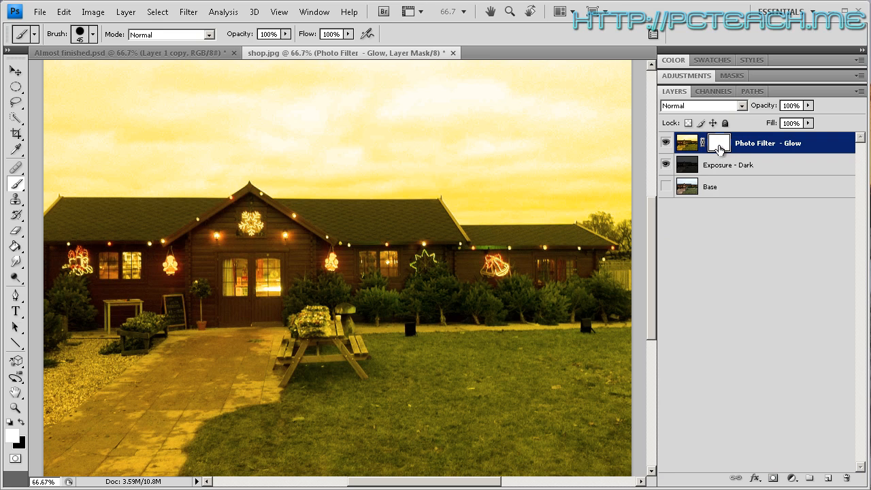
{"action": "mouse_move", "coordinate": [724, 147]}
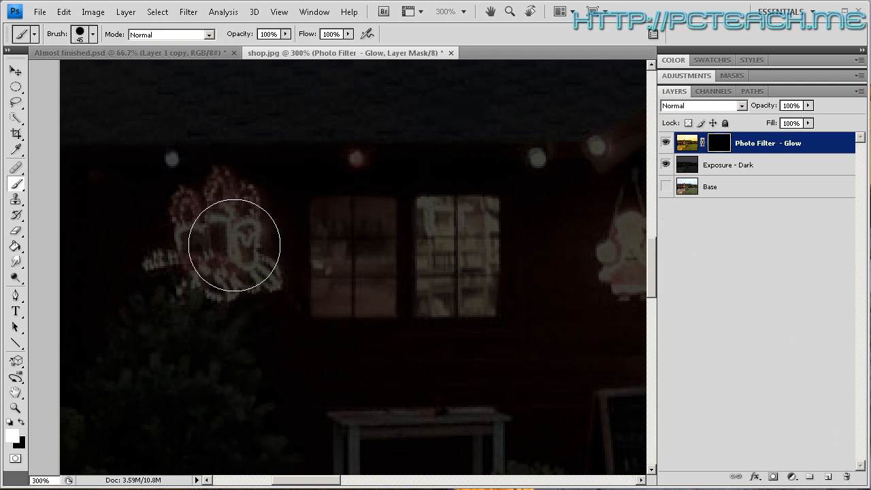
Step: With a 10 px brush, paint white on the mask over the far-left light decoration
{"action": "left_click", "coordinate": [94, 34]}
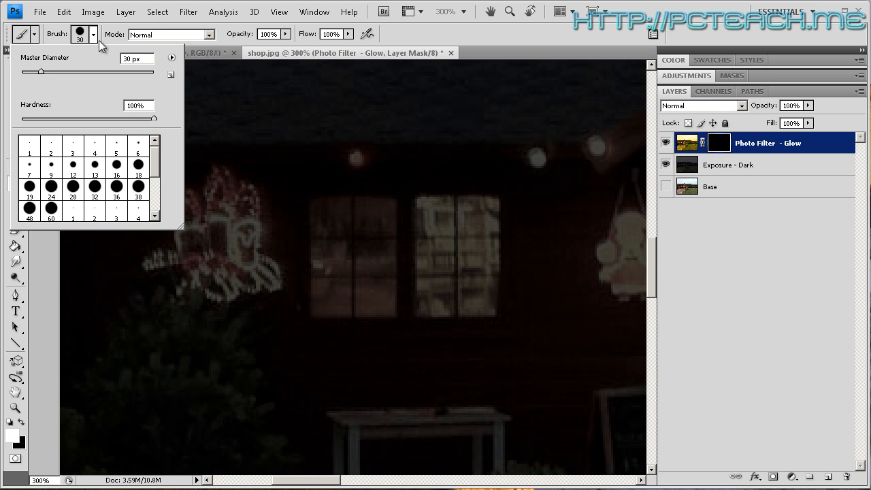
{"action": "mouse_move", "coordinate": [269, 191]}
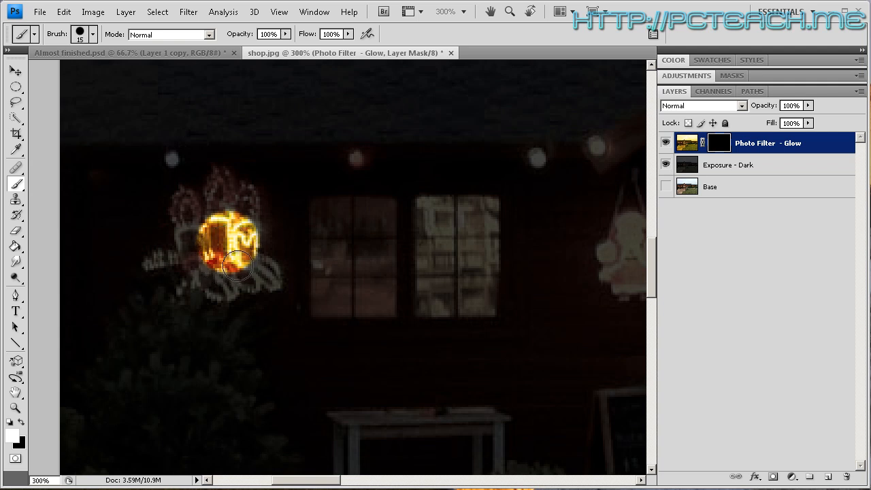
{"action": "left_click_drag", "start_coordinate": [238, 266], "coordinate": [269, 281]}
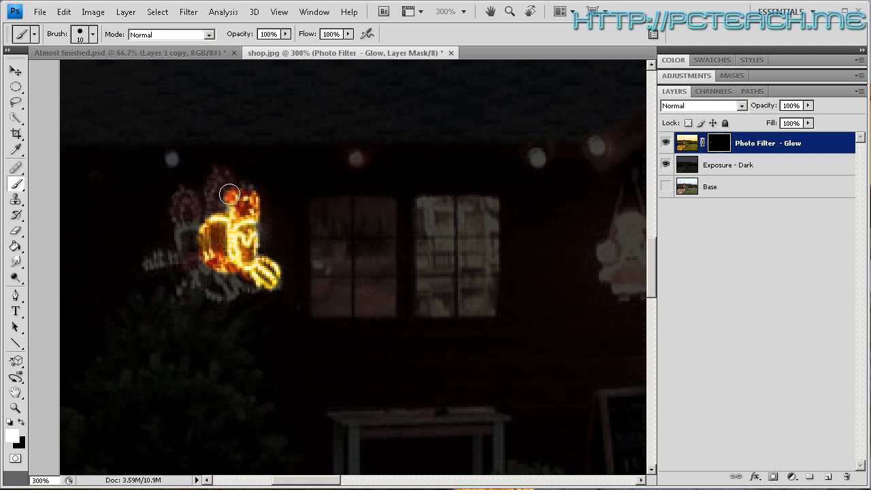
{"action": "left_click_drag", "start_coordinate": [228, 193], "coordinate": [215, 207]}
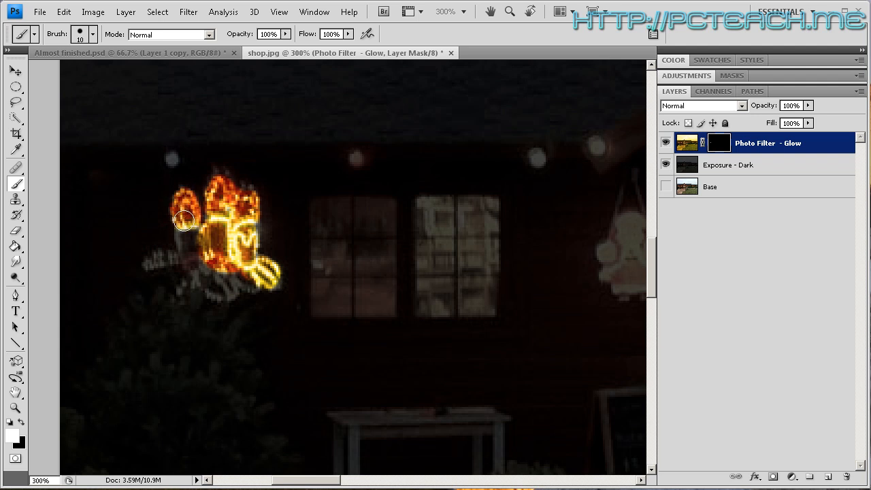
Step: Soften the brush and reveal glow along the rest of the decoration's lower part
{"action": "left_click", "coordinate": [93, 36]}
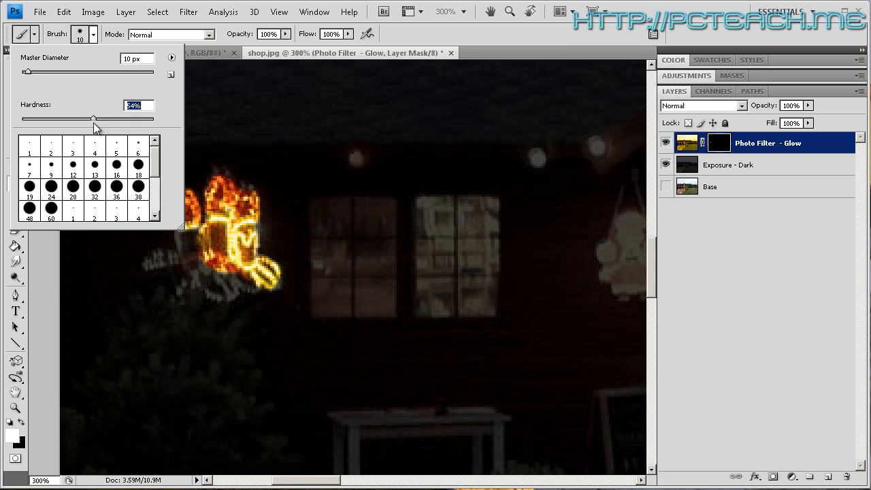
{"action": "left_click_drag", "start_coordinate": [93, 120], "coordinate": [87, 120]}
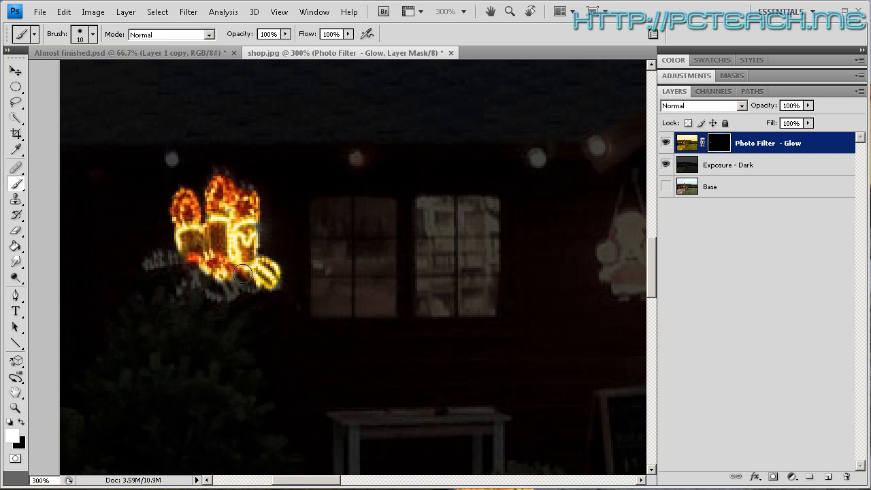
{"action": "left_click_drag", "start_coordinate": [242, 275], "coordinate": [253, 281]}
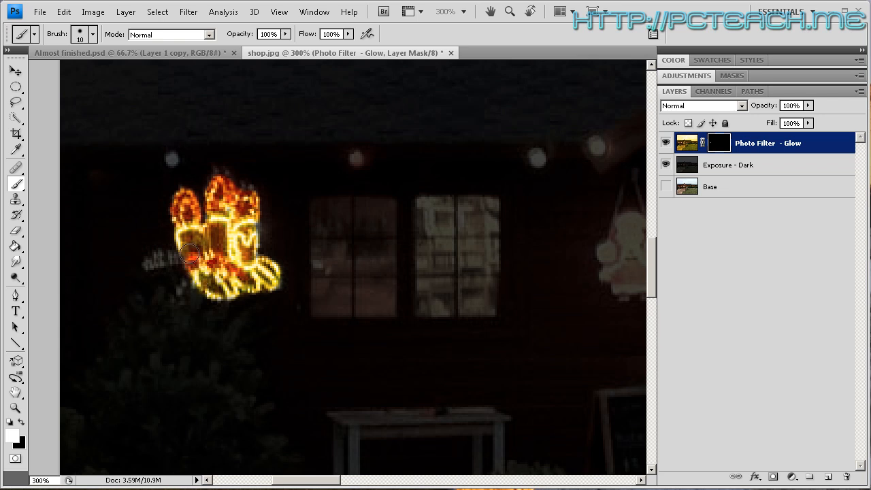
{"action": "left_click_drag", "start_coordinate": [190, 251], "coordinate": [188, 272]}
{"action": "type", "text": "66.7"}
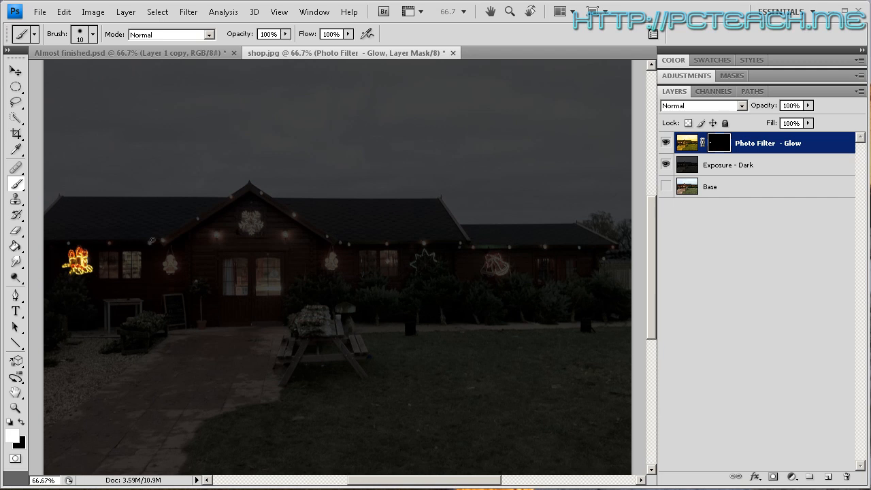
{"action": "mouse_move", "coordinate": [162, 238]}
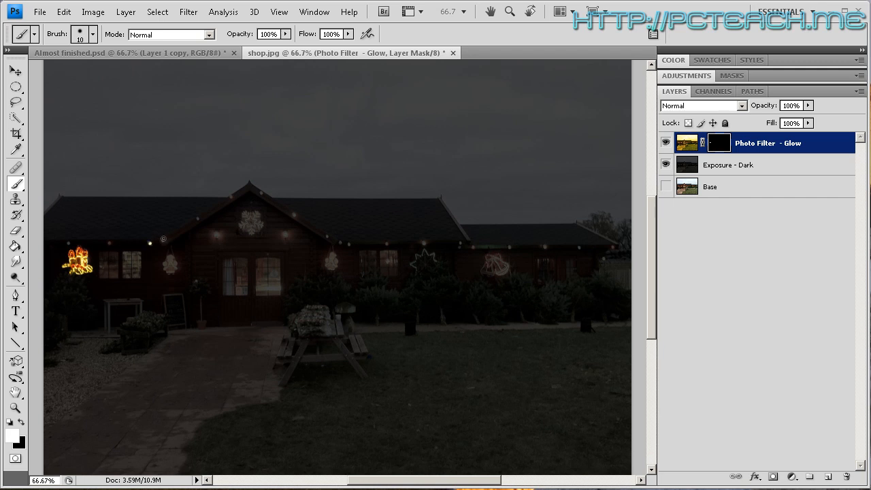
{"action": "mouse_move", "coordinate": [197, 219]}
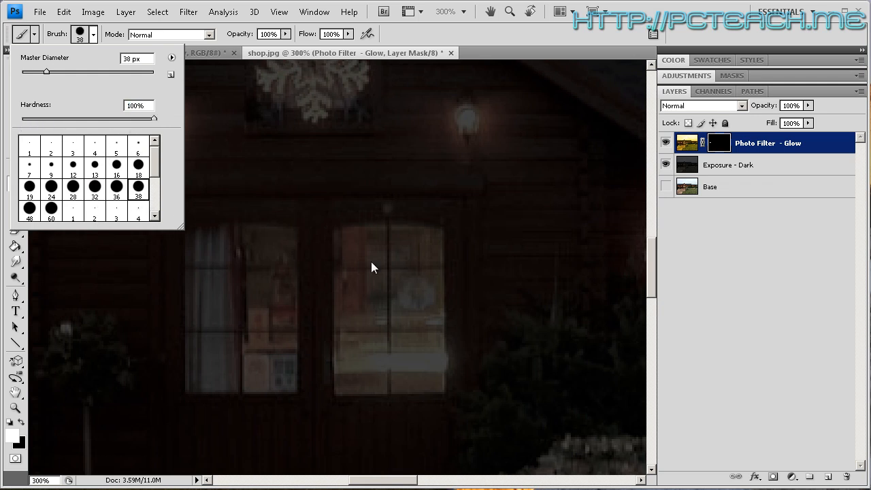
{"action": "mouse_move", "coordinate": [414, 256]}
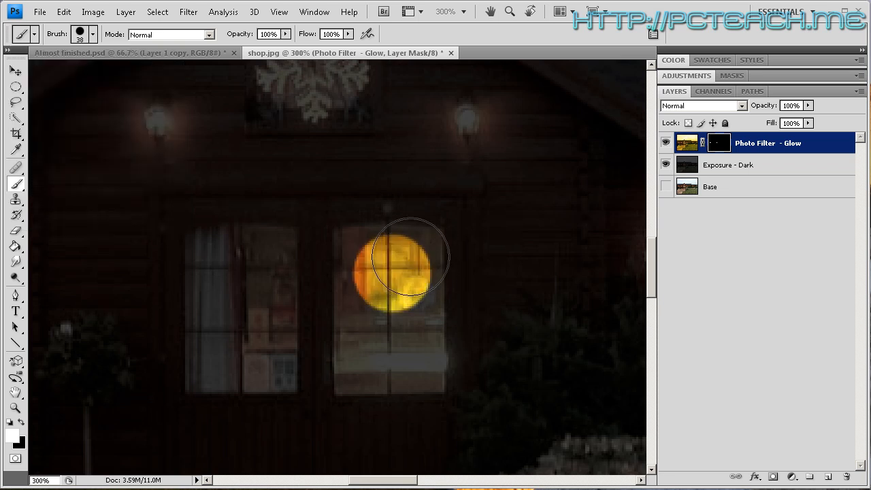
{"action": "mouse_move", "coordinate": [433, 256]}
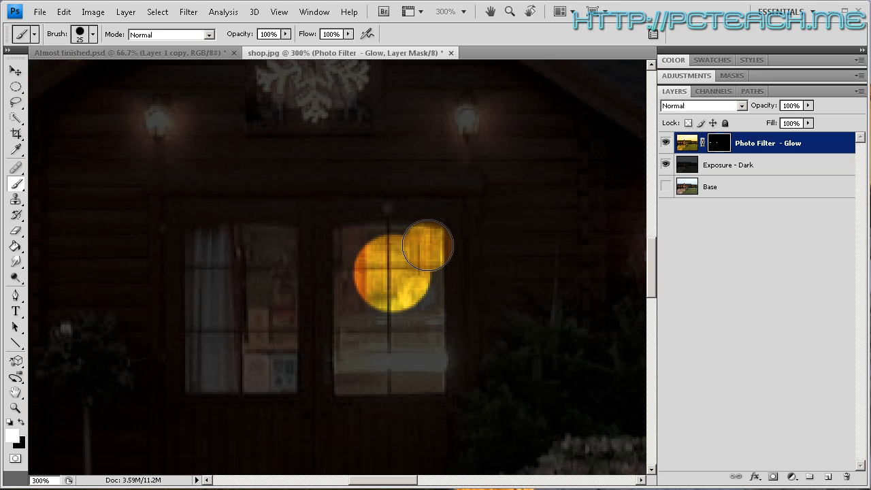
Step: Paint white at 30 px on the mask over the right window of the central doors
{"action": "left_click_drag", "start_coordinate": [429, 245], "coordinate": [429, 376]}
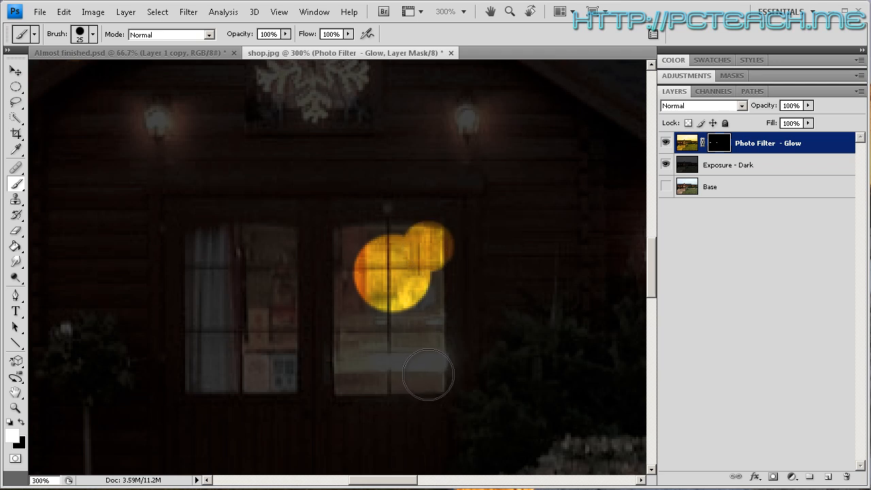
{"action": "left_click_drag", "start_coordinate": [428, 374], "coordinate": [449, 310]}
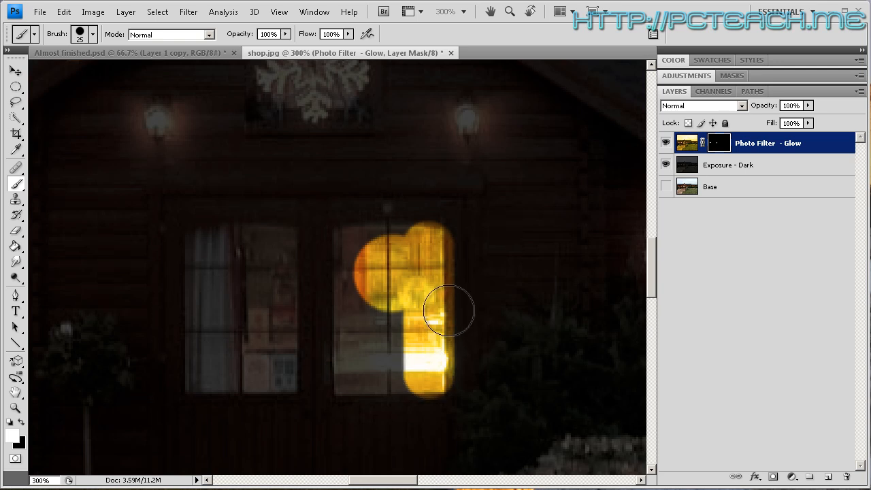
{"action": "left_click_drag", "start_coordinate": [450, 312], "coordinate": [428, 388]}
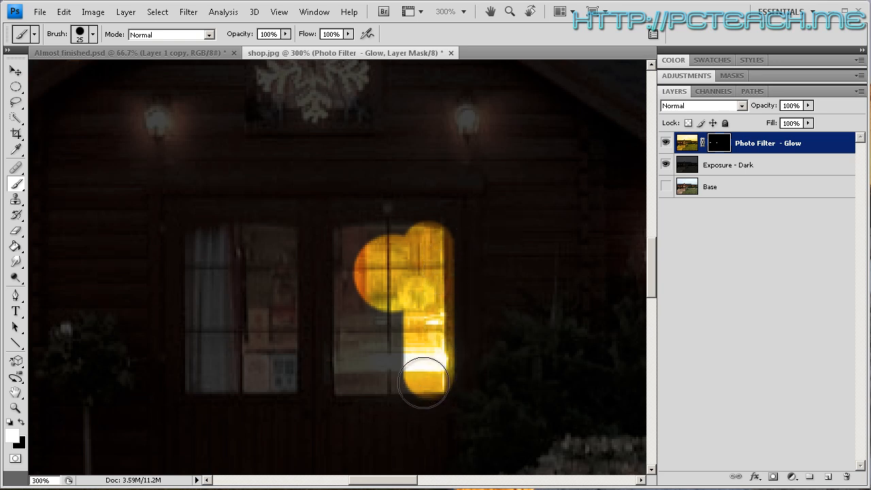
{"action": "left_click_drag", "start_coordinate": [422, 384], "coordinate": [449, 392]}
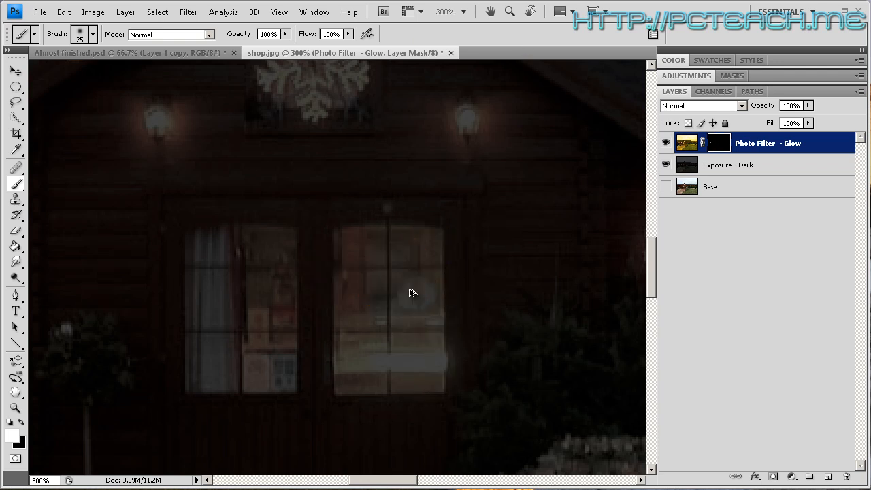
Step: With a soft round brush, paint white on the Glow mask to light the right shop window
{"action": "left_click", "coordinate": [95, 34]}
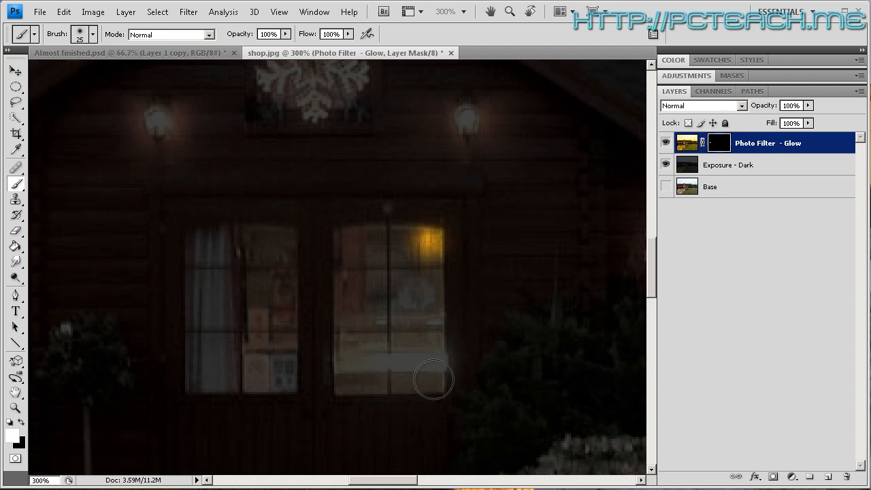
{"action": "left_click_drag", "start_coordinate": [432, 379], "coordinate": [354, 379]}
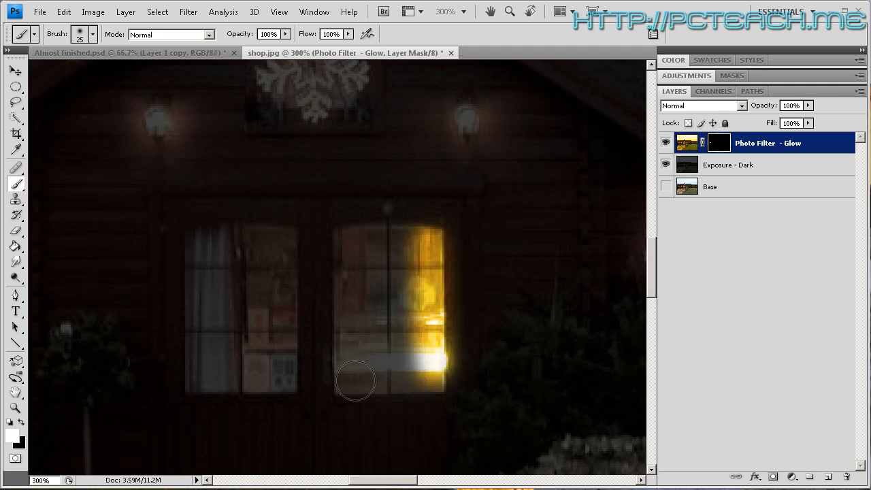
{"action": "left_click_drag", "start_coordinate": [355, 381], "coordinate": [348, 248]}
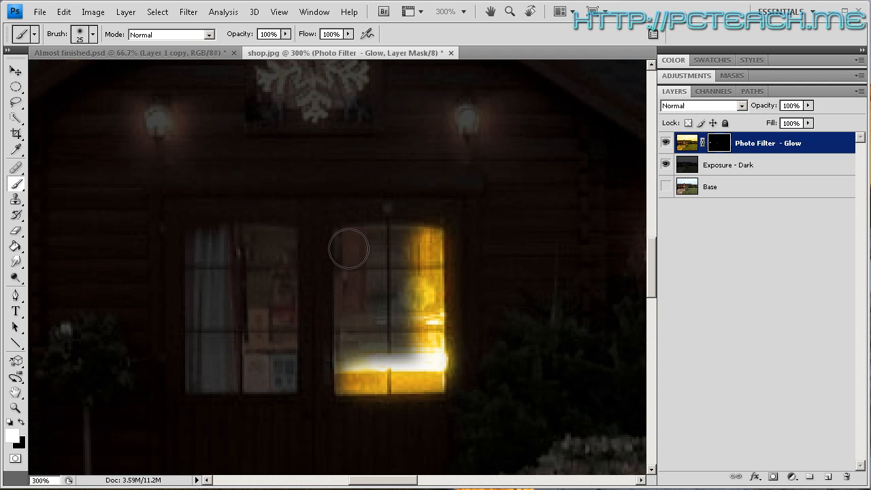
{"action": "left_click_drag", "start_coordinate": [348, 248], "coordinate": [429, 239]}
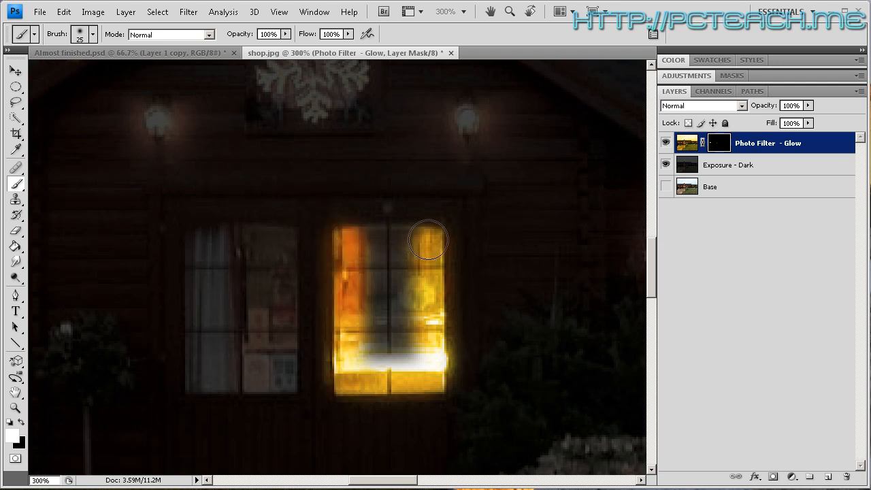
{"action": "left_click_drag", "start_coordinate": [429, 240], "coordinate": [349, 325]}
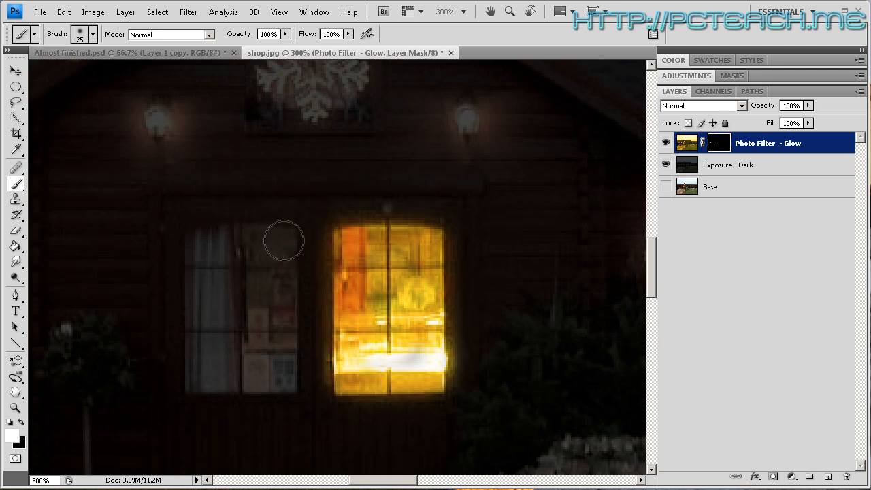
Step: Paint the warm glow through the left shop window, including its curtained edge
{"action": "left_click_drag", "start_coordinate": [284, 239], "coordinate": [283, 378]}
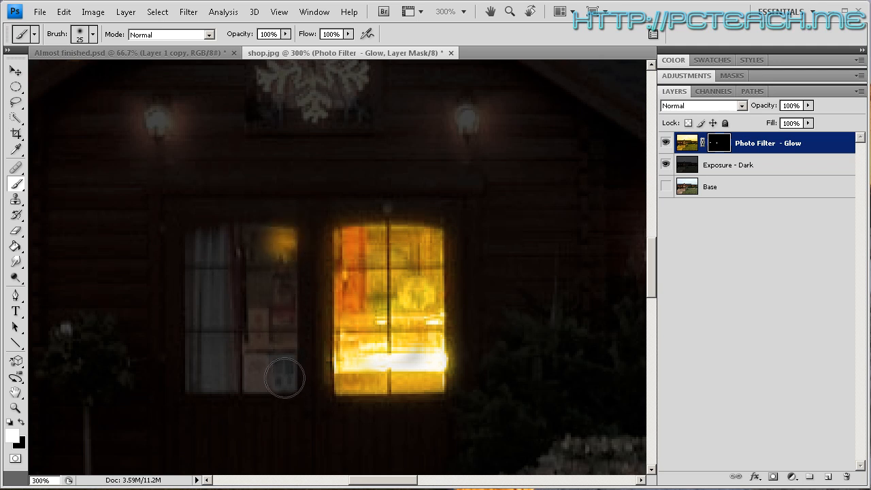
{"action": "left_click_drag", "start_coordinate": [284, 378], "coordinate": [198, 339]}
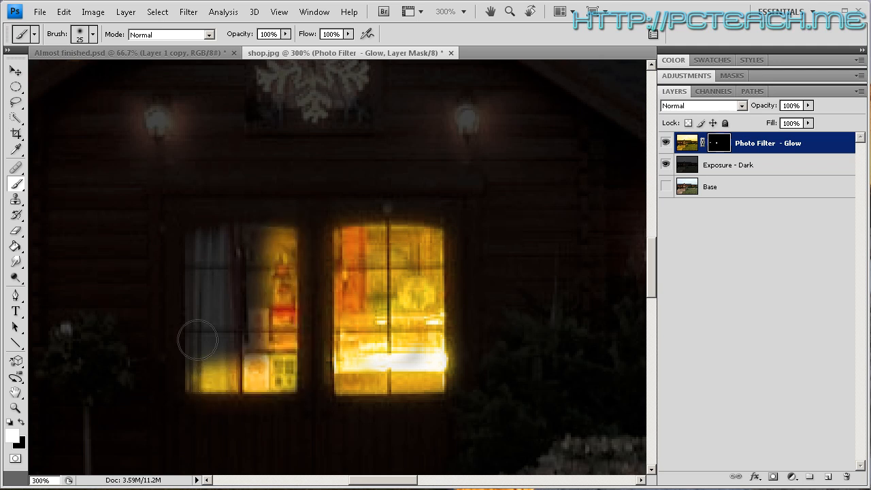
{"action": "left_click_drag", "start_coordinate": [199, 339], "coordinate": [207, 239]}
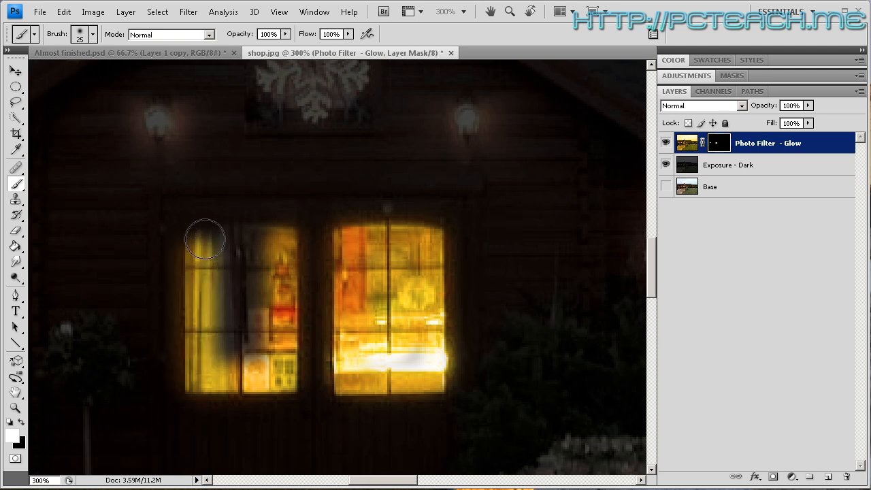
{"action": "left_click_drag", "start_coordinate": [204, 239], "coordinate": [257, 344]}
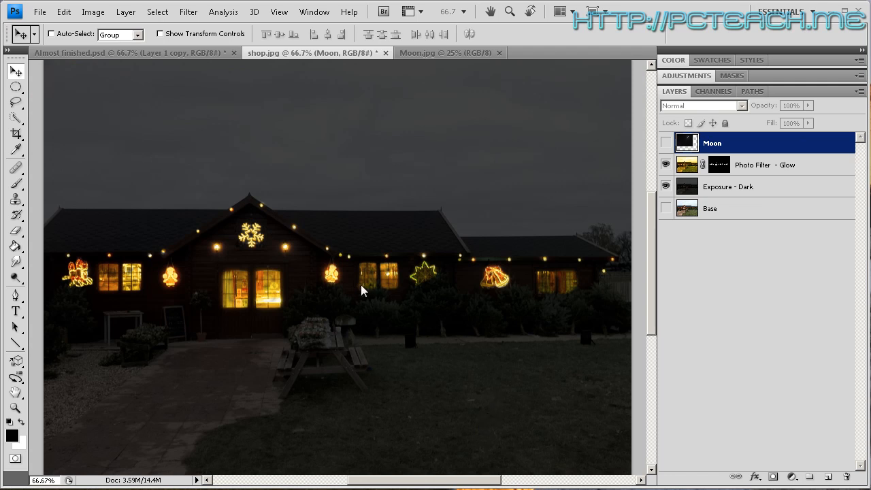
{"action": "mouse_move", "coordinate": [272, 302]}
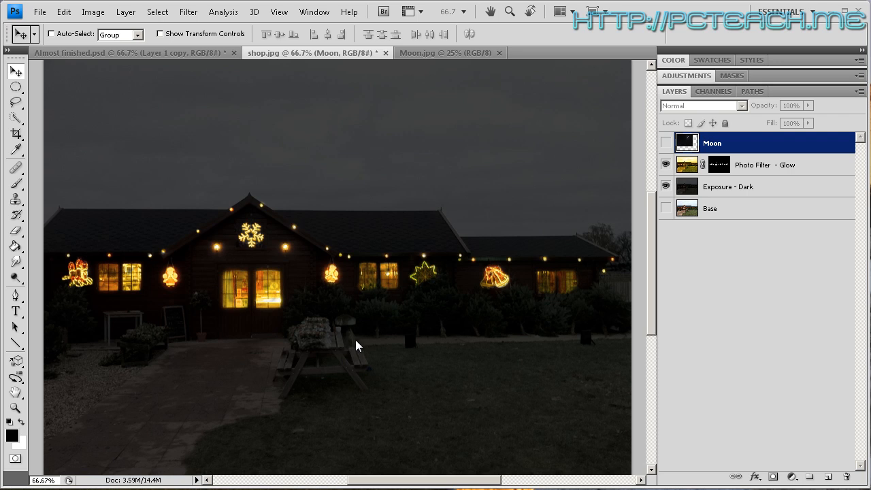
{"action": "mouse_move", "coordinate": [234, 101]}
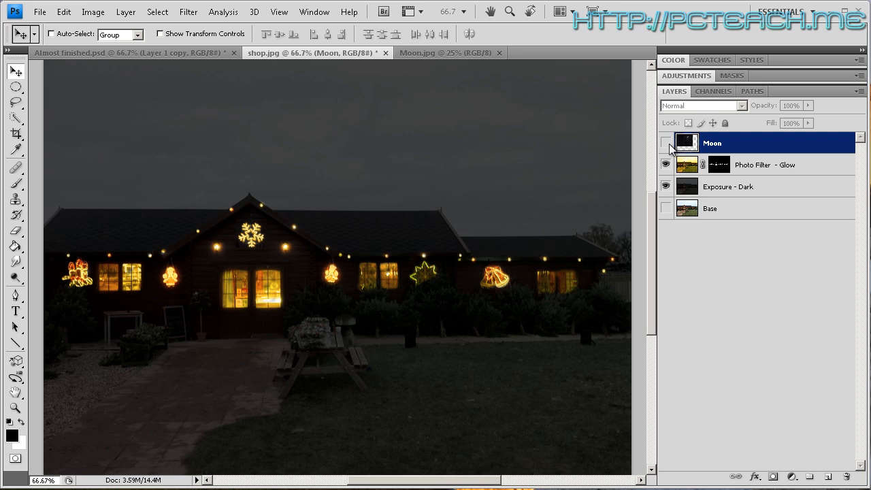
{"action": "mouse_move", "coordinate": [667, 143]}
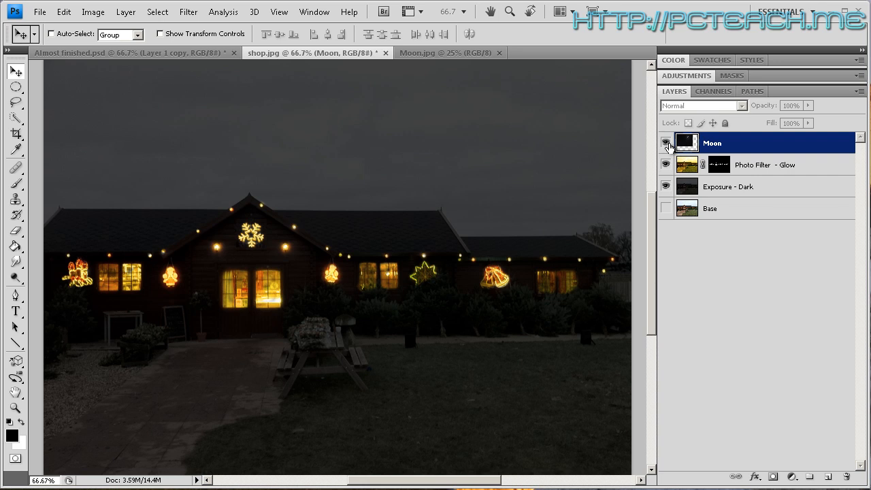
Step: Toggle the Moon layer's visibility to compare, leaving the crescent moon photo showing
{"action": "left_click", "coordinate": [664, 143]}
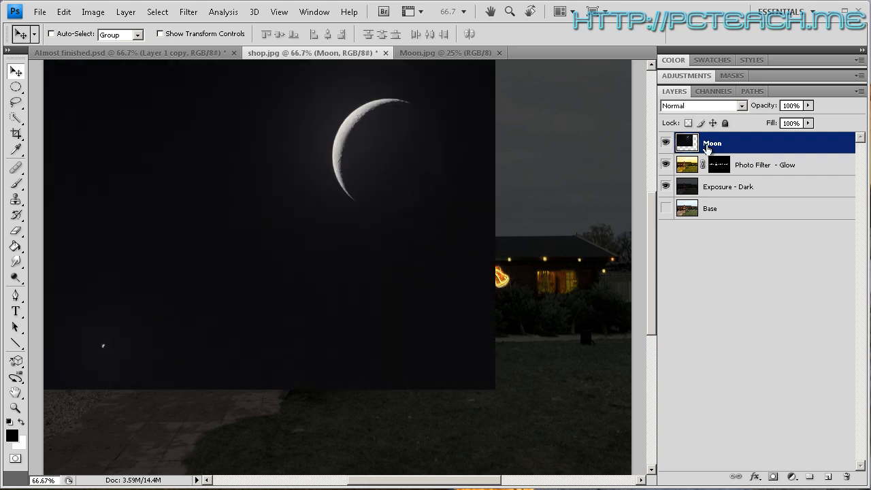
{"action": "left_click", "coordinate": [665, 143]}
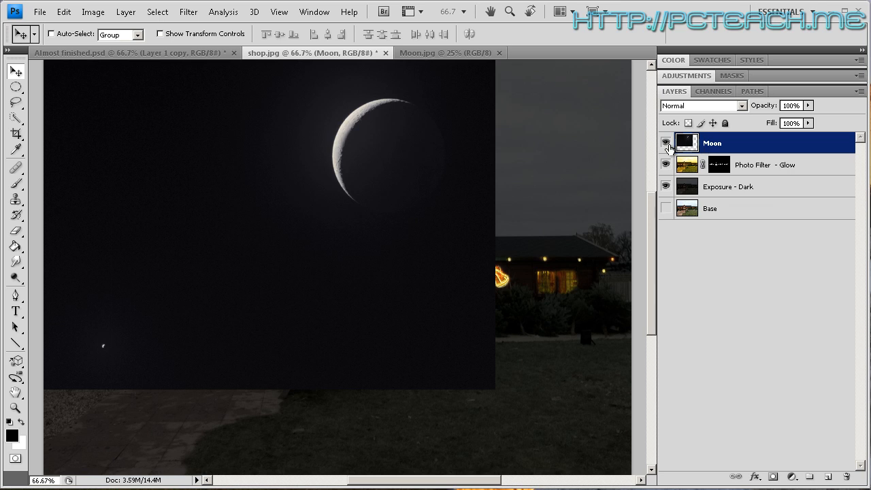
{"action": "mouse_move", "coordinate": [666, 143]}
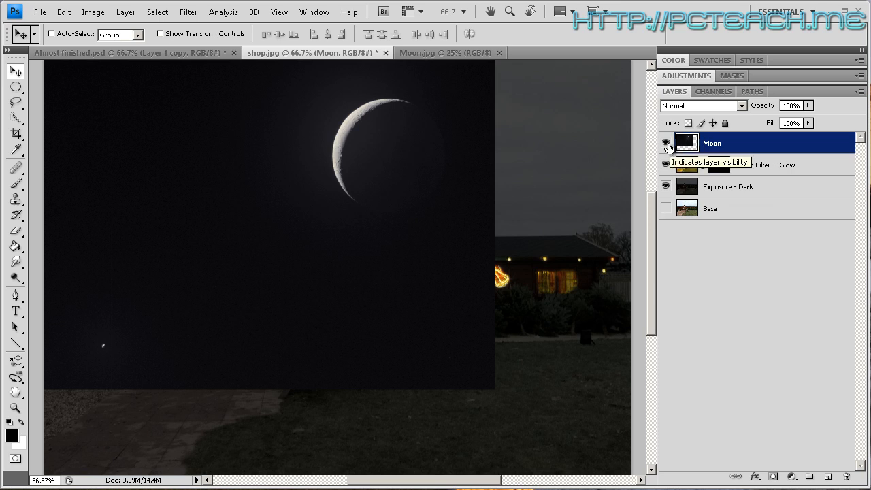
{"action": "left_click", "coordinate": [667, 143]}
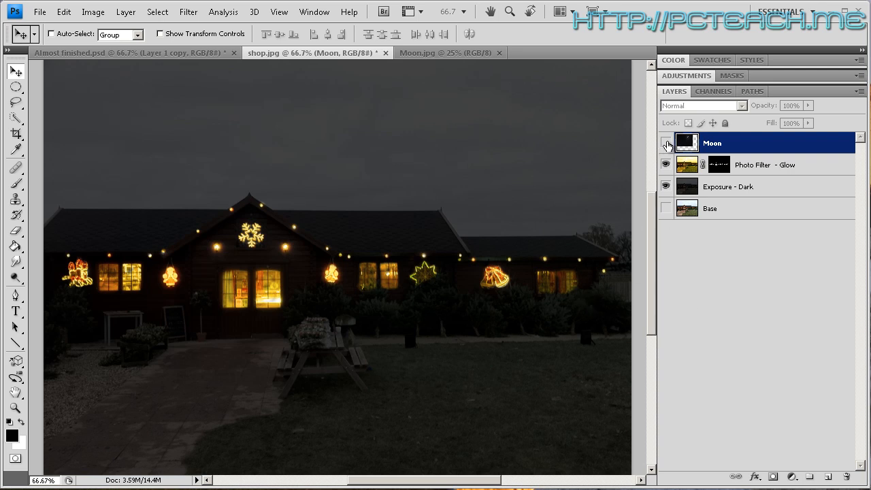
{"action": "left_click", "coordinate": [667, 143]}
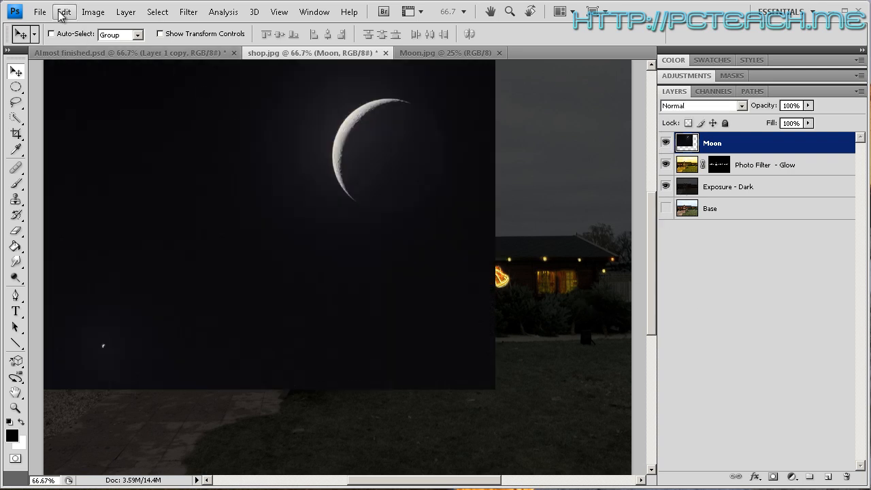
Step: Free Transform the Moon layer, stretching it wider and flatter across the sky
{"action": "left_click", "coordinate": [65, 11]}
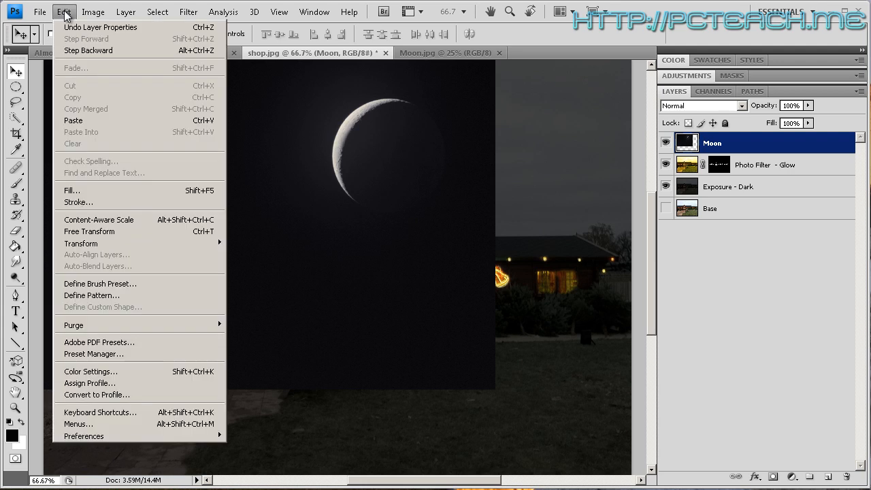
{"action": "mouse_move", "coordinate": [112, 231]}
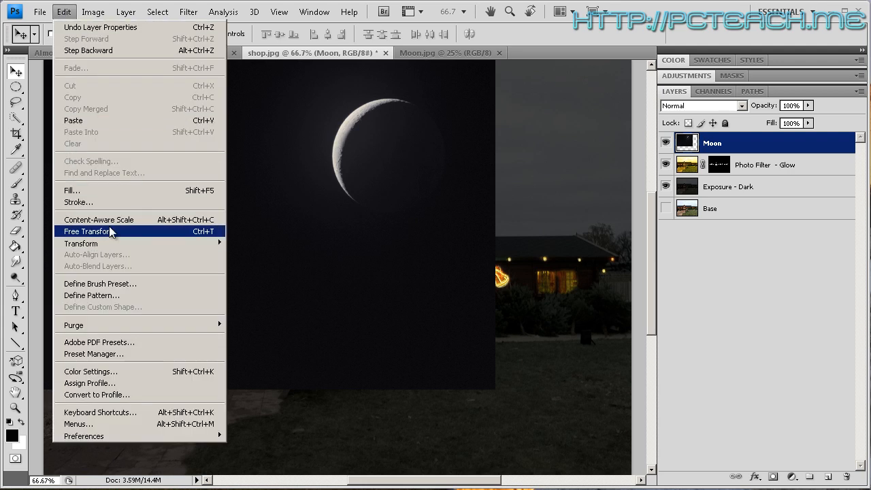
{"action": "left_click", "coordinate": [87, 231]}
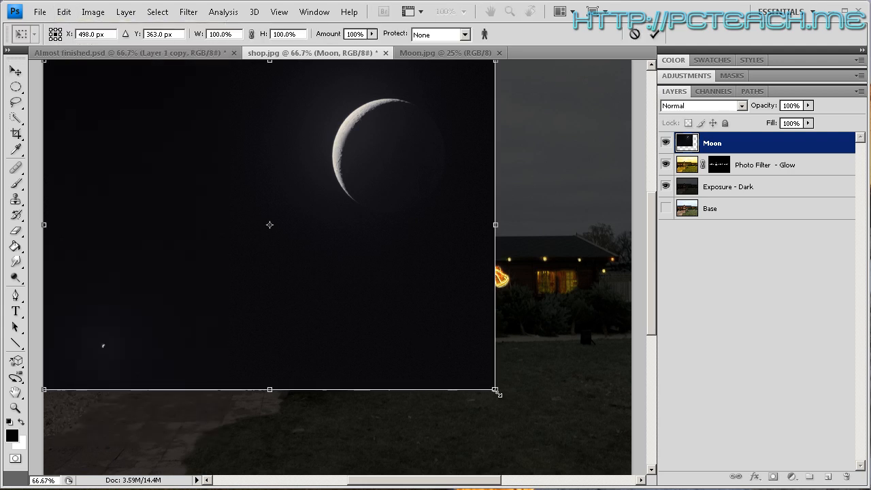
{"action": "left_click_drag", "start_coordinate": [495, 389], "coordinate": [591, 334]}
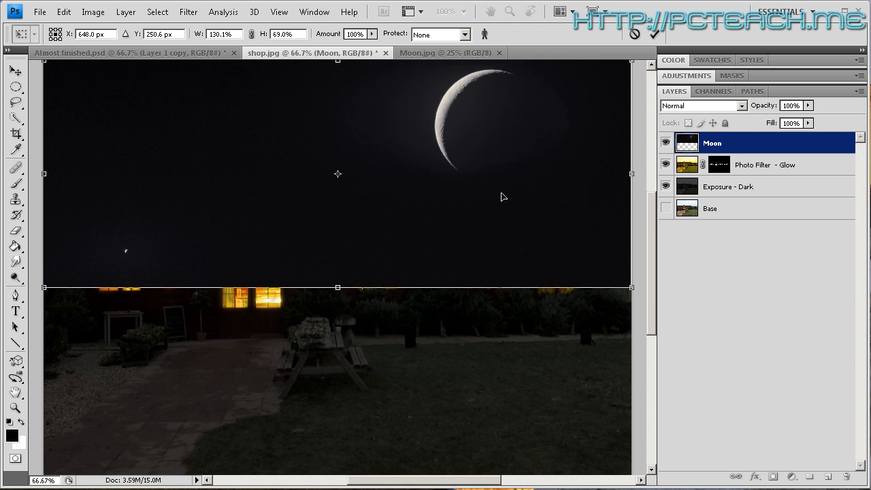
{"action": "mouse_move", "coordinate": [349, 335]}
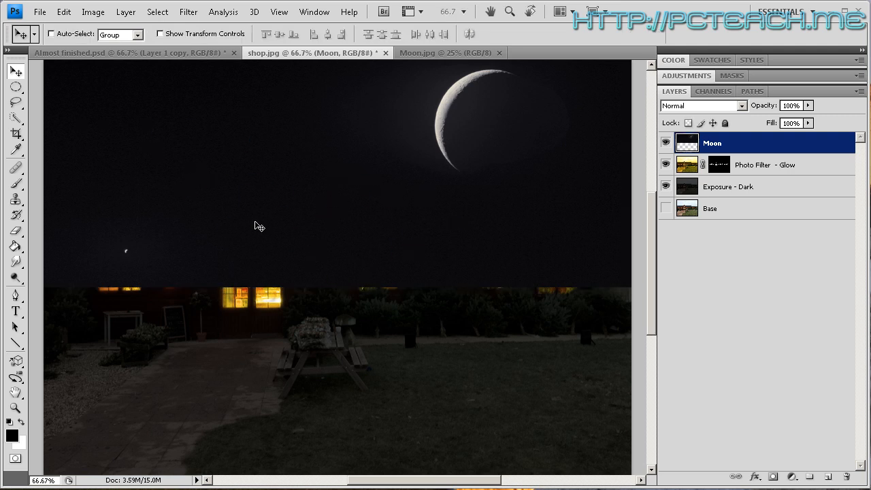
{"action": "mouse_move", "coordinate": [155, 259]}
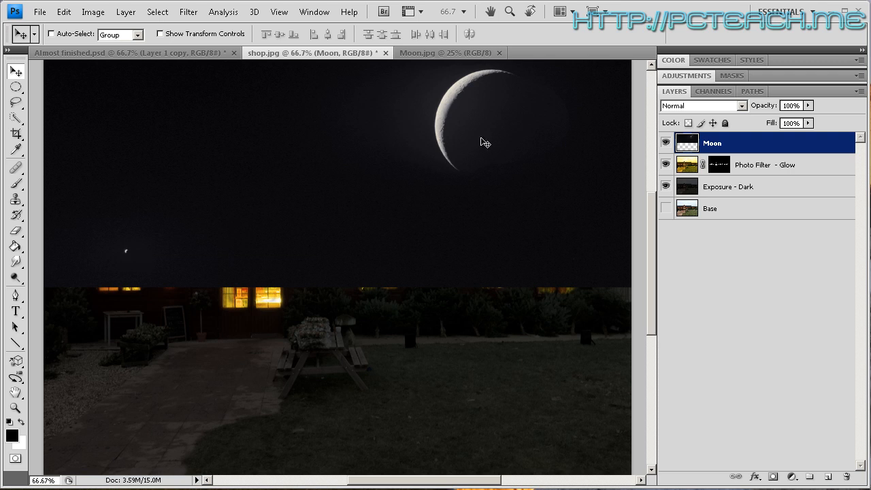
{"action": "mouse_move", "coordinate": [143, 198]}
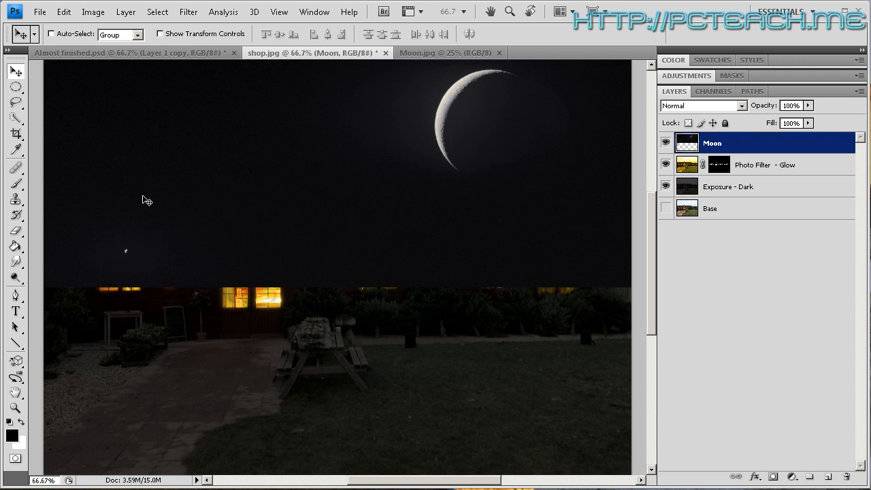
{"action": "mouse_move", "coordinate": [401, 250]}
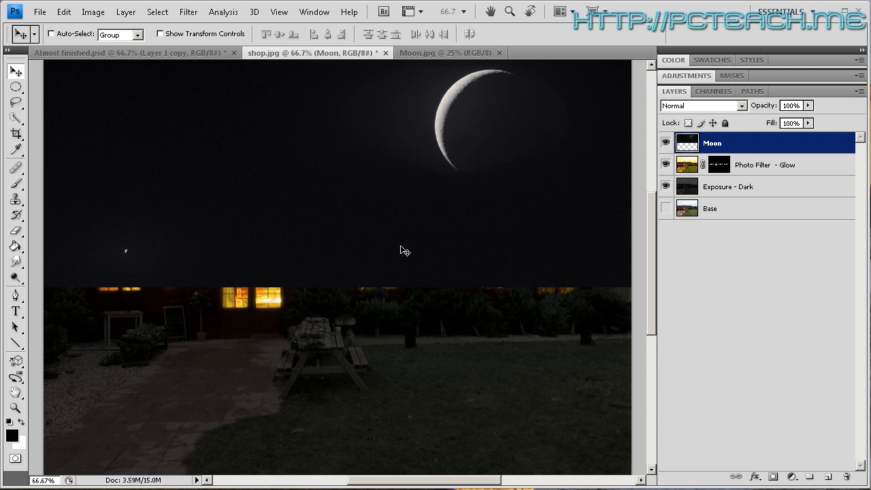
{"action": "mouse_move", "coordinate": [383, 251]}
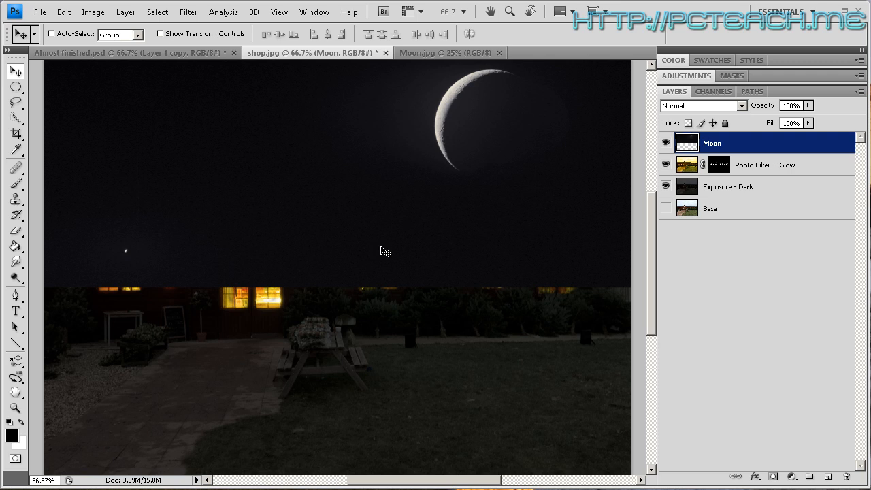
{"action": "mouse_move", "coordinate": [370, 250]}
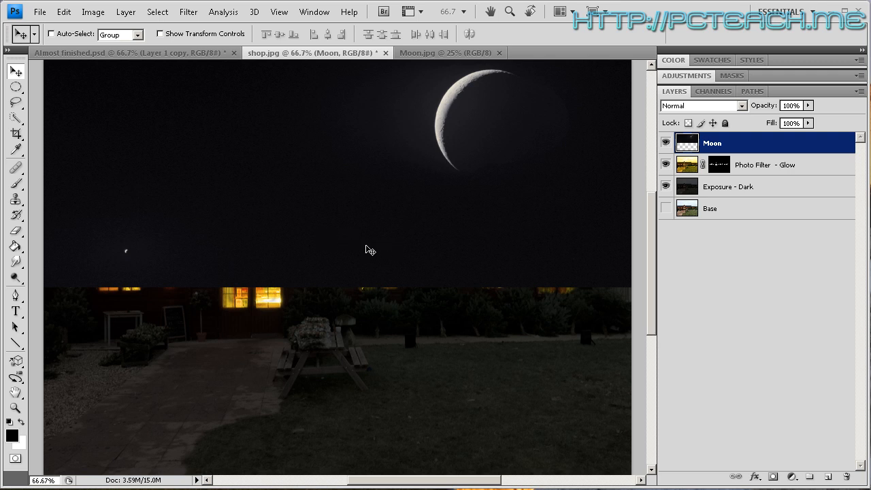
{"action": "mouse_move", "coordinate": [367, 256]}
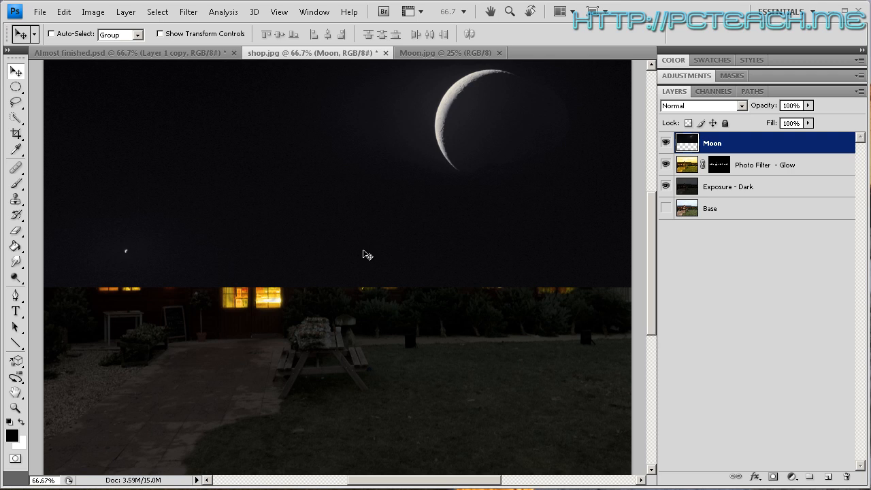
{"action": "mouse_move", "coordinate": [325, 269]}
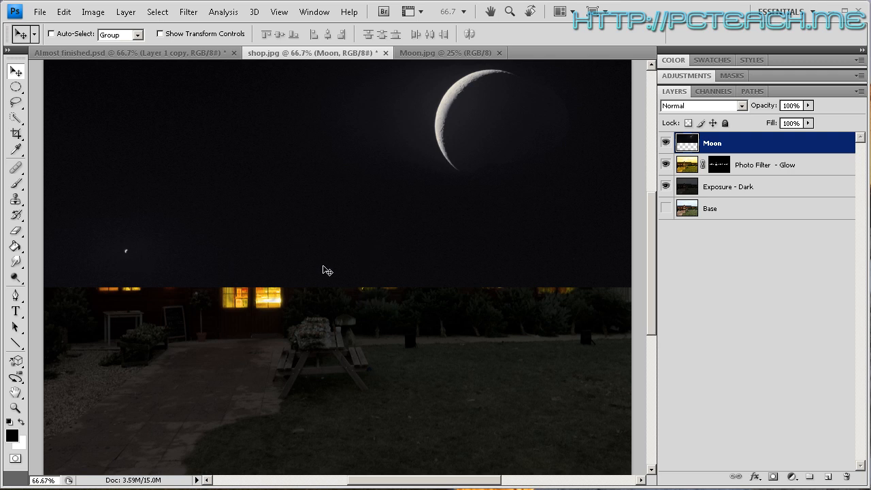
{"action": "mouse_move", "coordinate": [549, 291]}
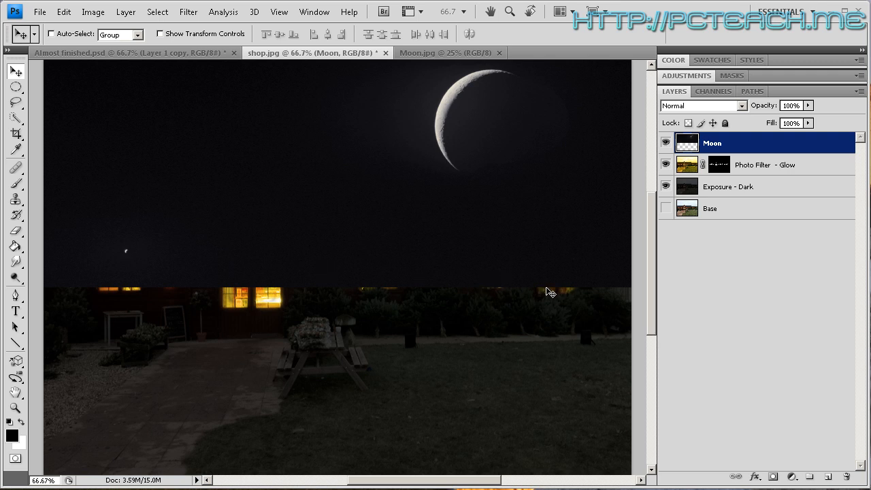
{"action": "mouse_move", "coordinate": [555, 296]}
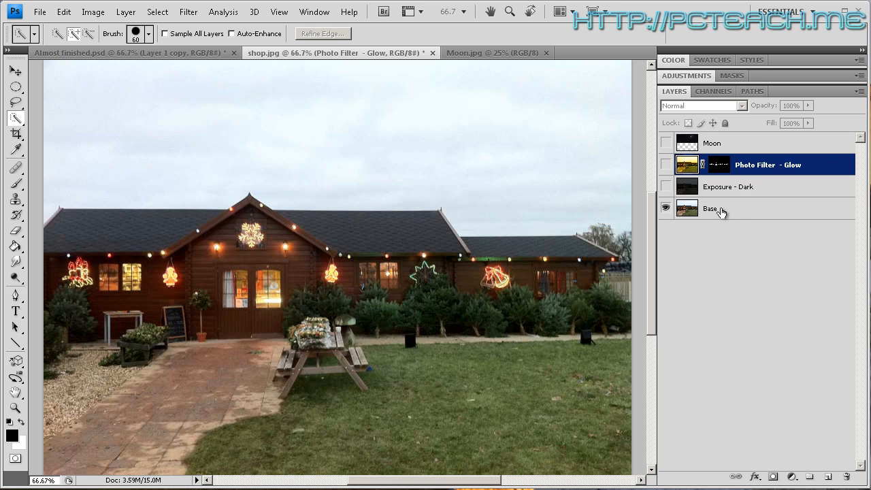
Step: Activate the Base layer and Quick-select the sky above the shop roof
{"action": "left_click", "coordinate": [711, 208]}
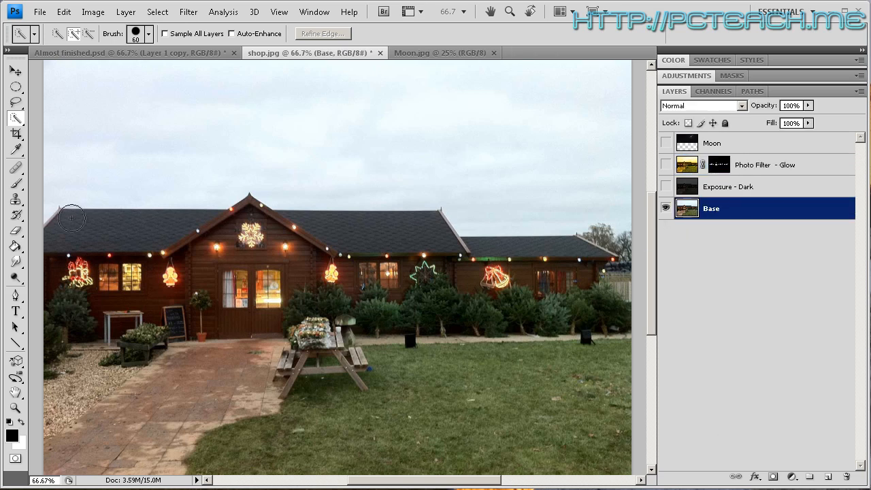
{"action": "left_click_drag", "start_coordinate": [71, 217], "coordinate": [381, 361]}
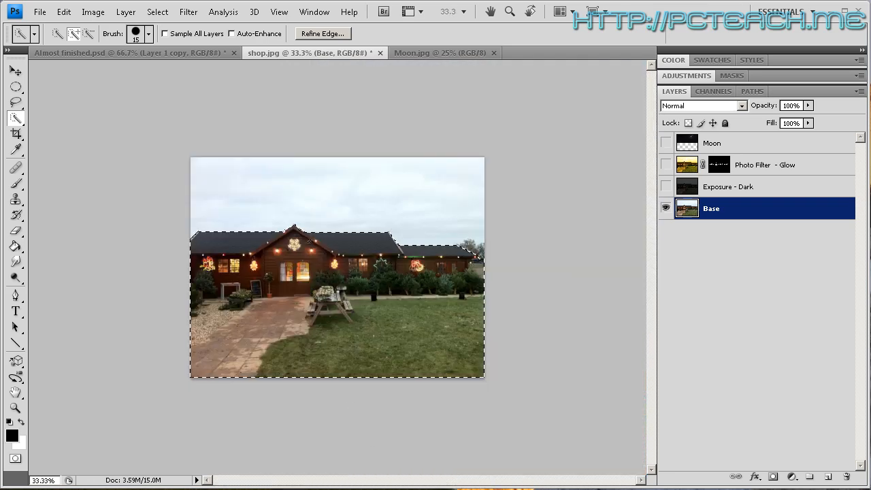
{"action": "left_click", "coordinate": [158, 11]}
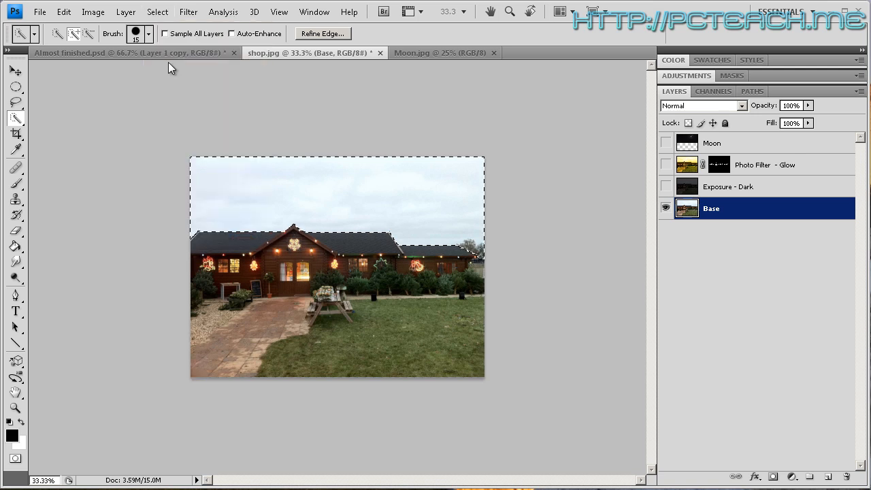
{"action": "mouse_move", "coordinate": [699, 153]}
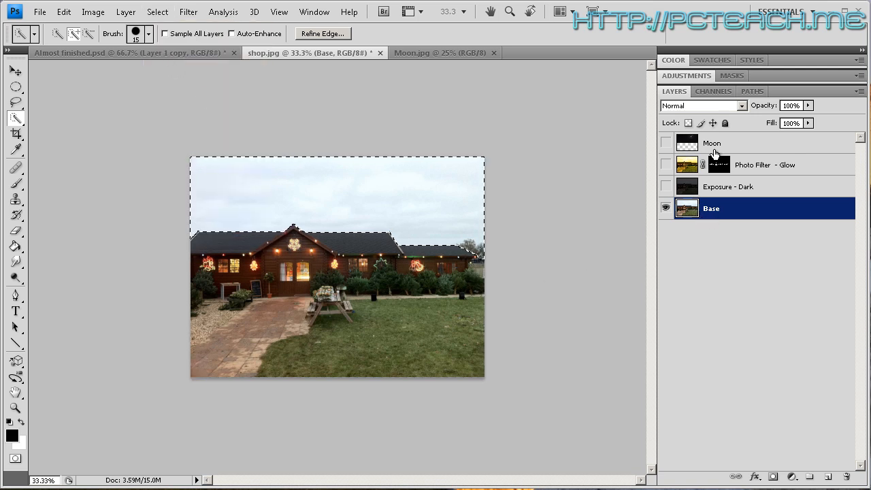
Step: Turn the sky selection into a layer mask on the Moon layer
{"action": "left_click", "coordinate": [711, 143]}
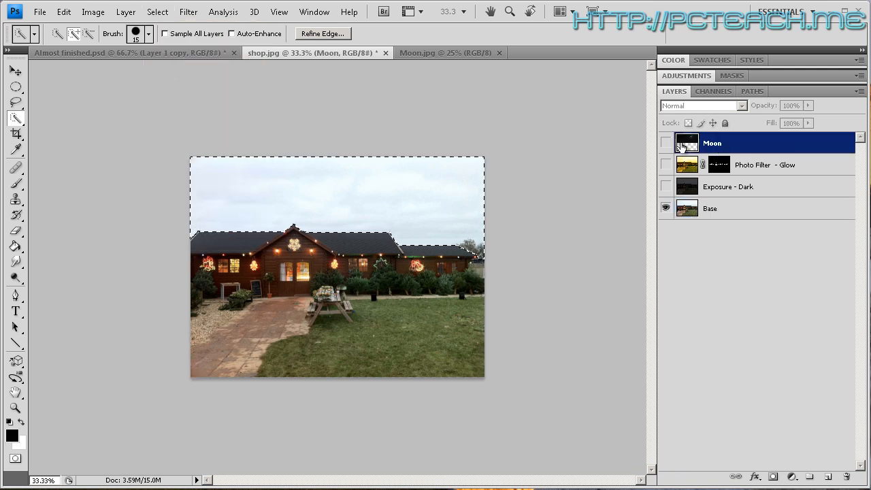
{"action": "left_click", "coordinate": [666, 143]}
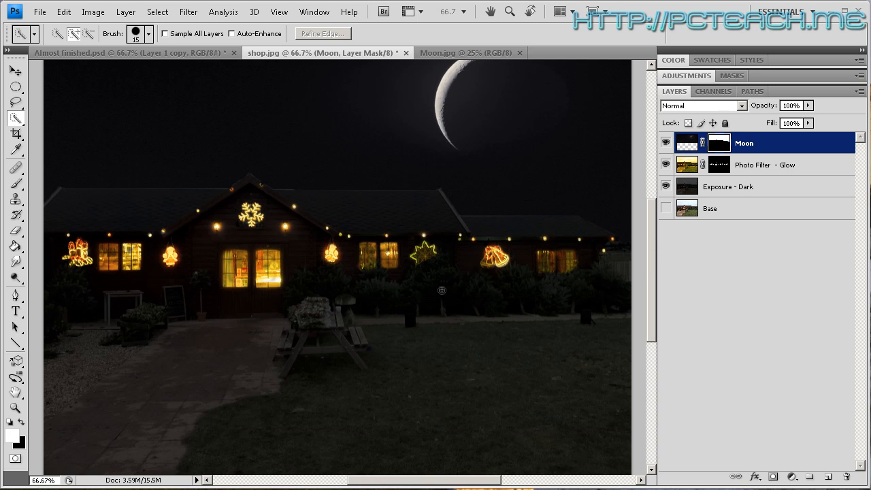
{"action": "mouse_move", "coordinate": [550, 405]}
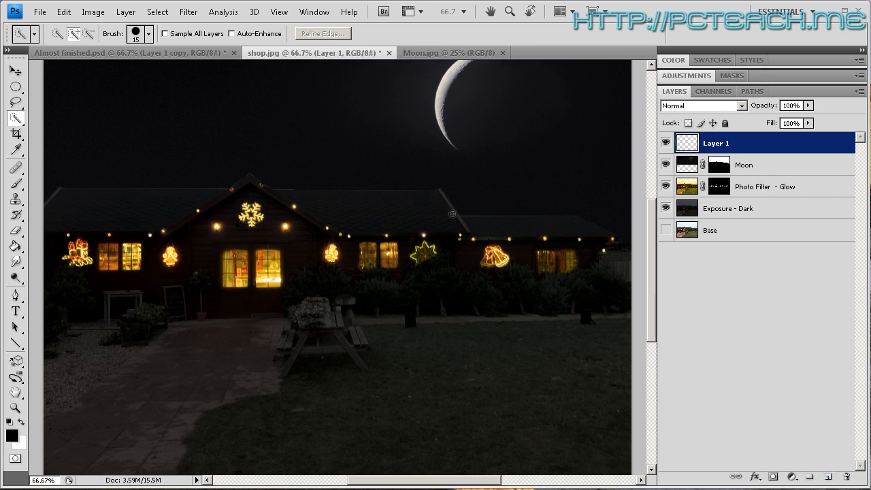
{"action": "mouse_move", "coordinate": [16, 215]}
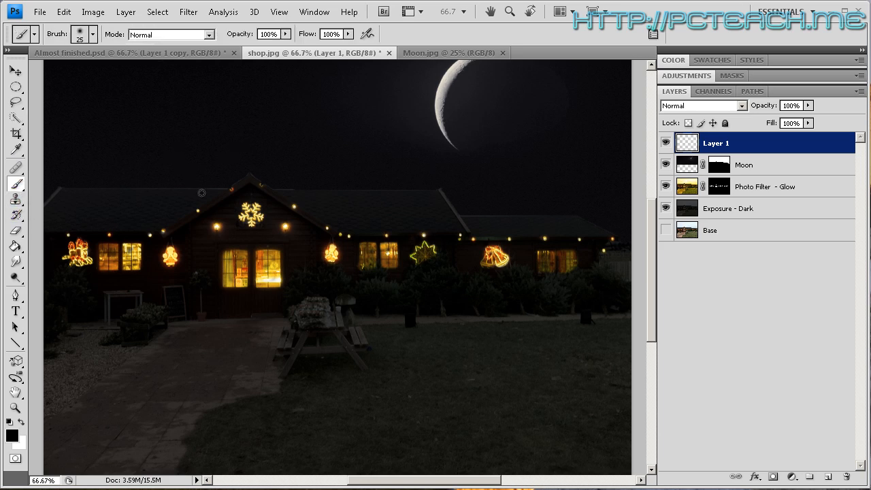
Step: Paint black over the whole canvas with a 900 px brush on the new layer
{"action": "type", "text": "900"}
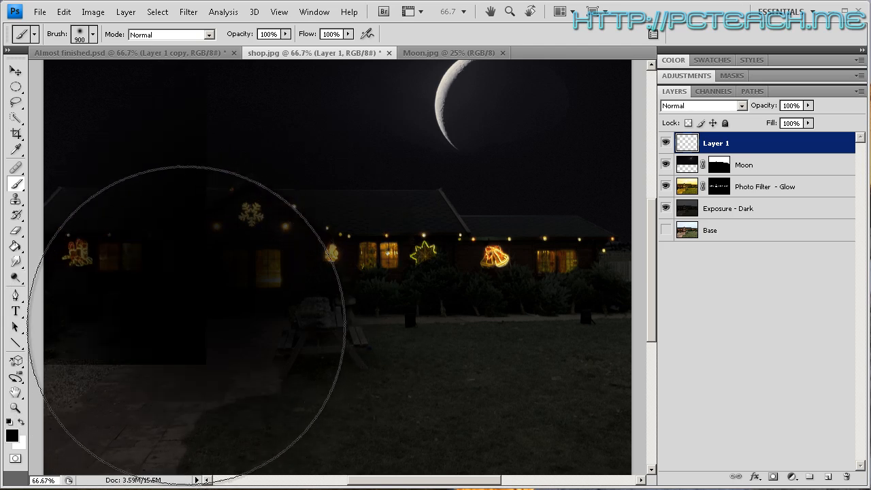
{"action": "left_click", "coordinate": [88, 36]}
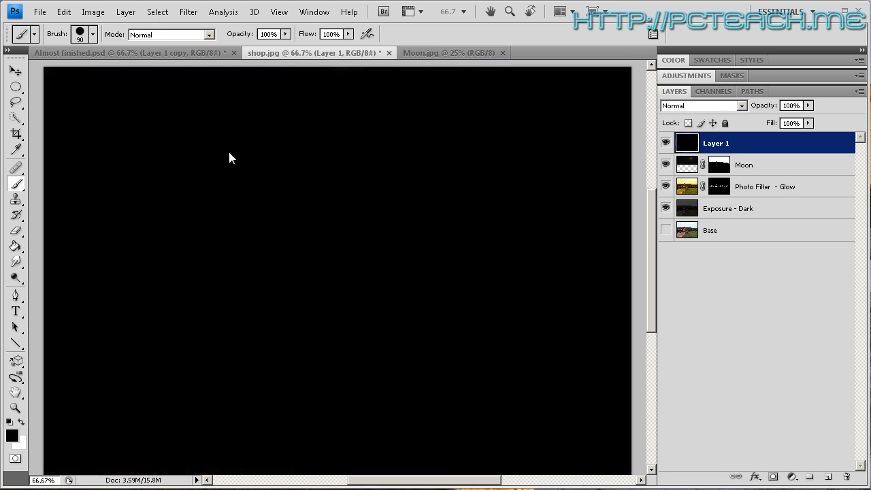
{"action": "mouse_move", "coordinate": [207, 9]}
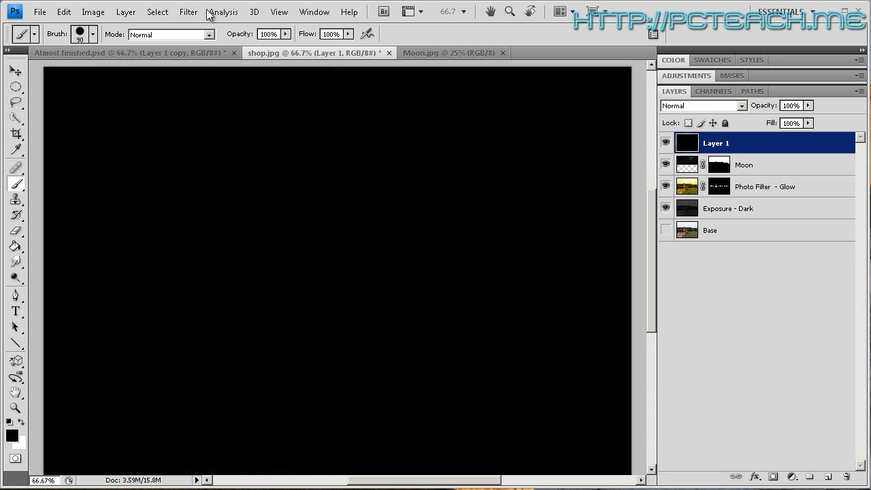
Step: Add about 169% Gaussian monochromatic noise to the black Layer 1
{"action": "left_click", "coordinate": [188, 11]}
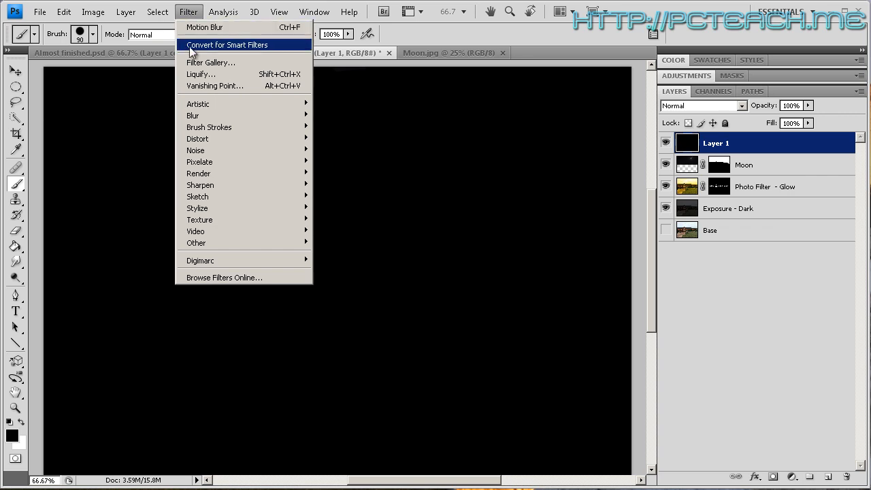
{"action": "mouse_move", "coordinate": [196, 139]}
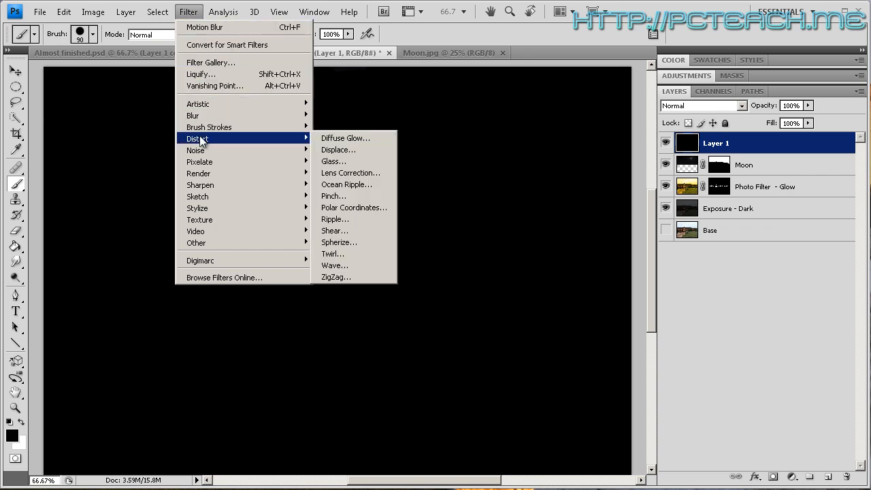
{"action": "mouse_move", "coordinate": [220, 152]}
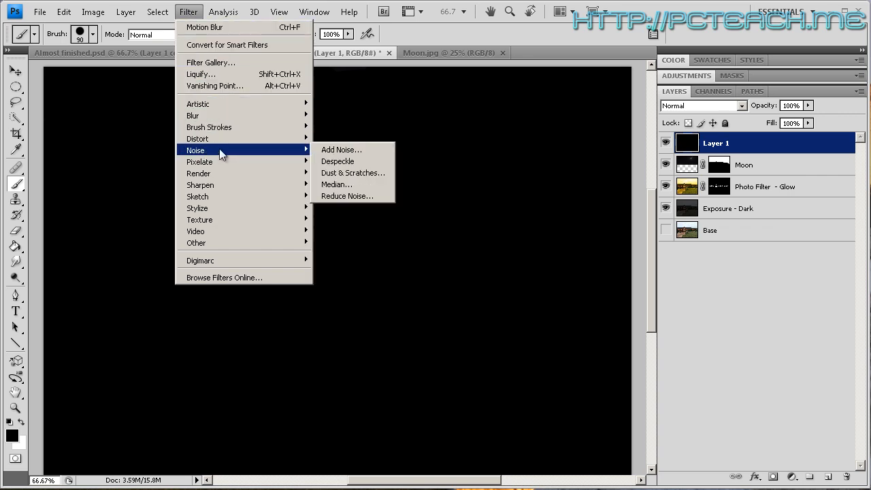
{"action": "left_click", "coordinate": [340, 148]}
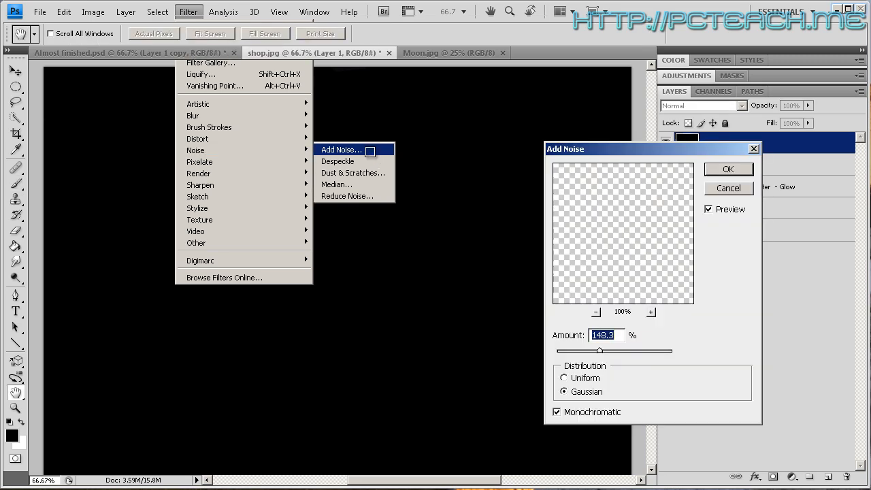
{"action": "left_click", "coordinate": [340, 148]}
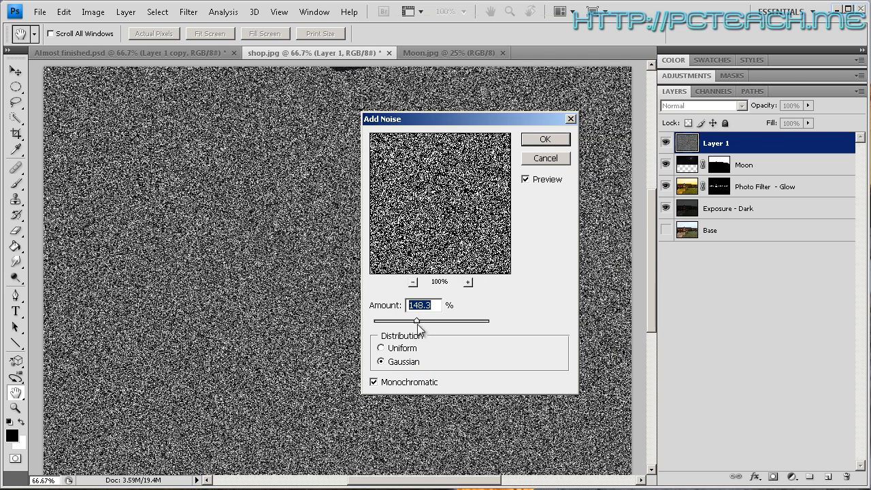
{"action": "left_click_drag", "start_coordinate": [415, 321], "coordinate": [422, 321]}
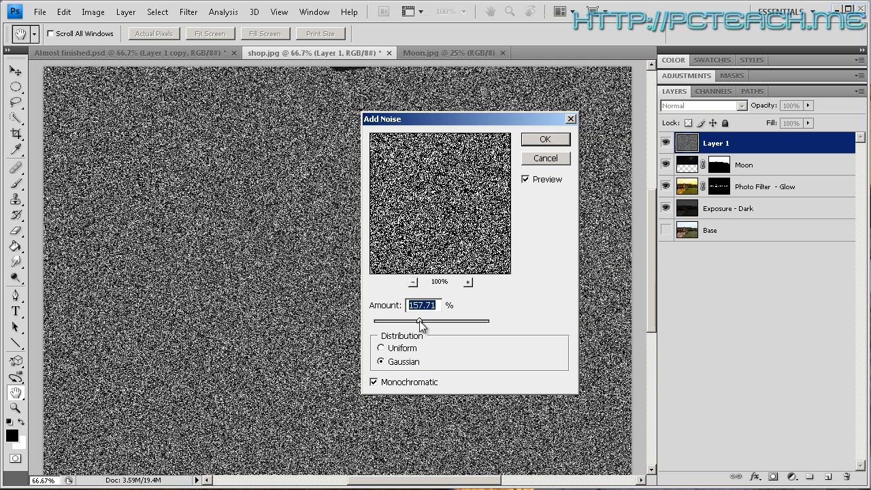
{"action": "left_click_drag", "start_coordinate": [430, 322], "coordinate": [443, 321]}
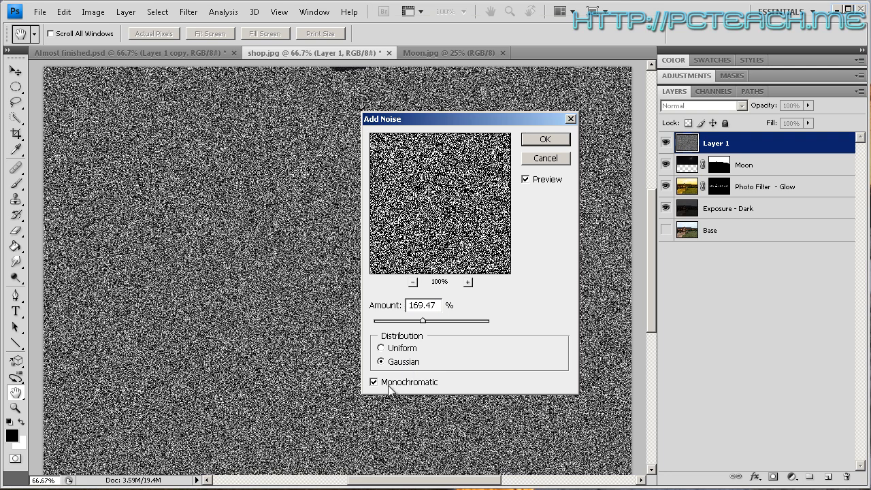
{"action": "left_click", "coordinate": [373, 381]}
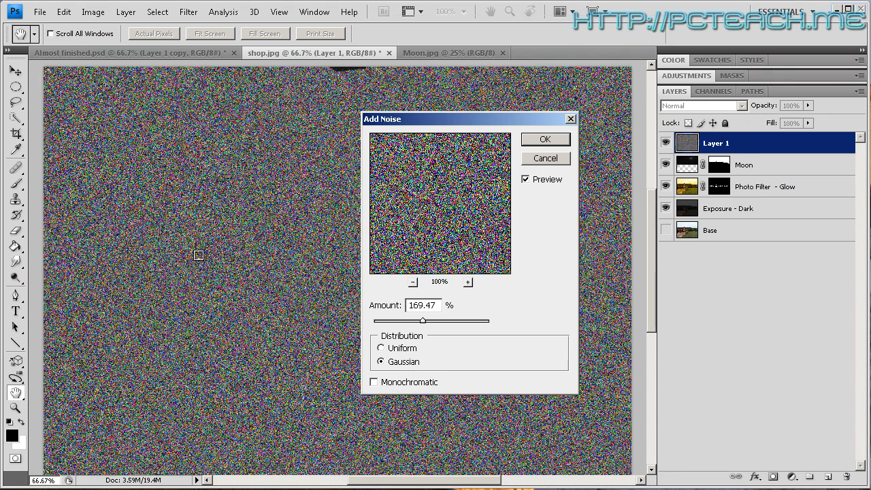
{"action": "left_click", "coordinate": [372, 381]}
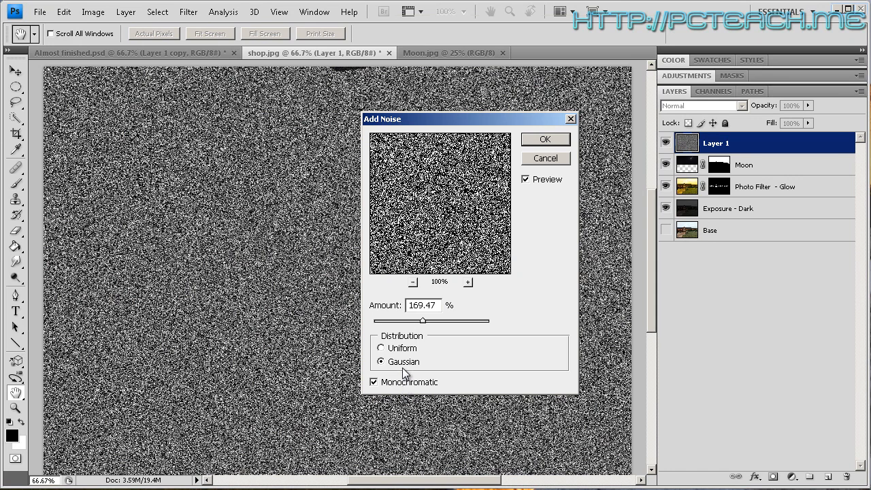
{"action": "left_click", "coordinate": [545, 139]}
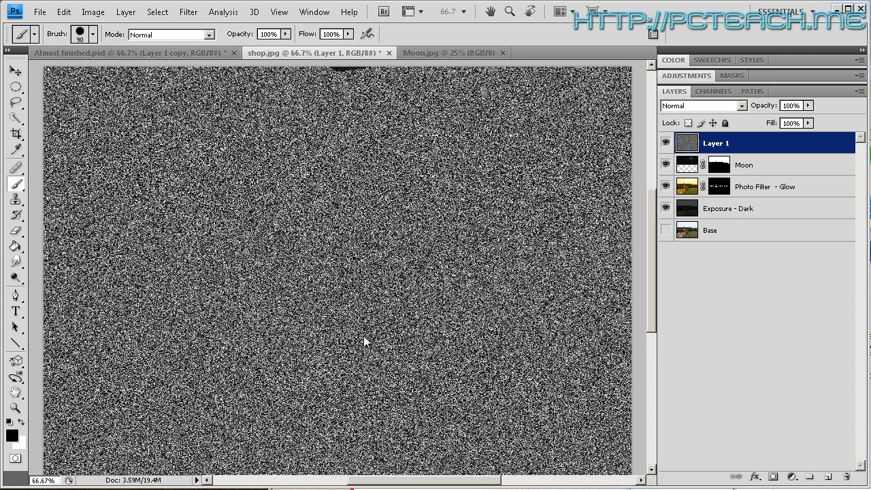
Step: Soften Layer 1's grey noise with Filter > Blur > Blur More
{"action": "left_click", "coordinate": [199, 11]}
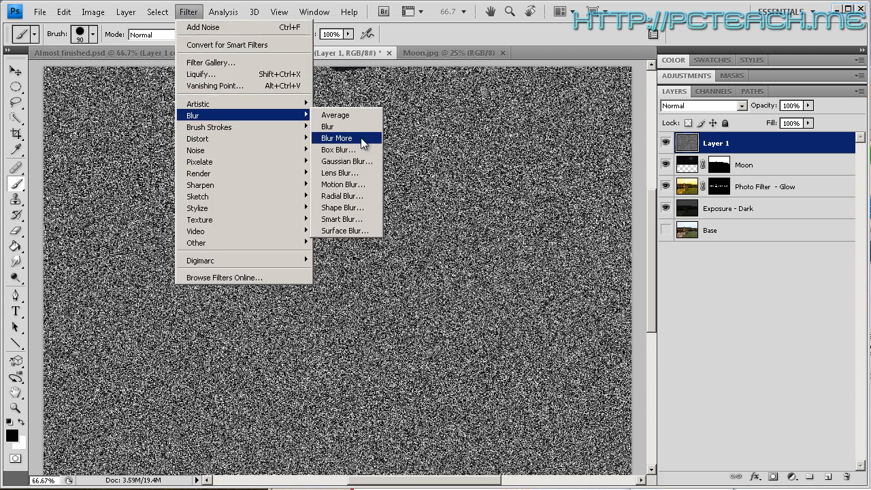
{"action": "left_click", "coordinate": [337, 139]}
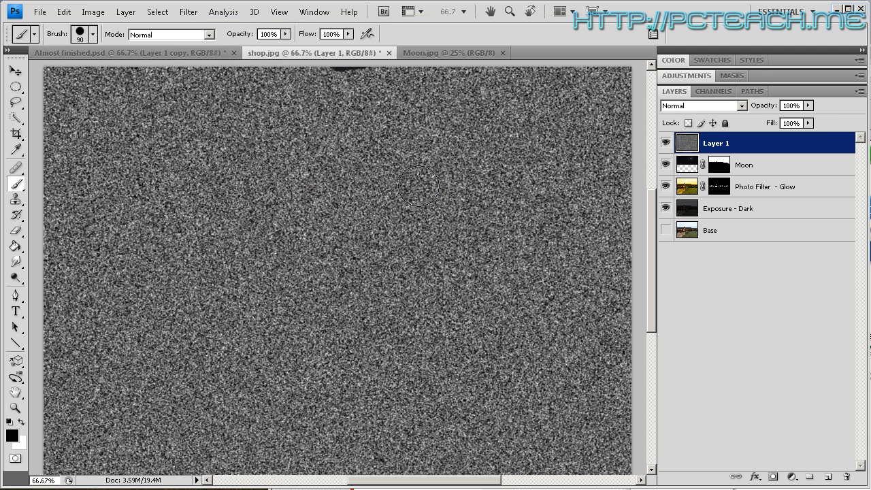
{"action": "mouse_move", "coordinate": [210, 189]}
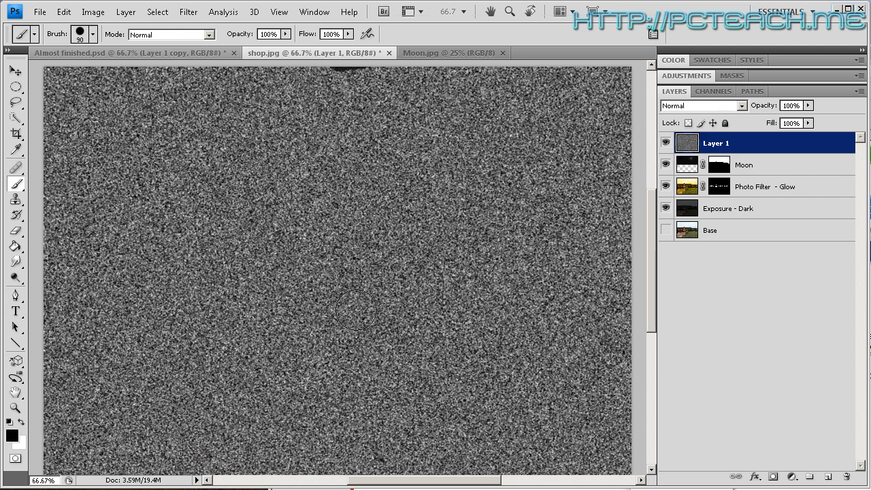
{"action": "left_click", "coordinate": [96, 11]}
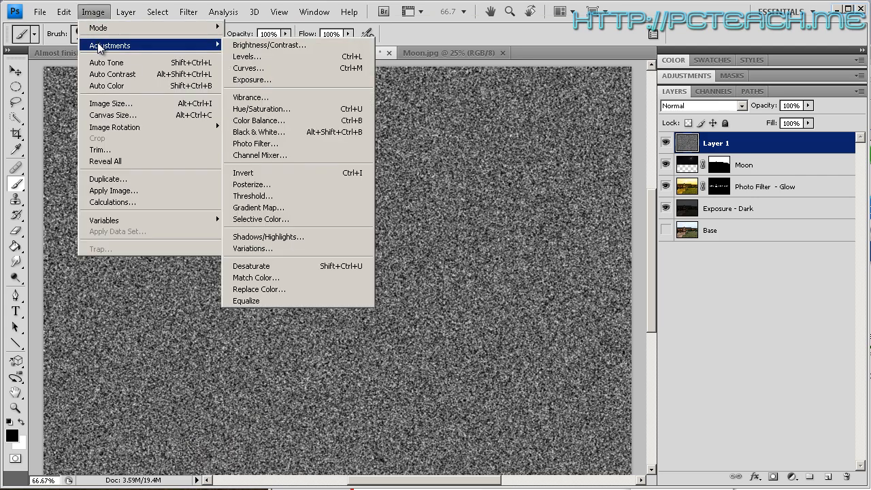
Step: Apply Levels with black input about 190 and white 211, leaving sparse white specks
{"action": "left_click", "coordinate": [242, 56]}
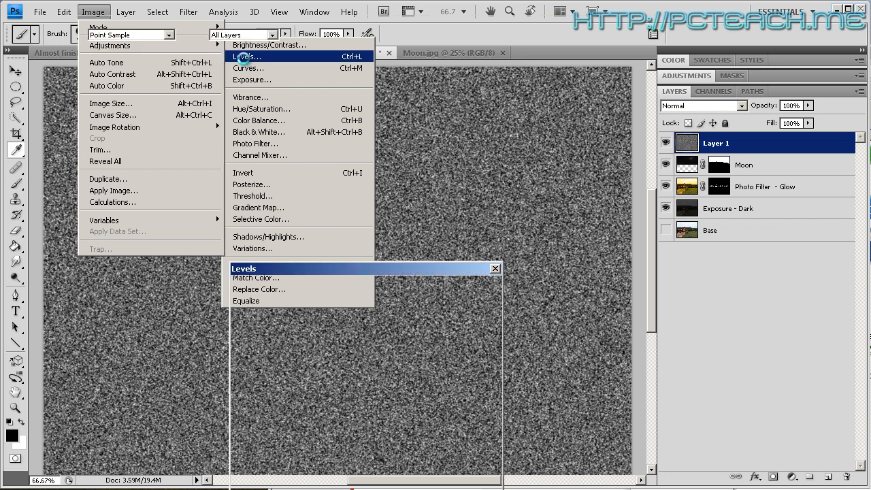
{"action": "left_click", "coordinate": [238, 55]}
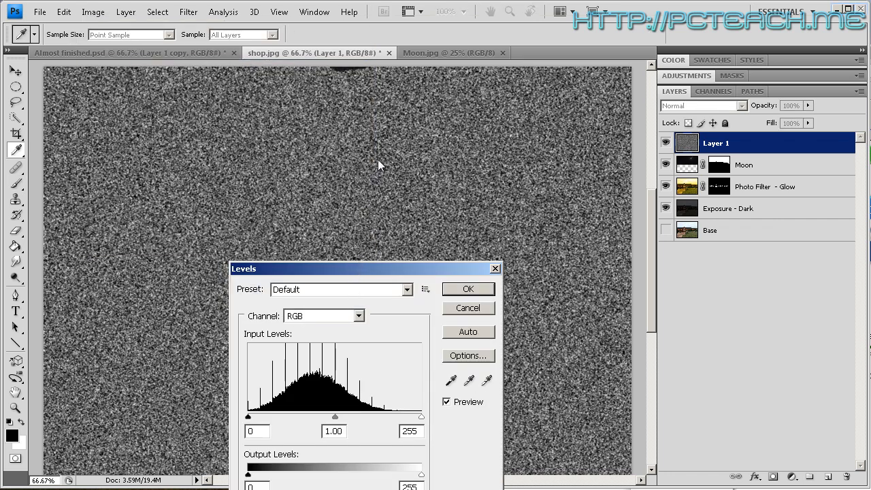
{"action": "left_click_drag", "start_coordinate": [366, 268], "coordinate": [389, 158]}
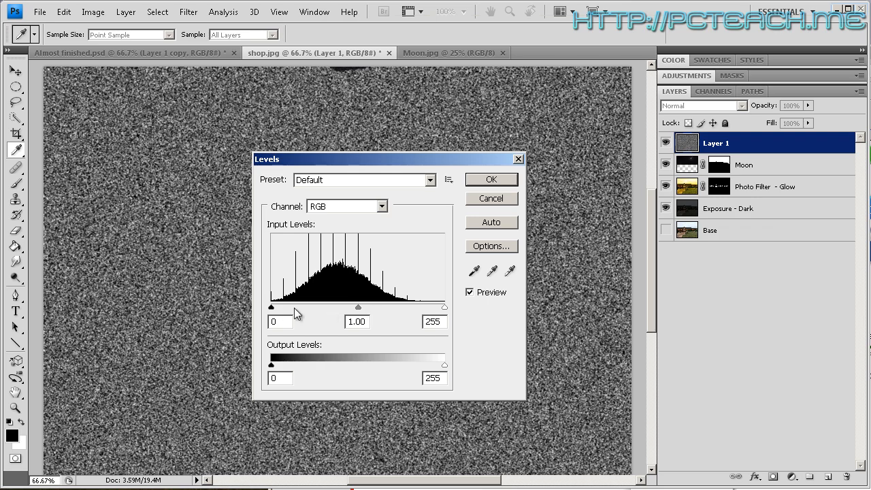
{"action": "left_click_drag", "start_coordinate": [270, 308], "coordinate": [312, 307]}
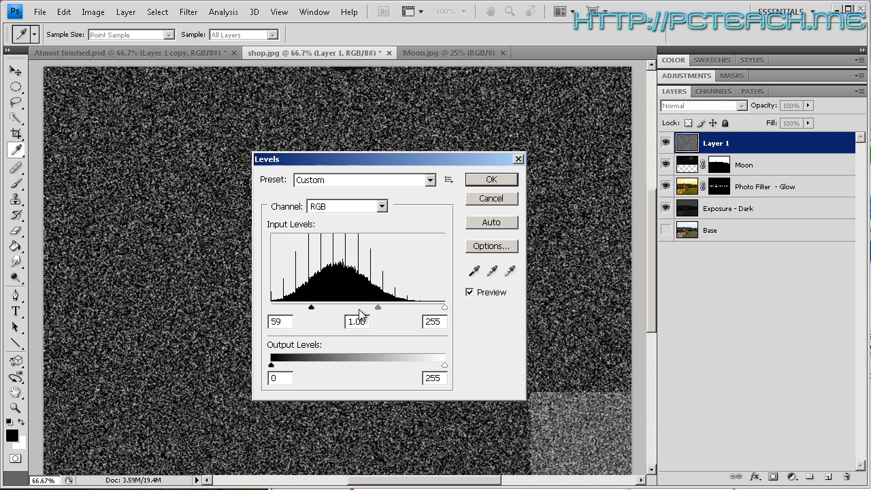
{"action": "left_click_drag", "start_coordinate": [310, 307], "coordinate": [400, 307]}
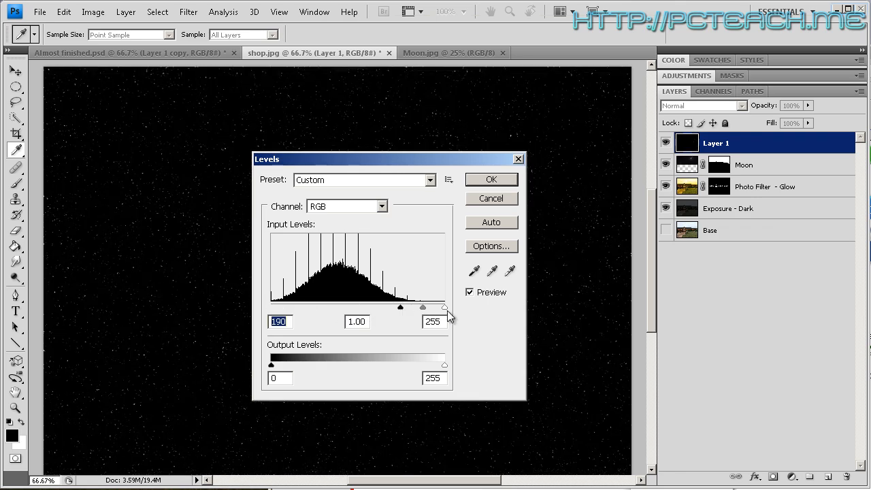
{"action": "left_click_drag", "start_coordinate": [444, 307], "coordinate": [415, 308]}
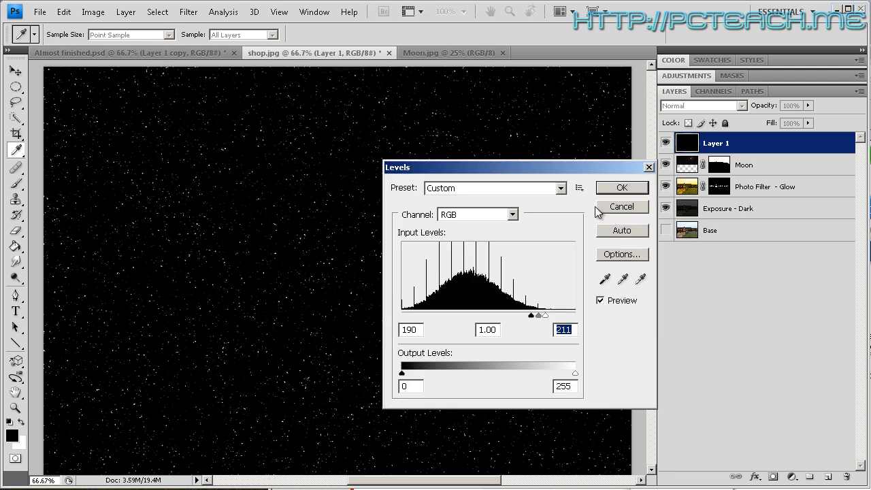
{"action": "left_click", "coordinate": [621, 188]}
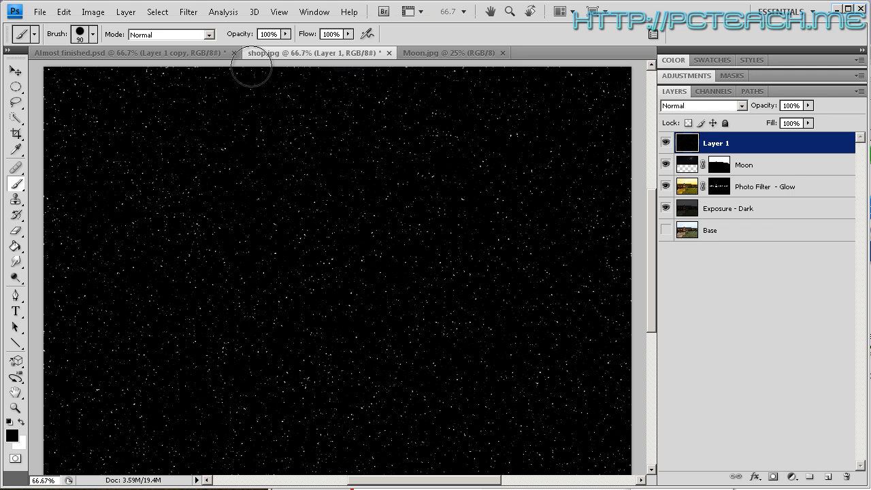
Step: Motion Blur the specks at about -41° with distance around 16 for diagonal snow streaks
{"action": "left_click", "coordinate": [188, 11]}
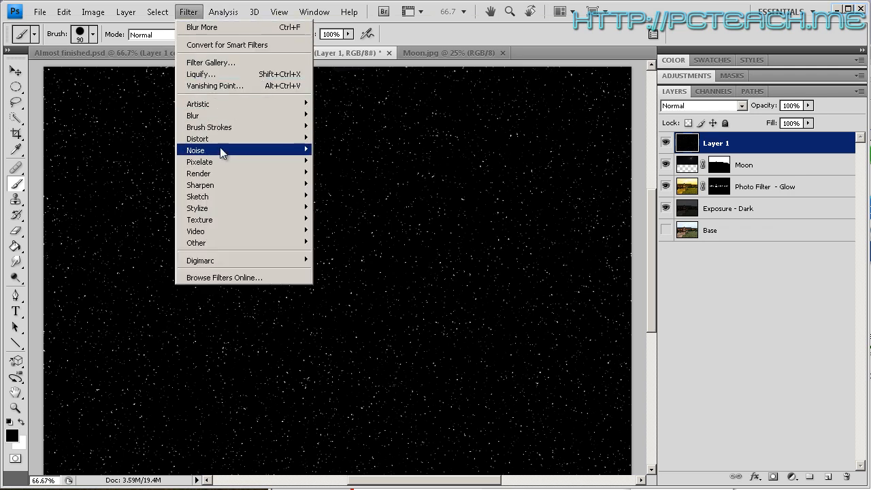
{"action": "mouse_move", "coordinate": [224, 161]}
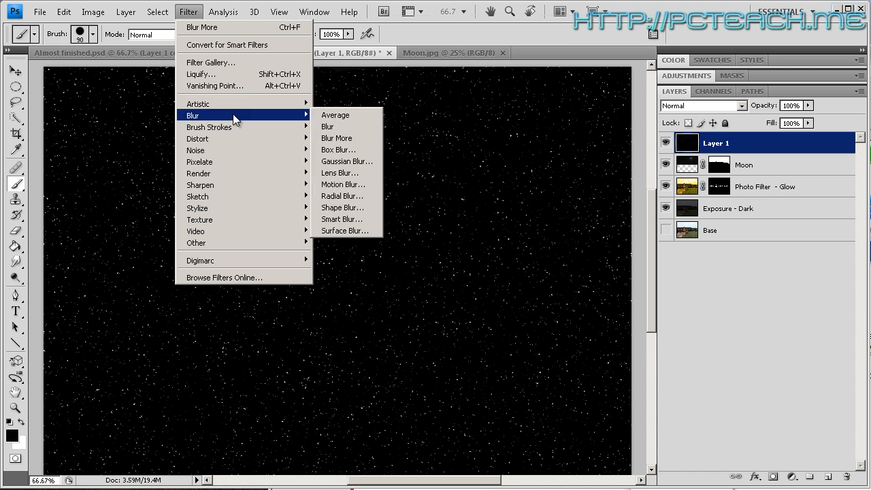
{"action": "left_click", "coordinate": [343, 184]}
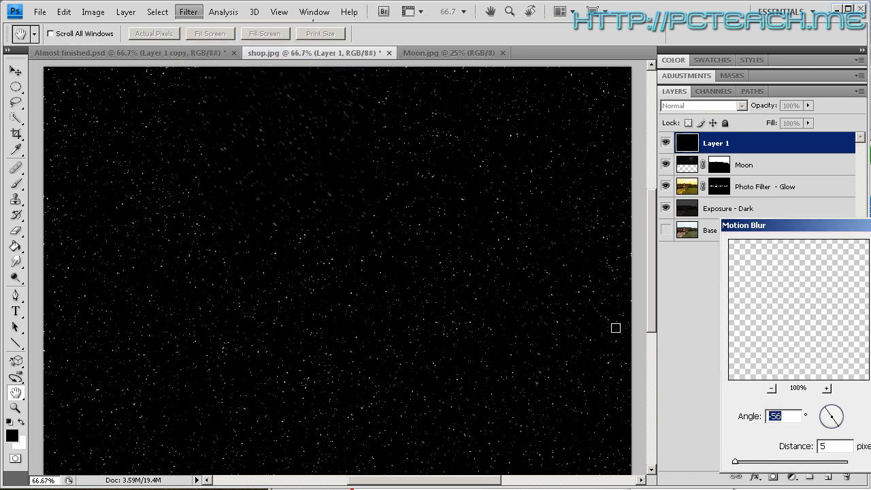
{"action": "left_click_drag", "start_coordinate": [837, 409], "coordinate": [827, 424]}
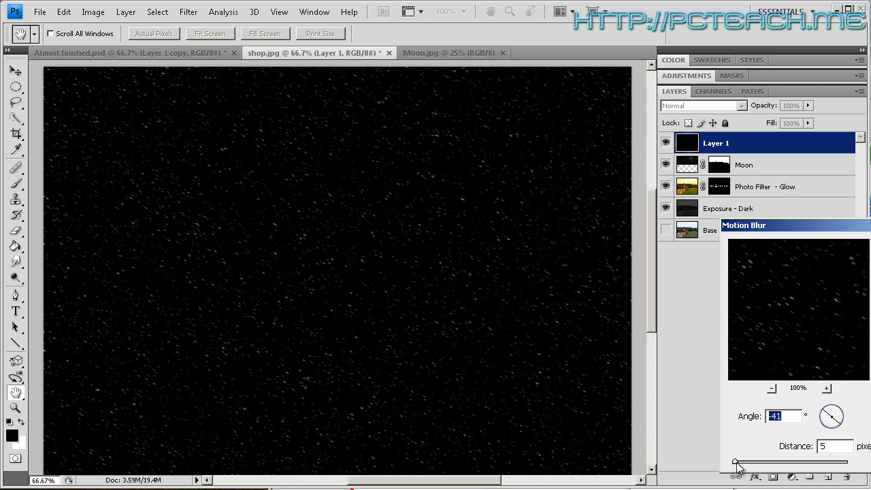
{"action": "left_click_drag", "start_coordinate": [735, 462], "coordinate": [749, 463]}
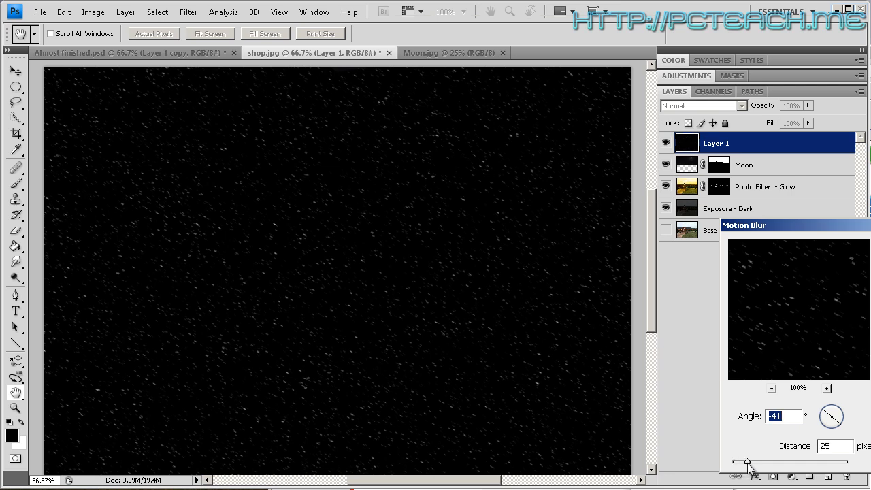
{"action": "left_click_drag", "start_coordinate": [749, 462], "coordinate": [742, 463]}
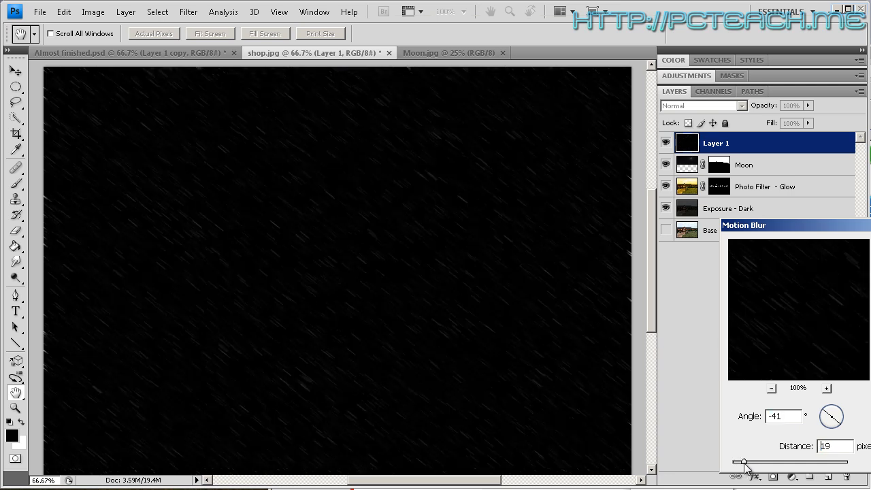
{"action": "left_click_drag", "start_coordinate": [746, 463], "coordinate": [740, 463]}
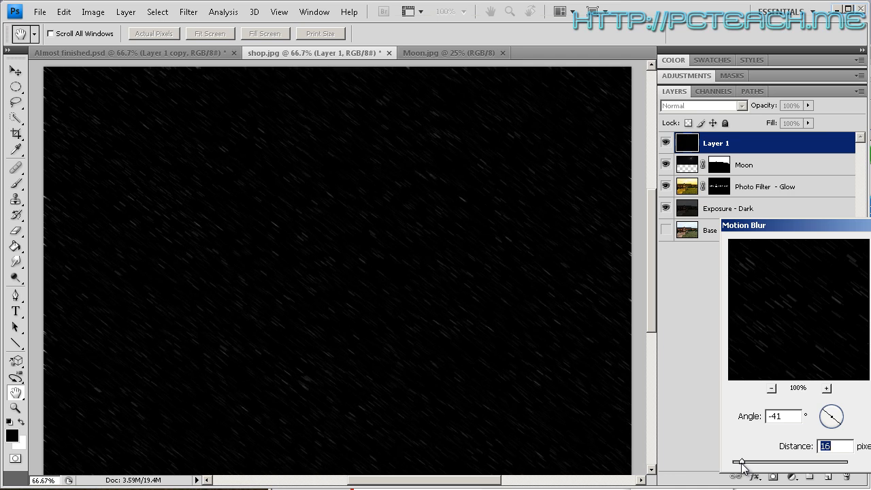
{"action": "left_click_drag", "start_coordinate": [742, 462], "coordinate": [737, 463]}
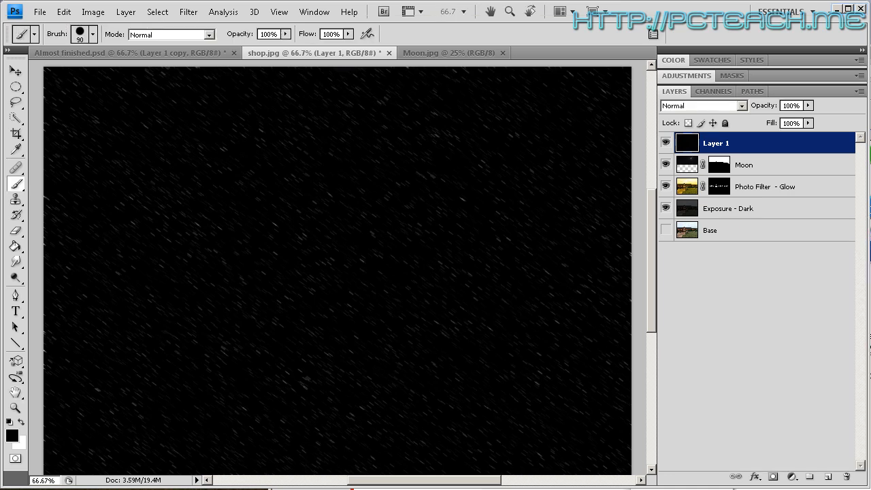
{"action": "mouse_move", "coordinate": [447, 275]}
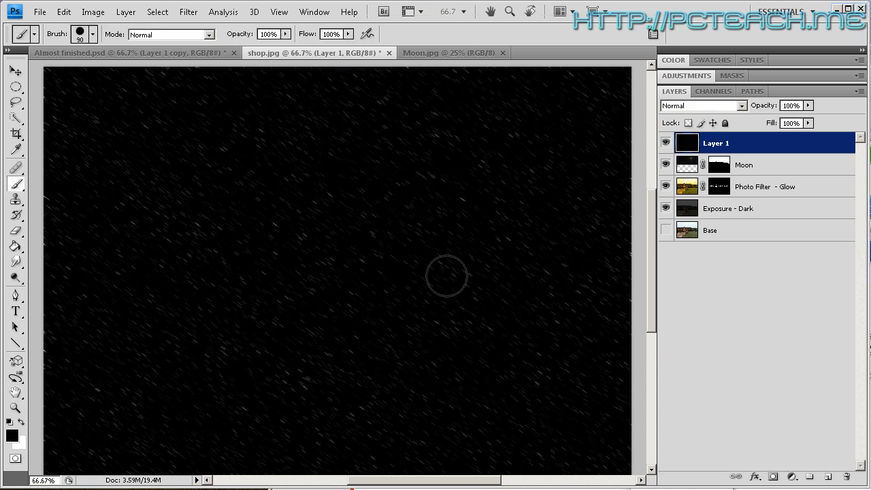
{"action": "mouse_move", "coordinate": [357, 234]}
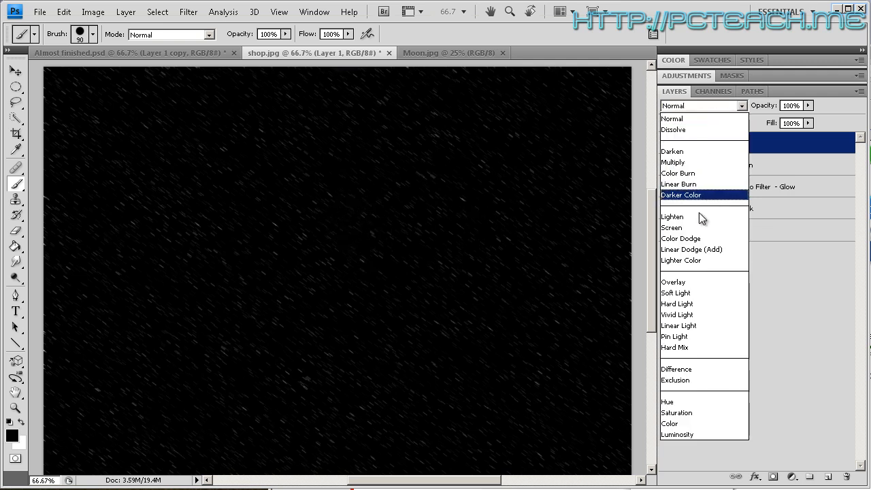
{"action": "mouse_move", "coordinate": [687, 227]}
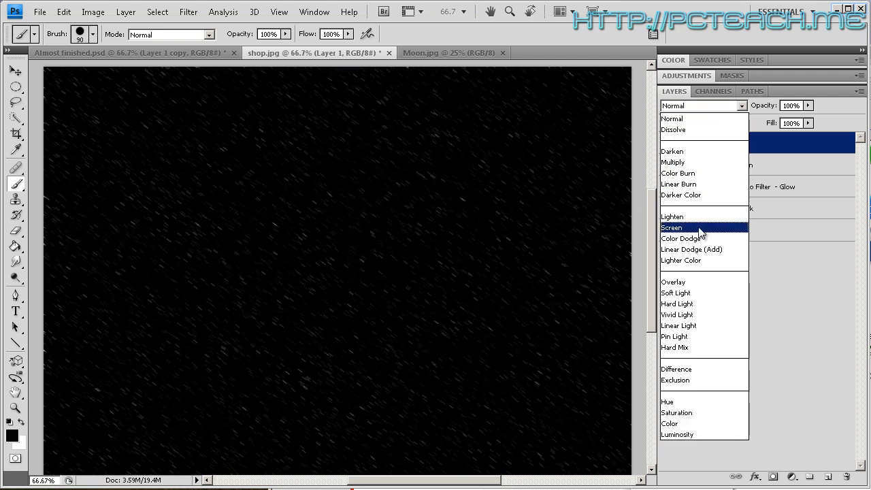
Step: Set Layer 1's snow streaks to Screen blending so the moonlit shop shows through
{"action": "left_click", "coordinate": [672, 227]}
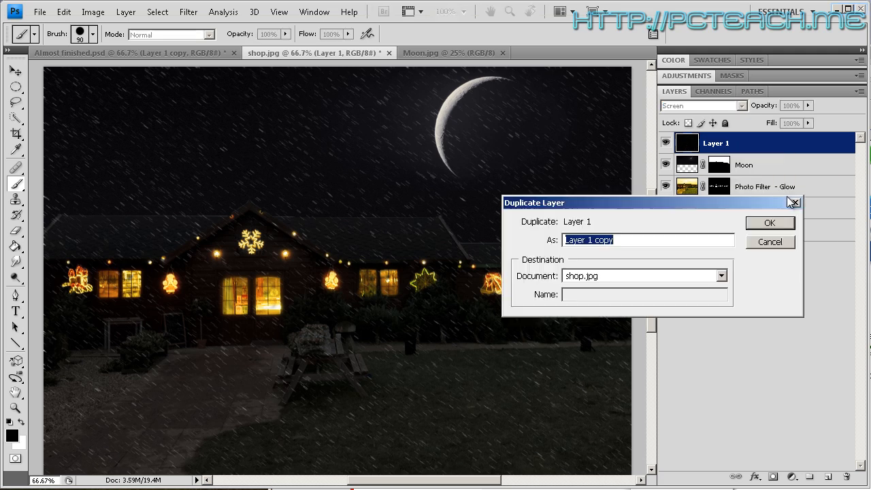
Step: Duplicate the snow layer as Layer 1 copy, then browse Image, Layer and Select menus for a transform command
{"action": "left_click", "coordinate": [770, 223]}
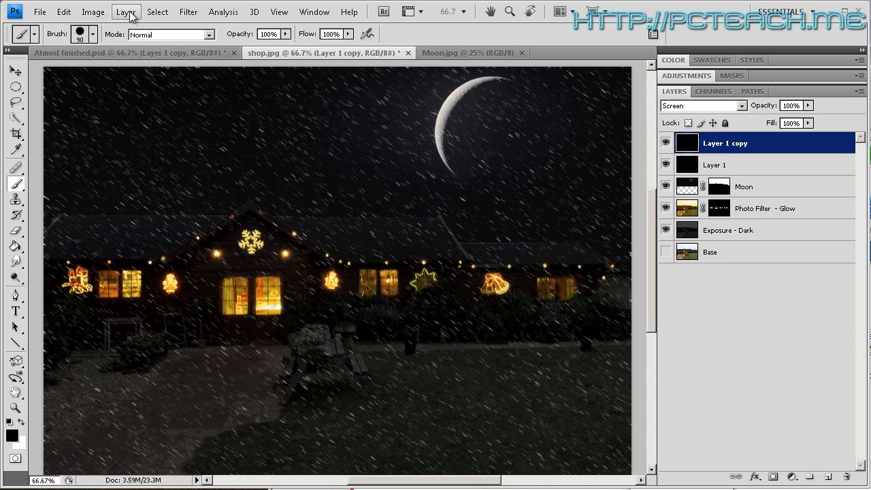
{"action": "left_click", "coordinate": [92, 11]}
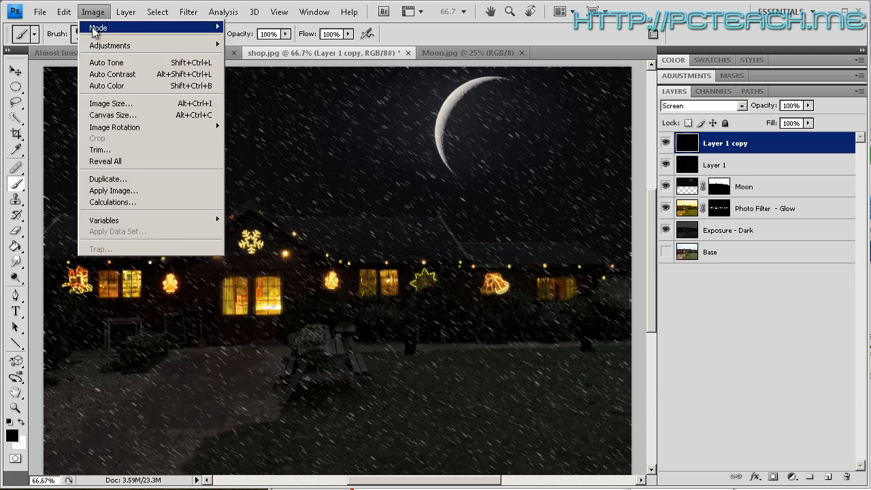
{"action": "left_click", "coordinate": [134, 11]}
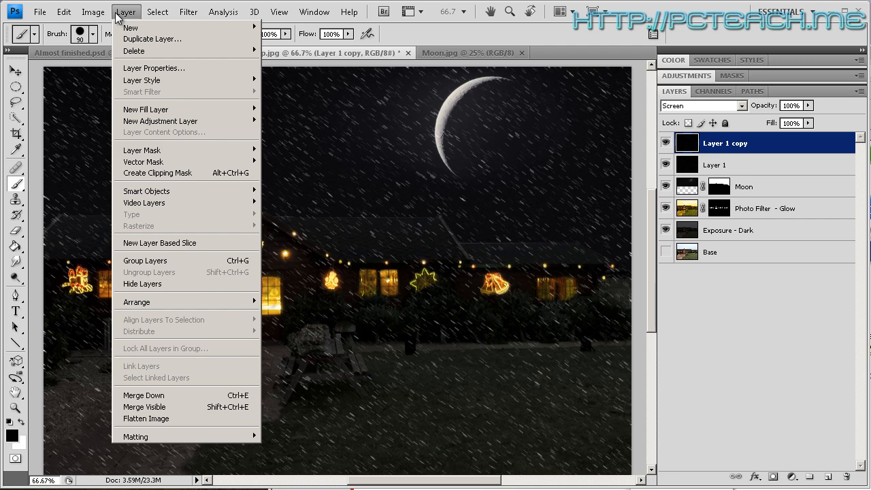
{"action": "left_click", "coordinate": [158, 11]}
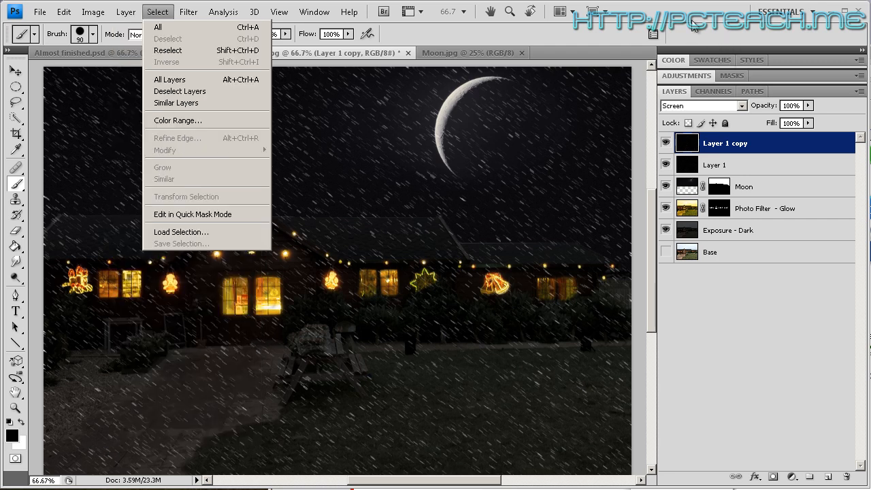